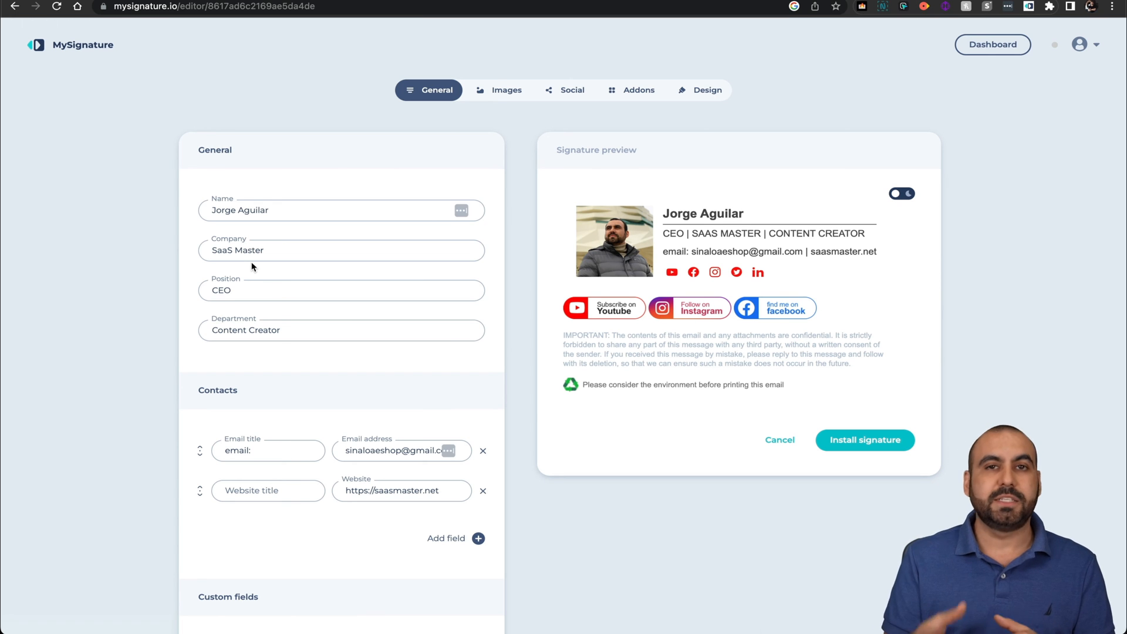
mouse_move(553, 362)
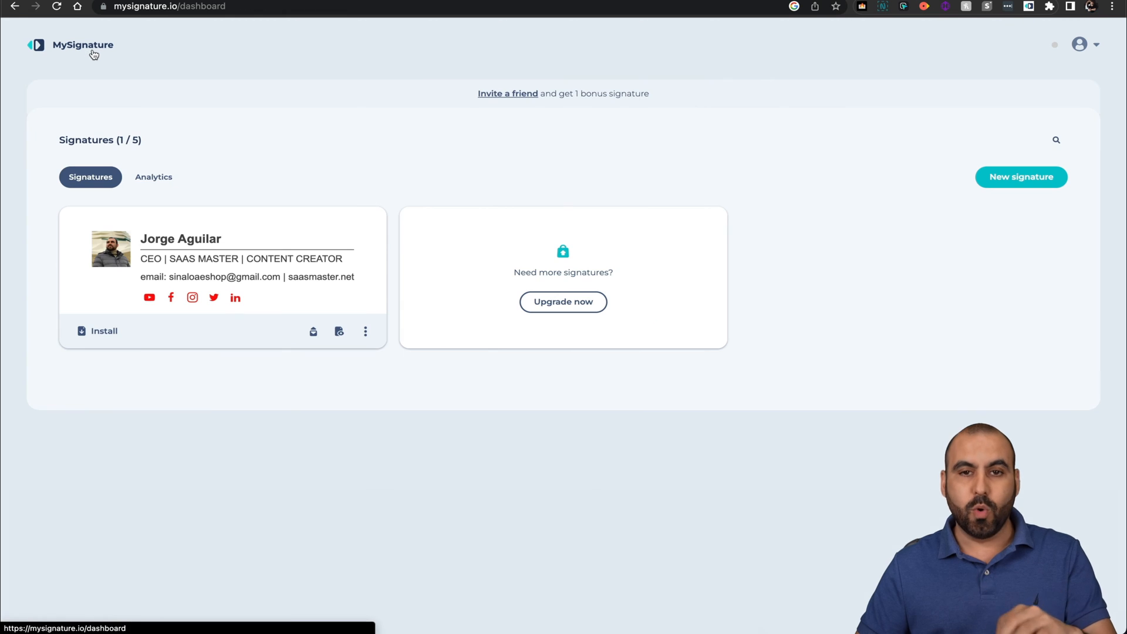
Step: Start a new signature and scroll through the template gallery to a travel blogger design
left_click(1021, 177)
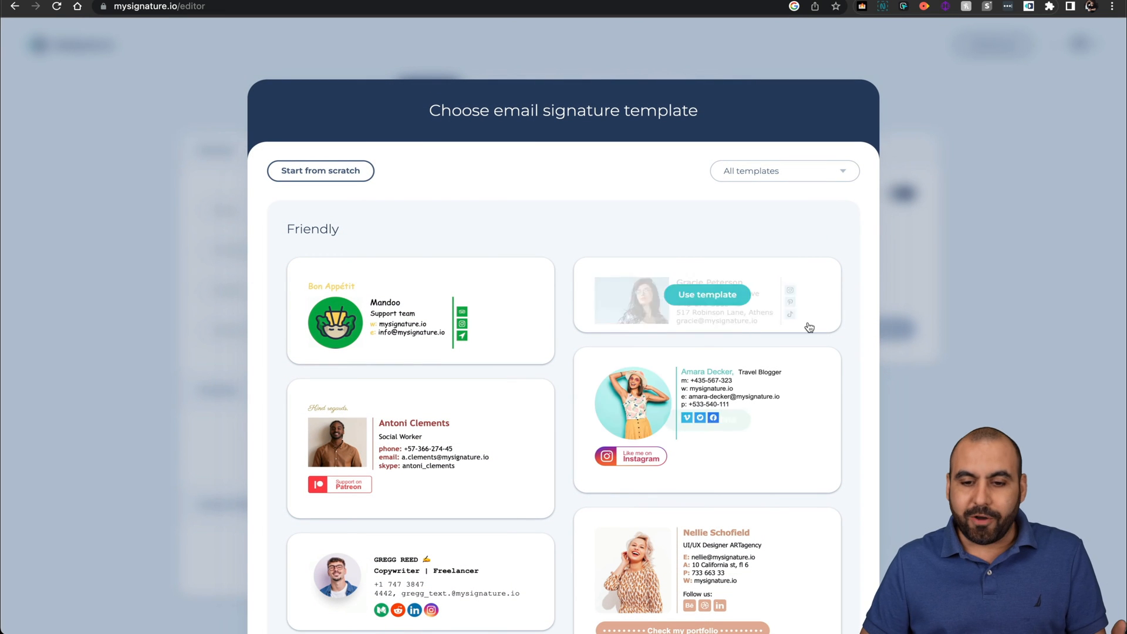
mouse_move(855, 338)
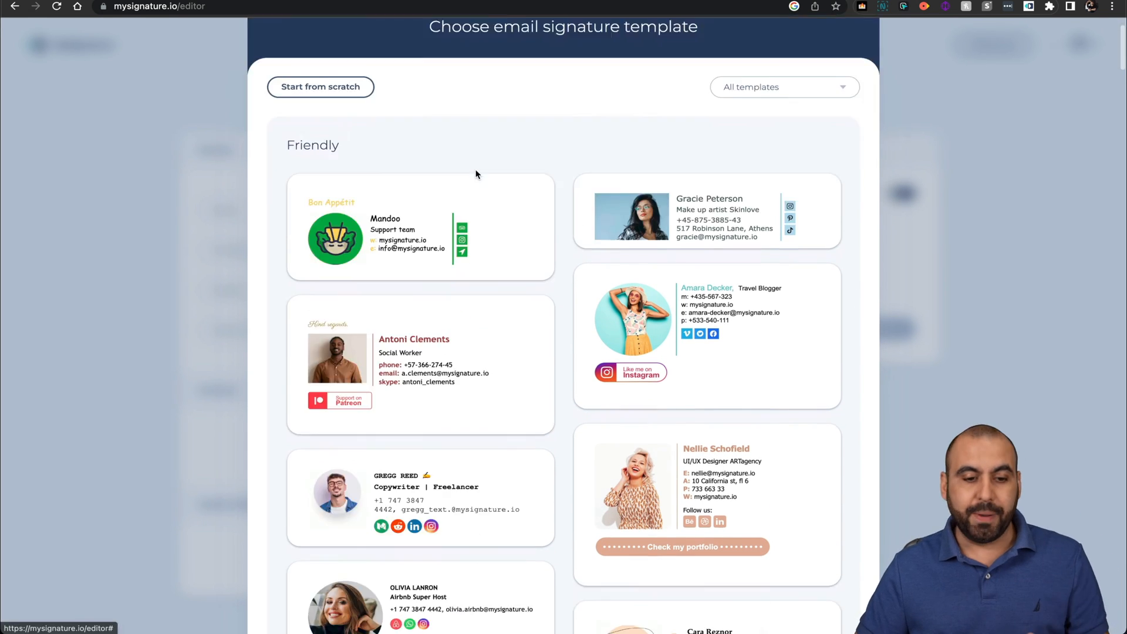
scroll("down", 3)
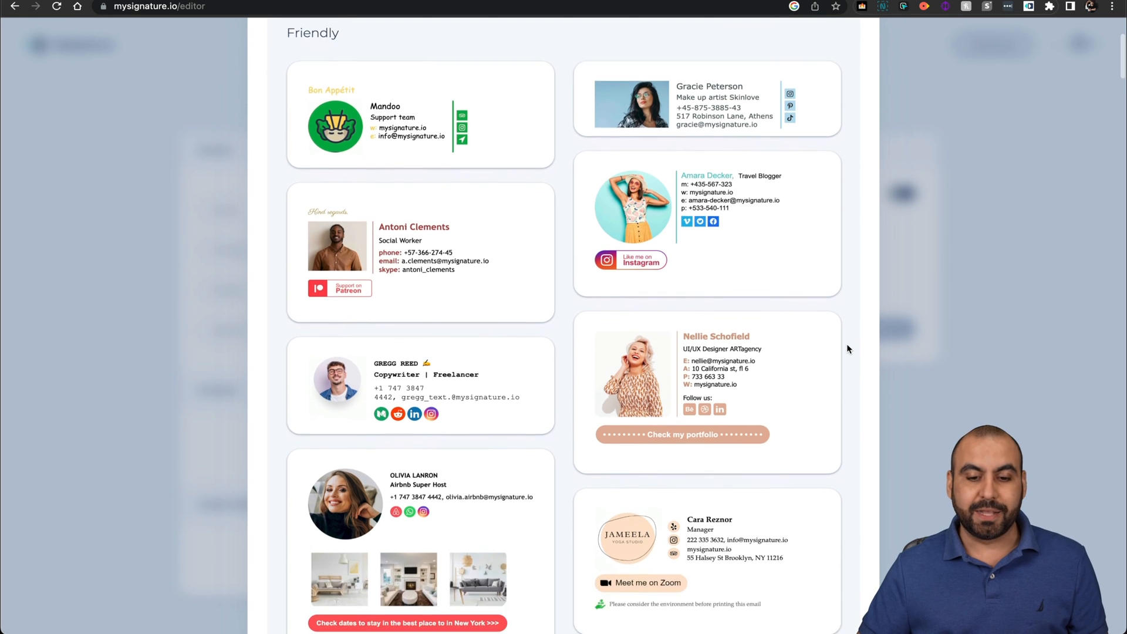
scroll("down", 3)
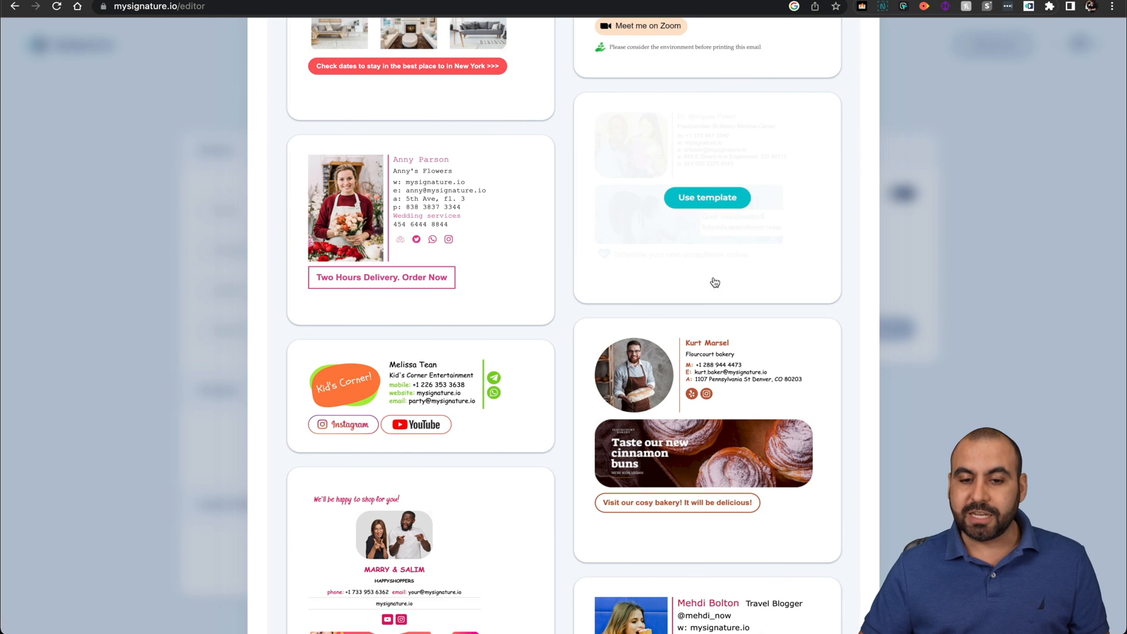
scroll("down", 3)
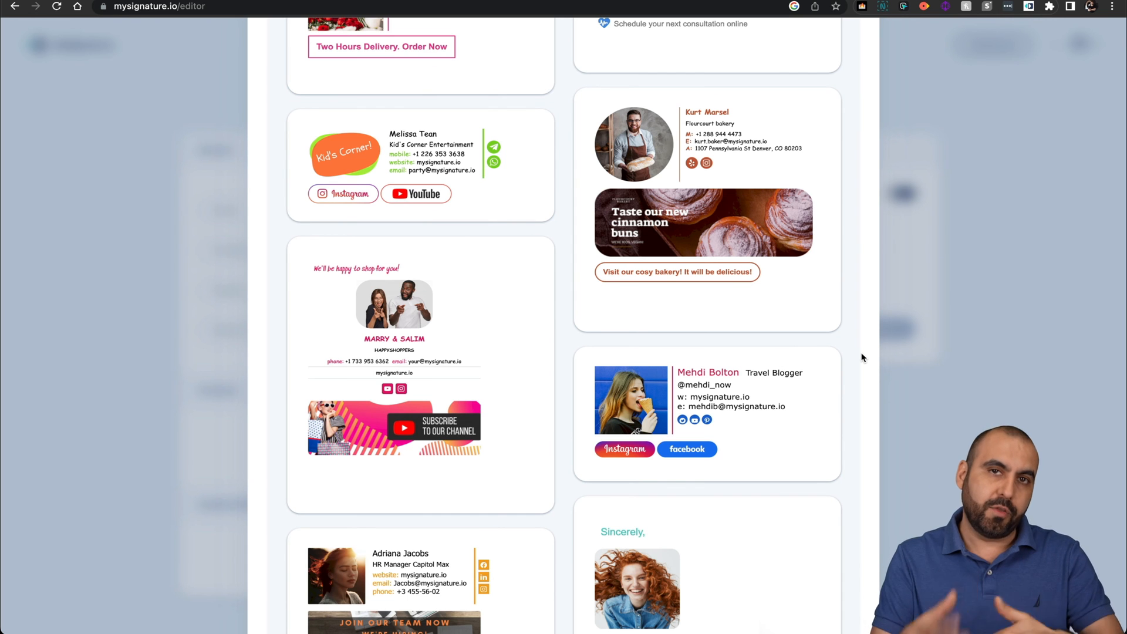
scroll("down", 3)
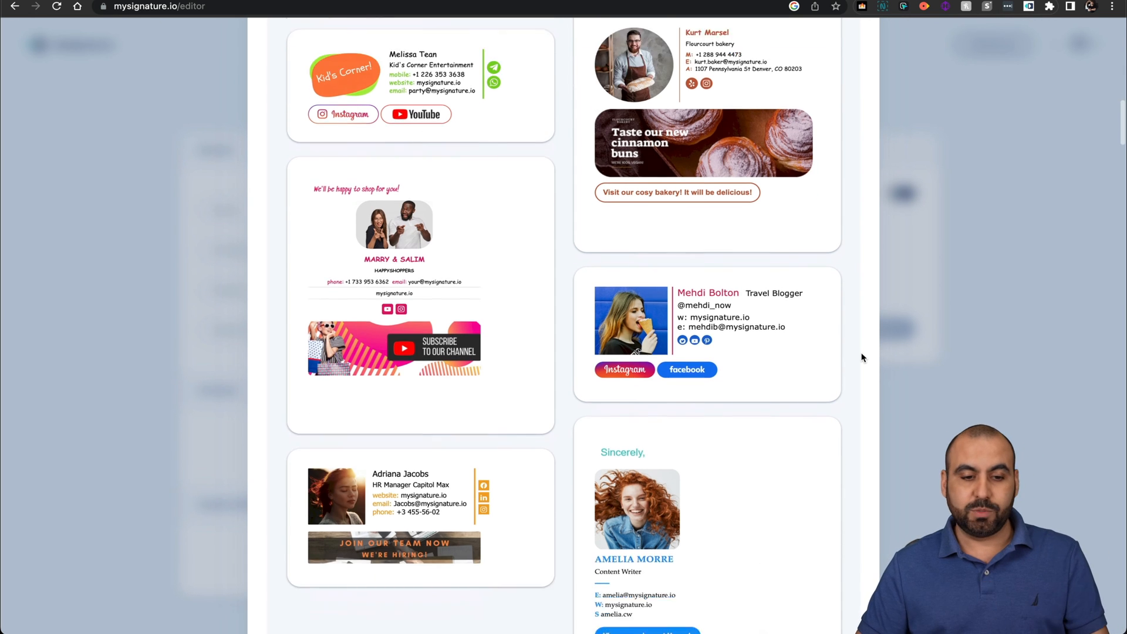
scroll("down", 3)
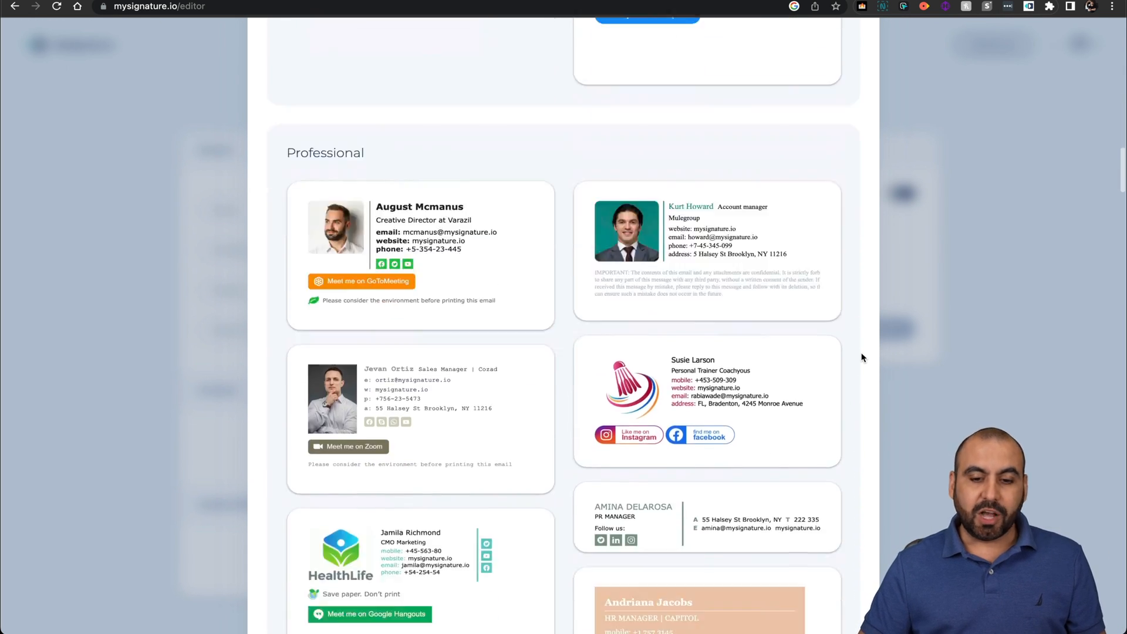
scroll("down", 3)
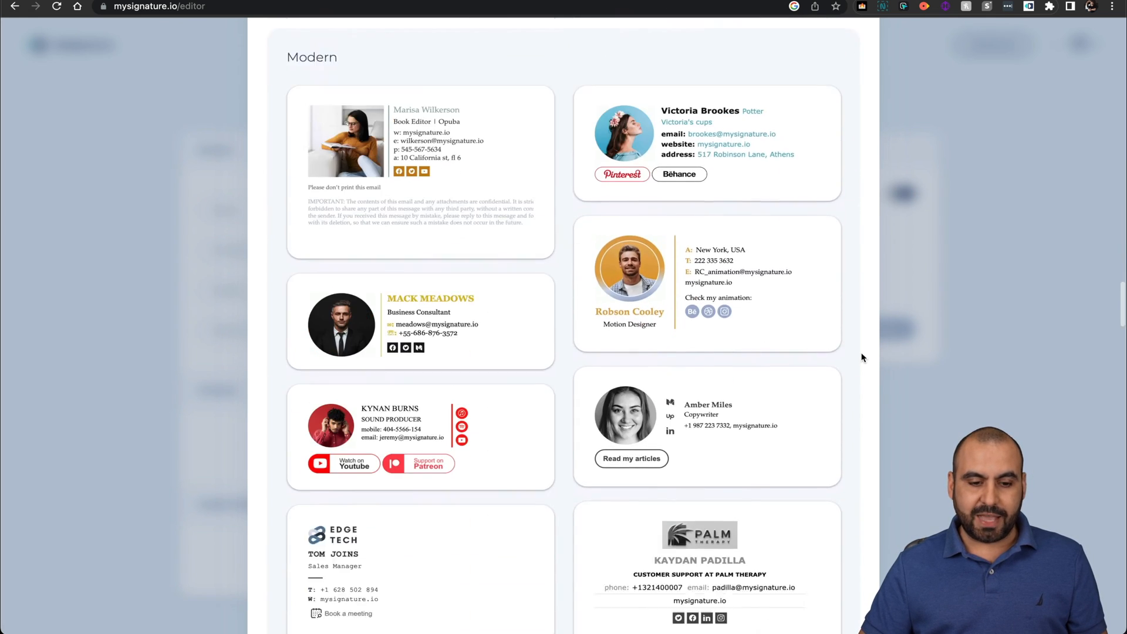
scroll("down", 3)
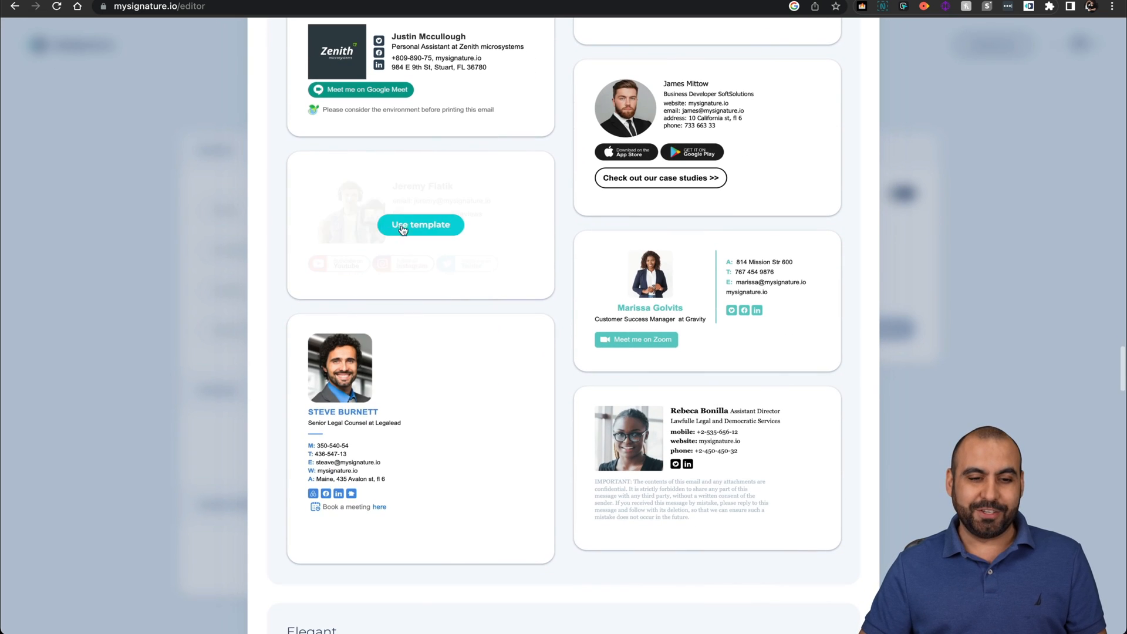
scroll("down", 3)
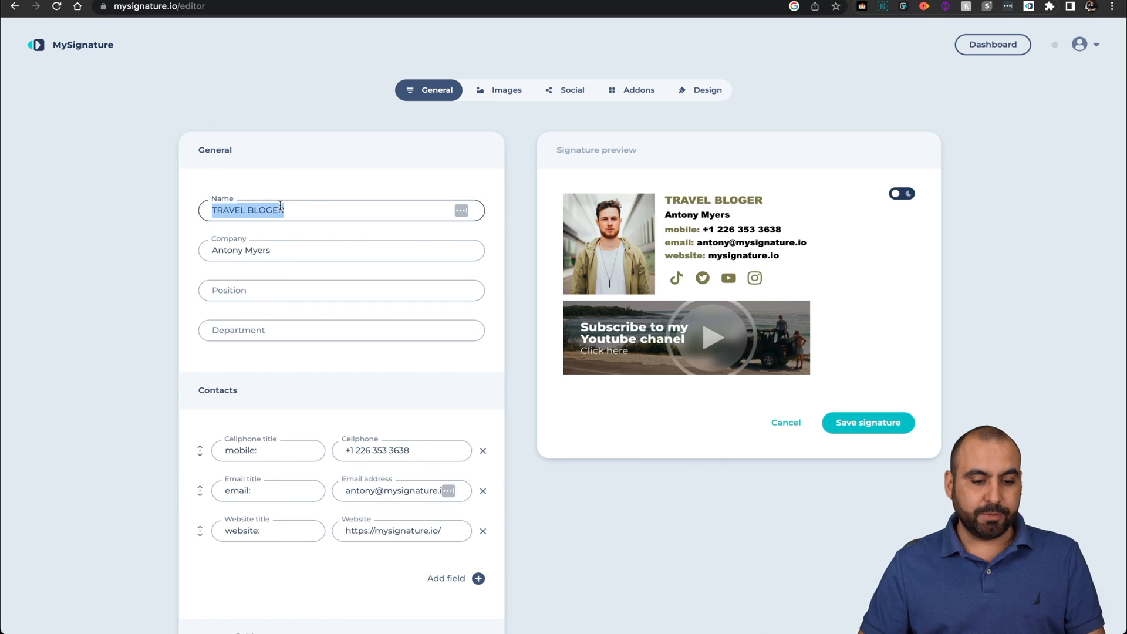
Step: Enter SaaS Master, Jorge Aguilar, CEO and Content Creator in the General fields
type("SaaS Maste")
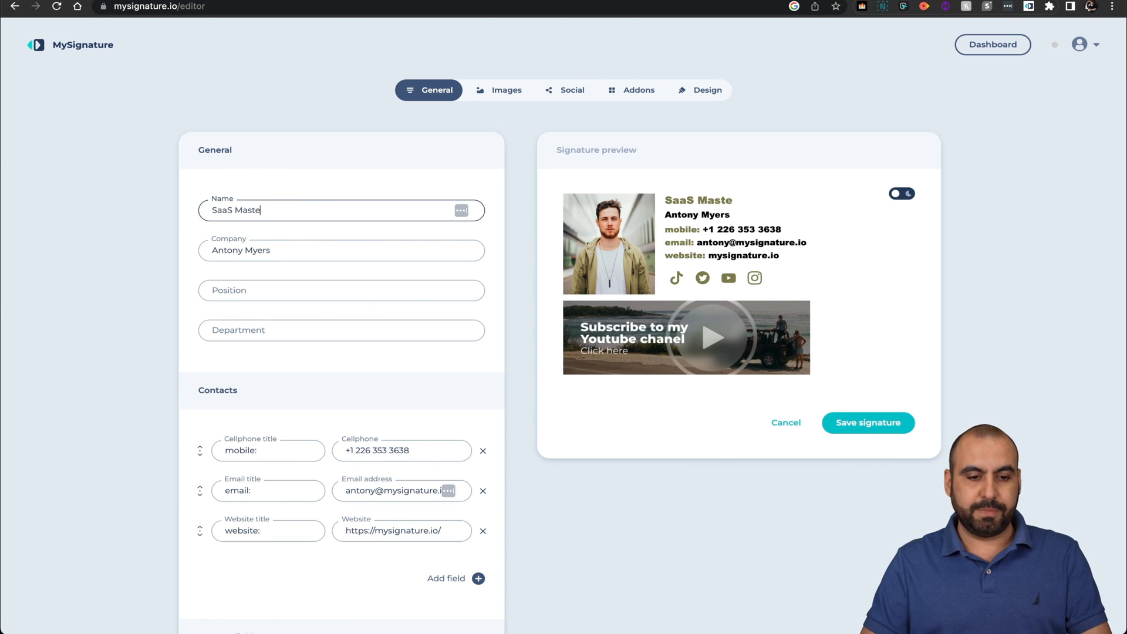
type("Jorge Aguilar")
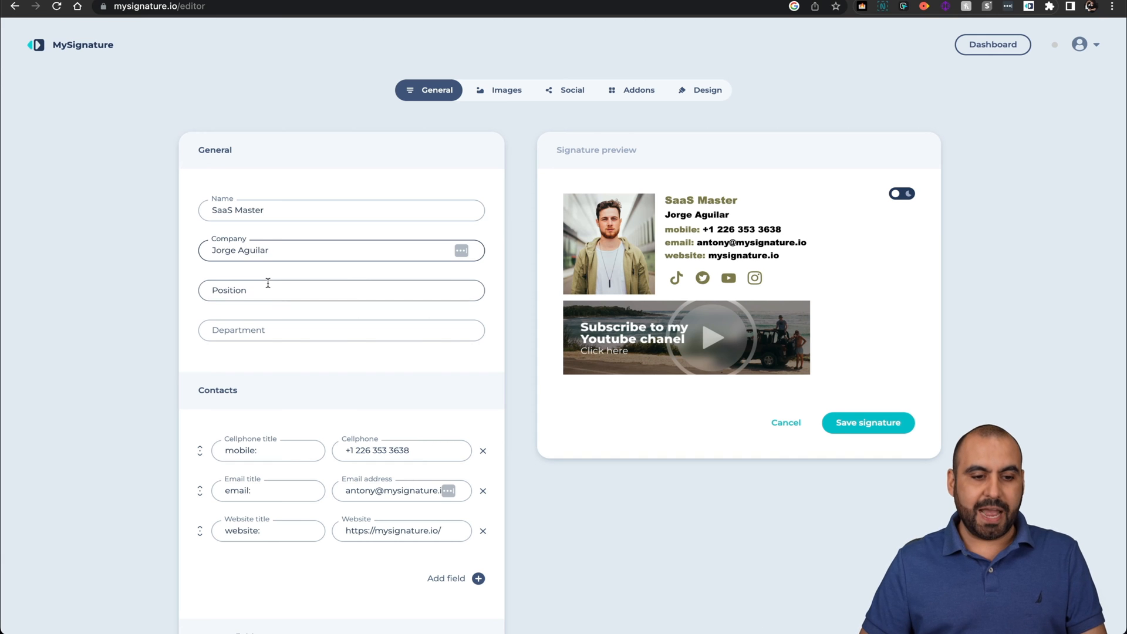
type("CEO")
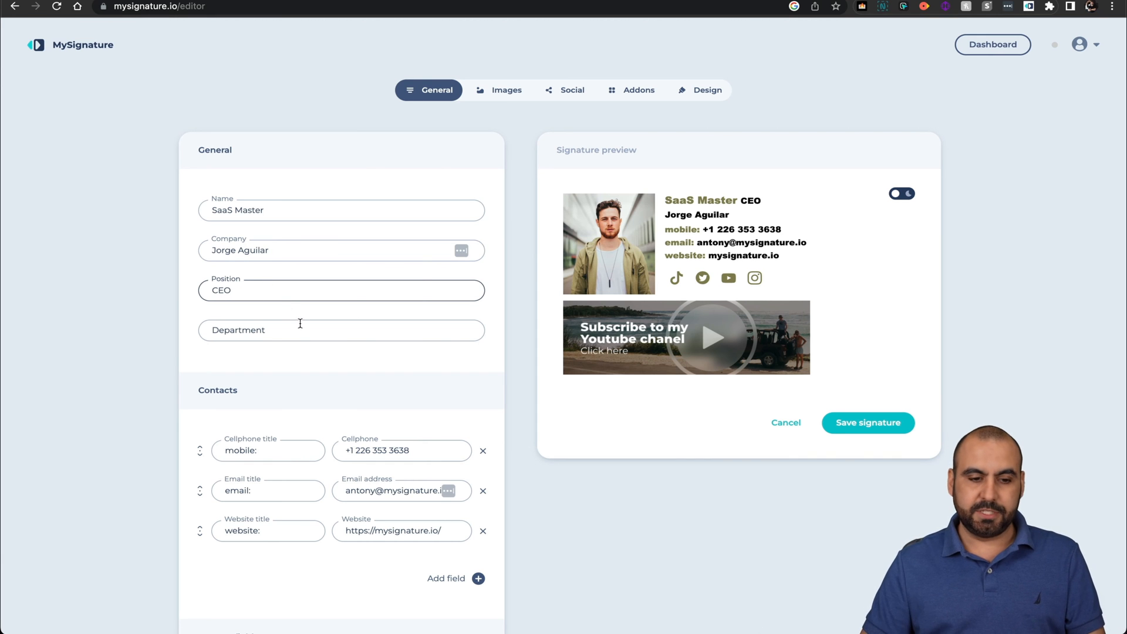
type("C")
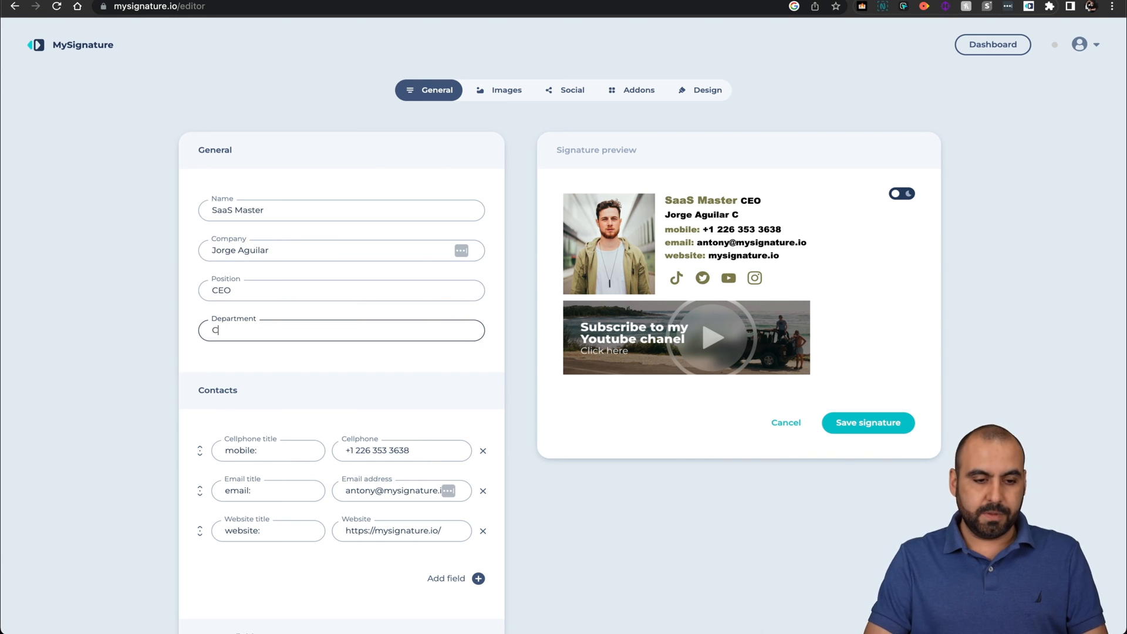
type("ontent Creat")
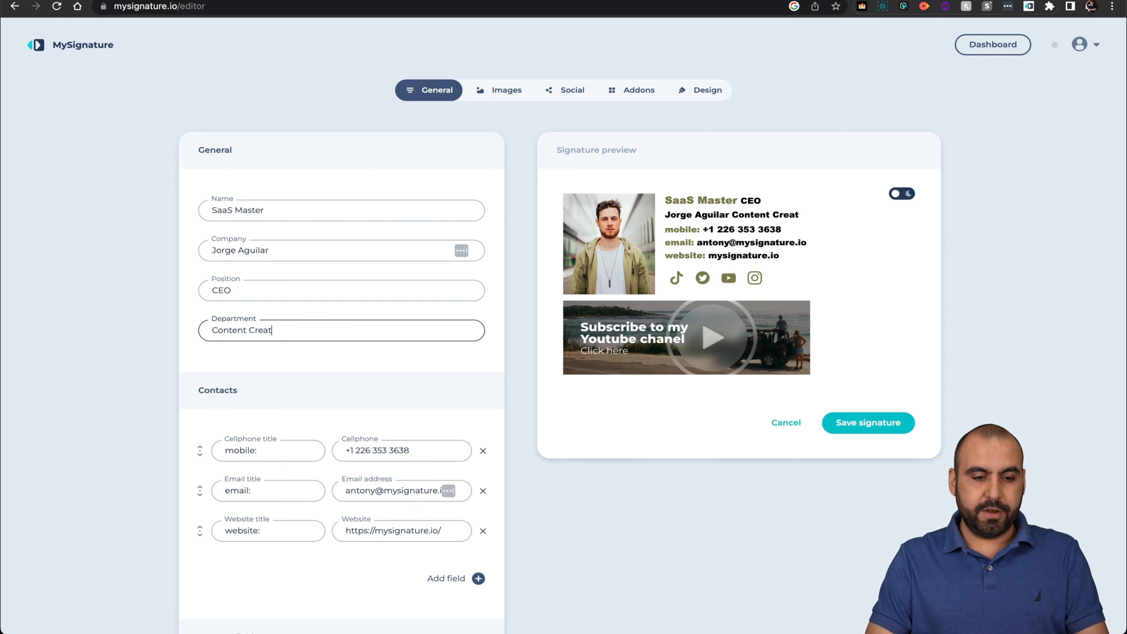
type("or")
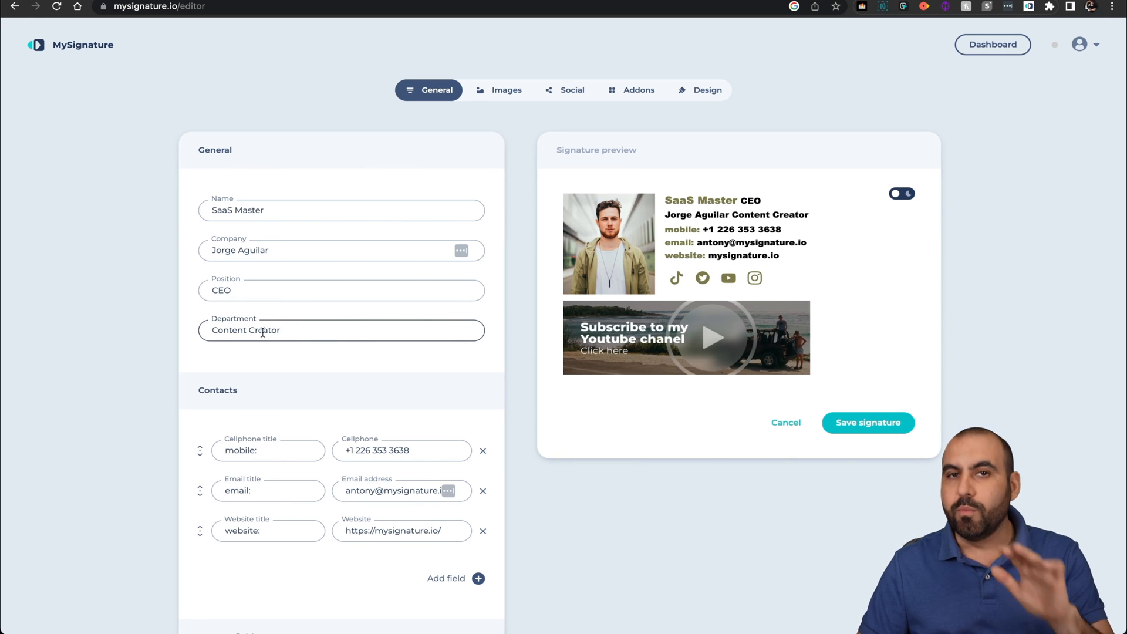
mouse_move(276, 363)
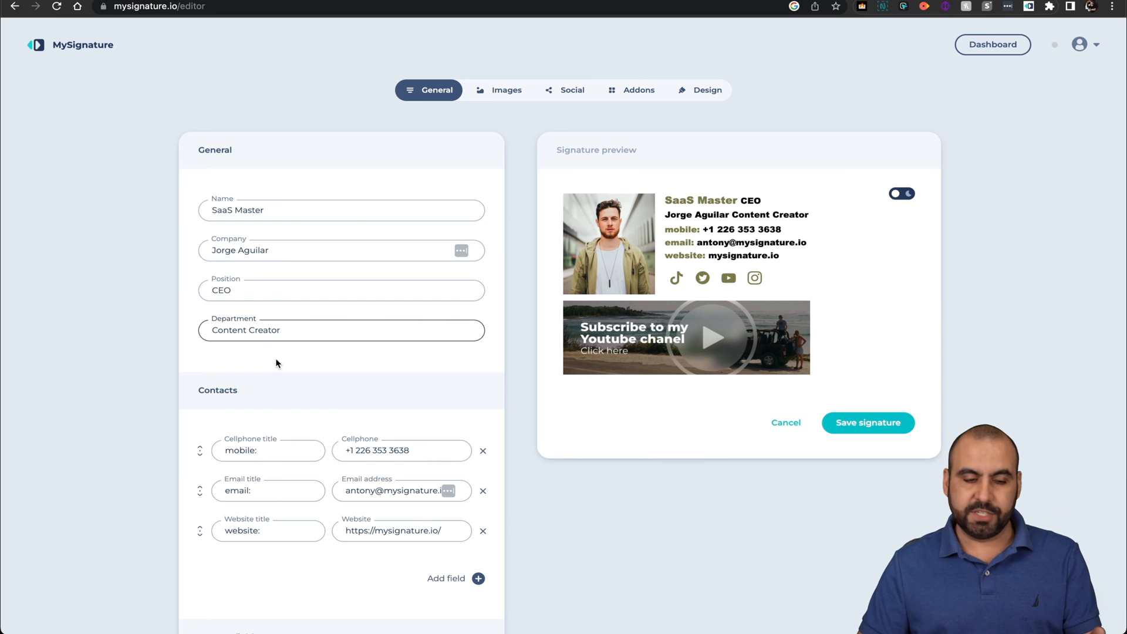
scroll("down", 3)
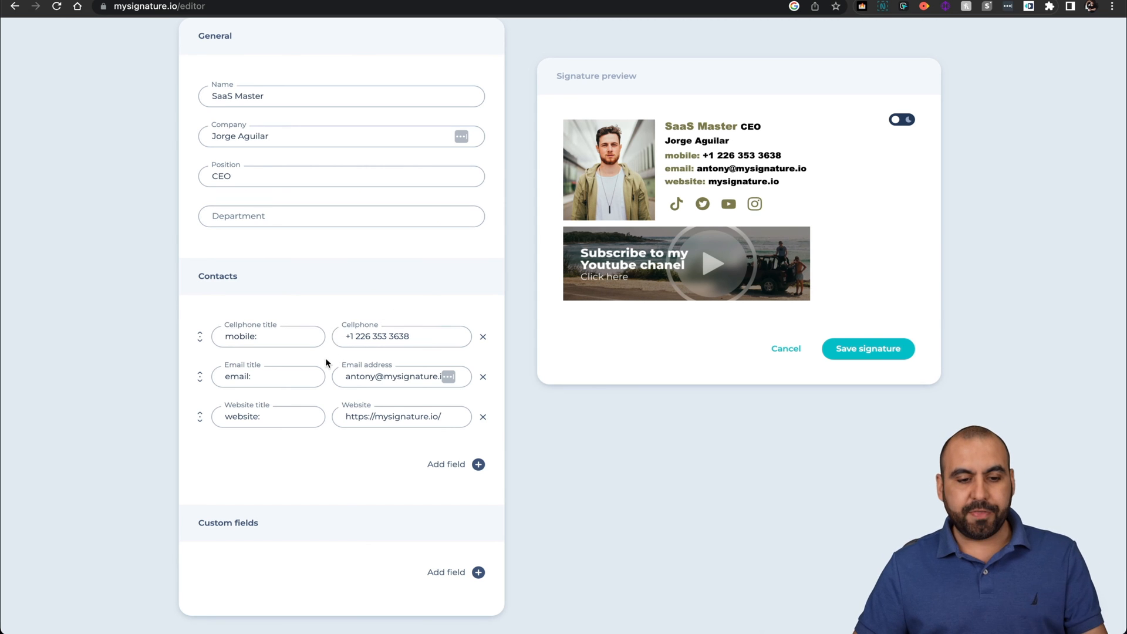
scroll("down", 3)
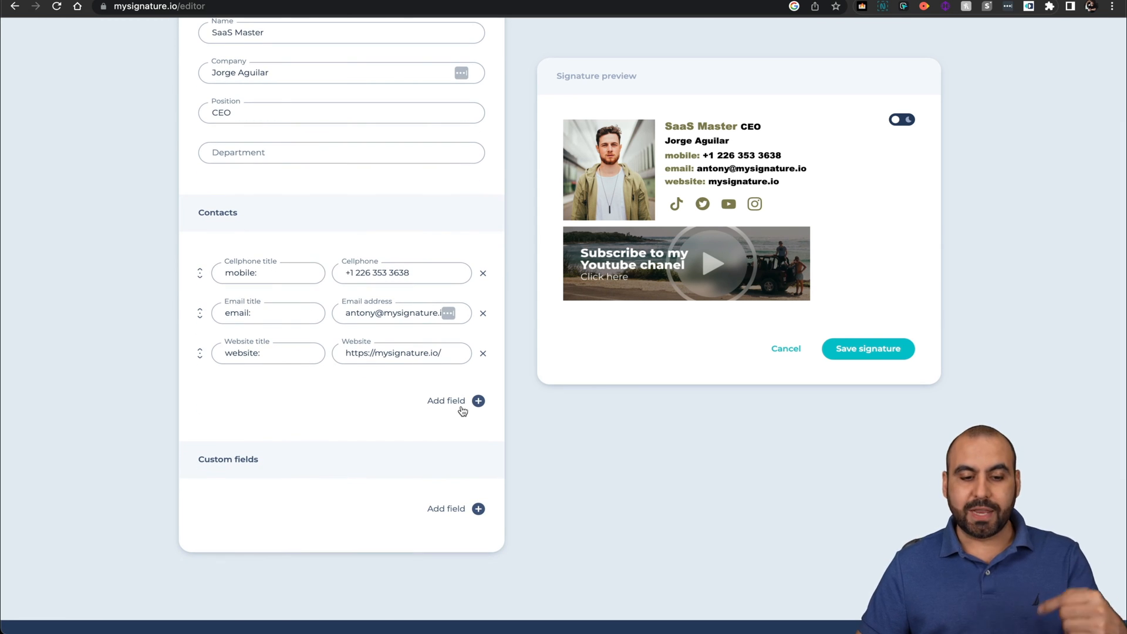
left_click(477, 401)
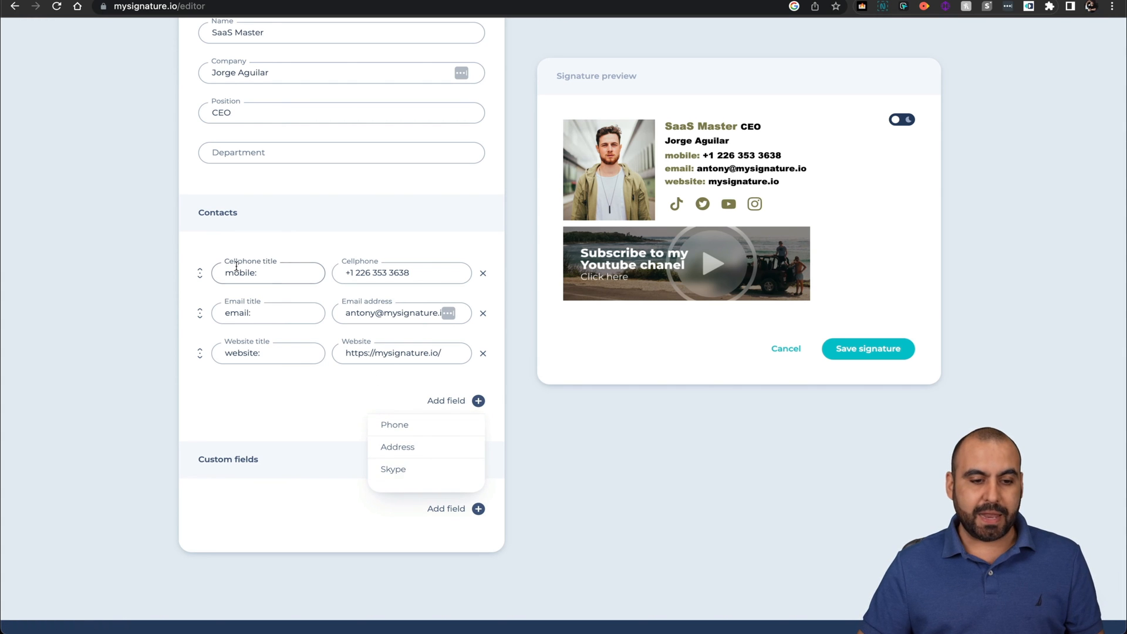
left_click(446, 377)
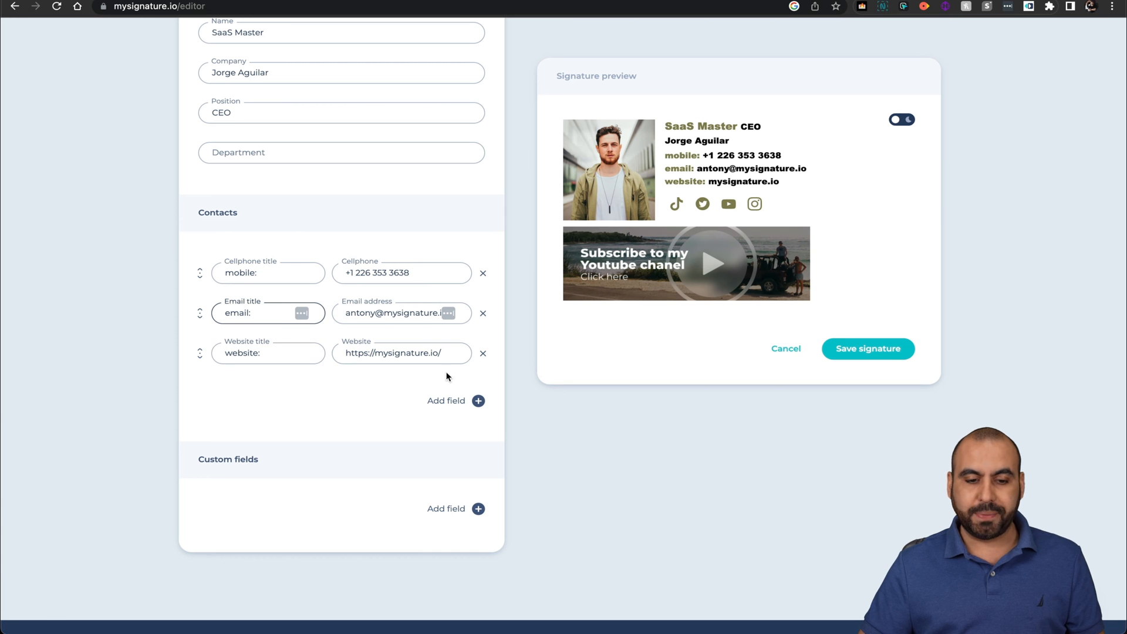
left_click(482, 353)
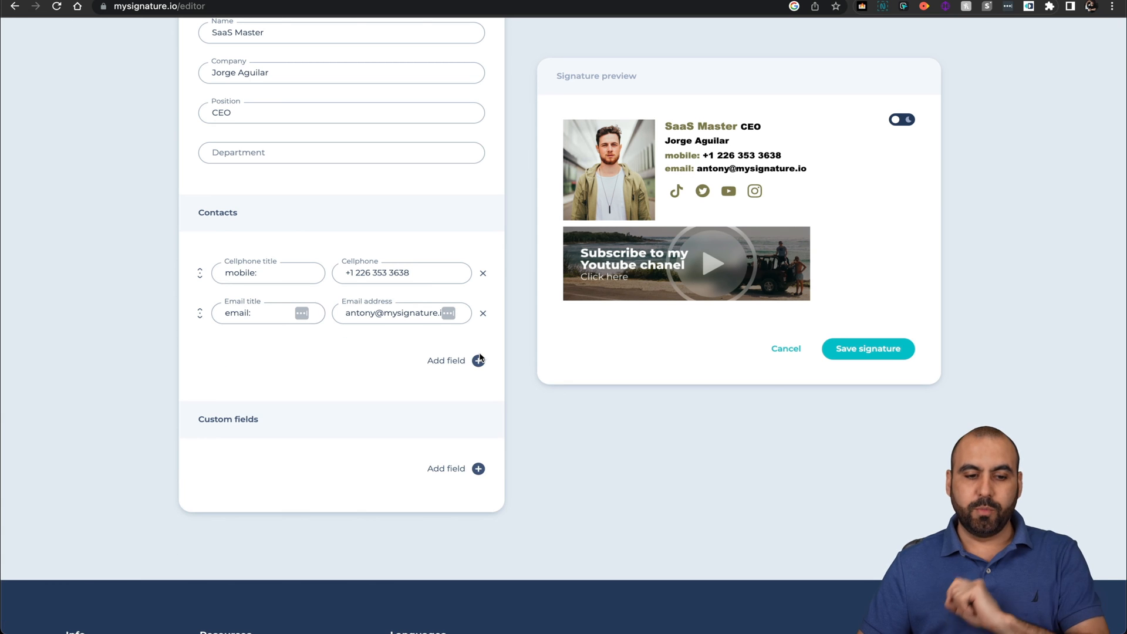
left_click(478, 359)
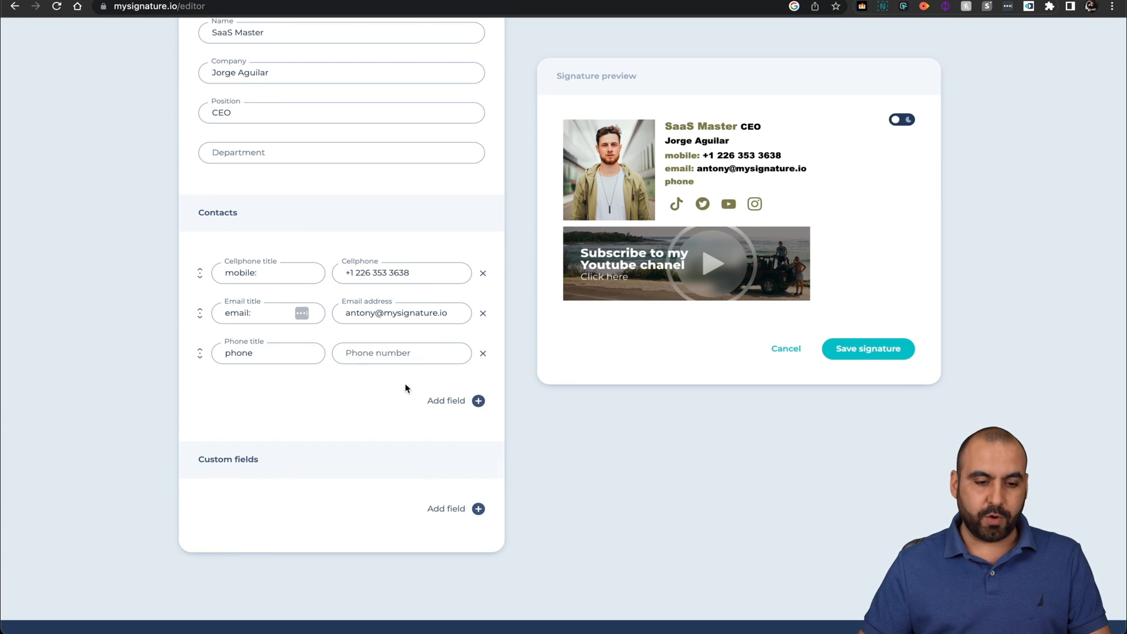
type("21345678")
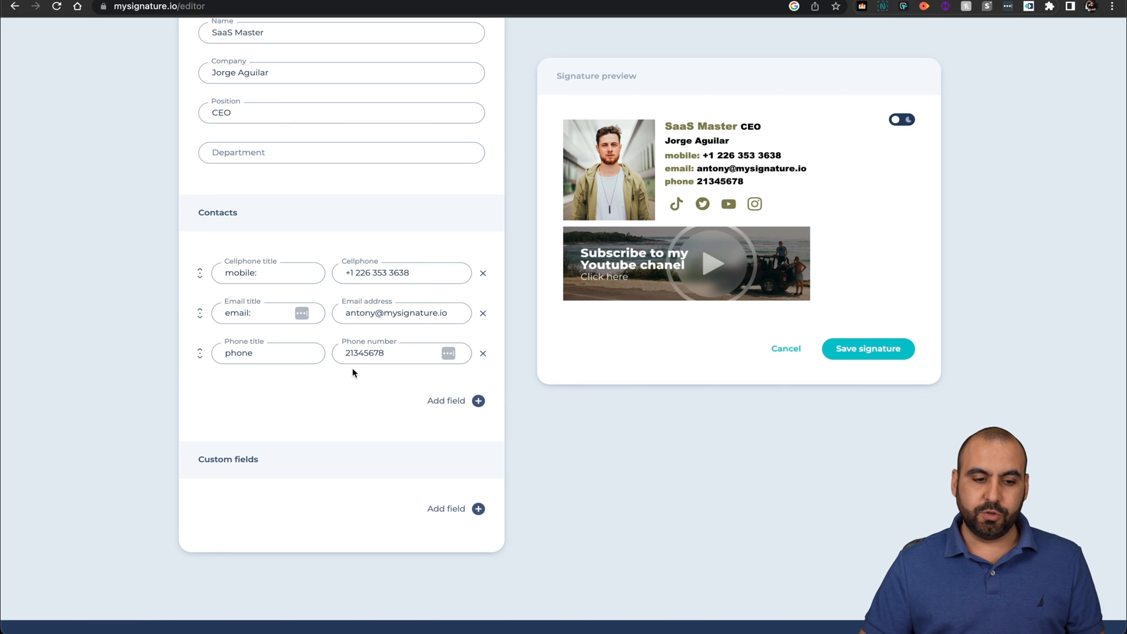
mouse_move(720, 181)
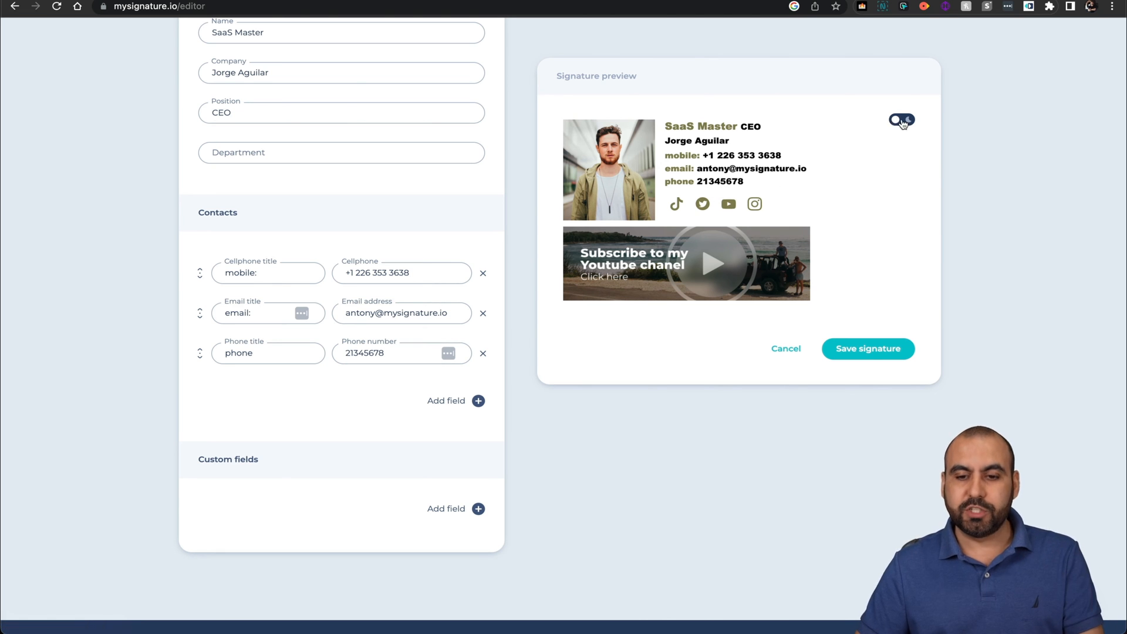
left_click(902, 120)
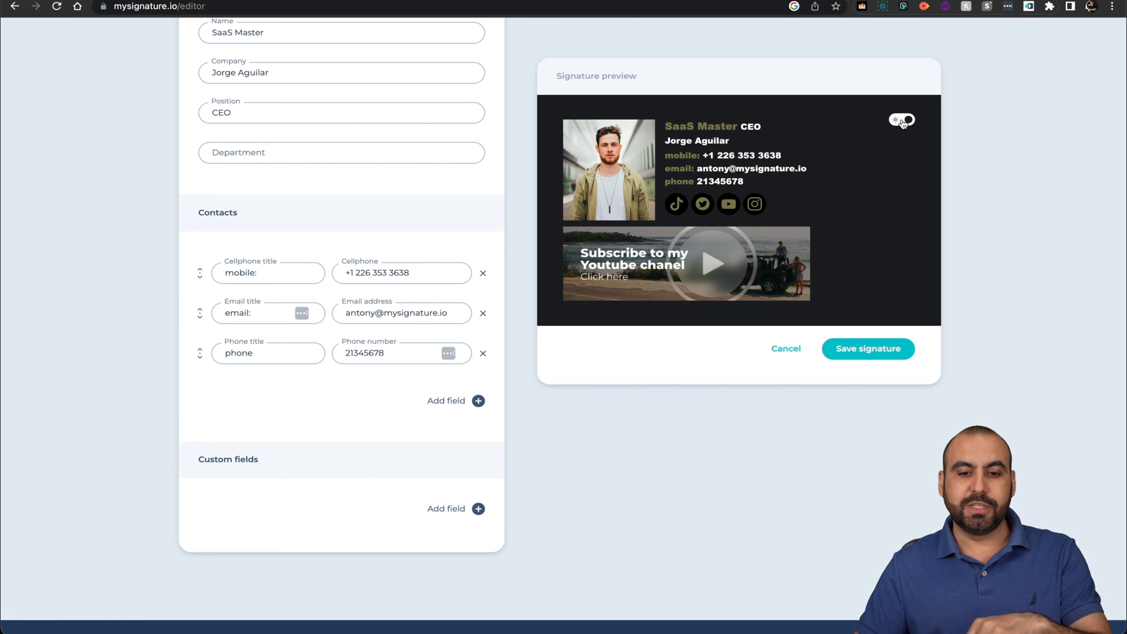
left_click(902, 120)
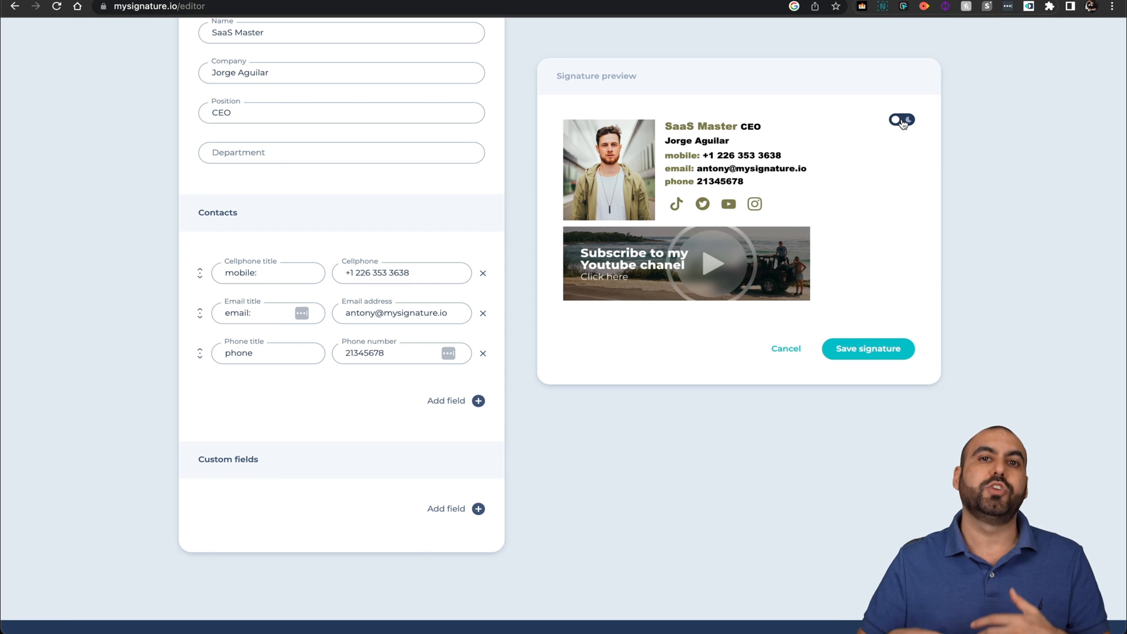
scroll("down", 3)
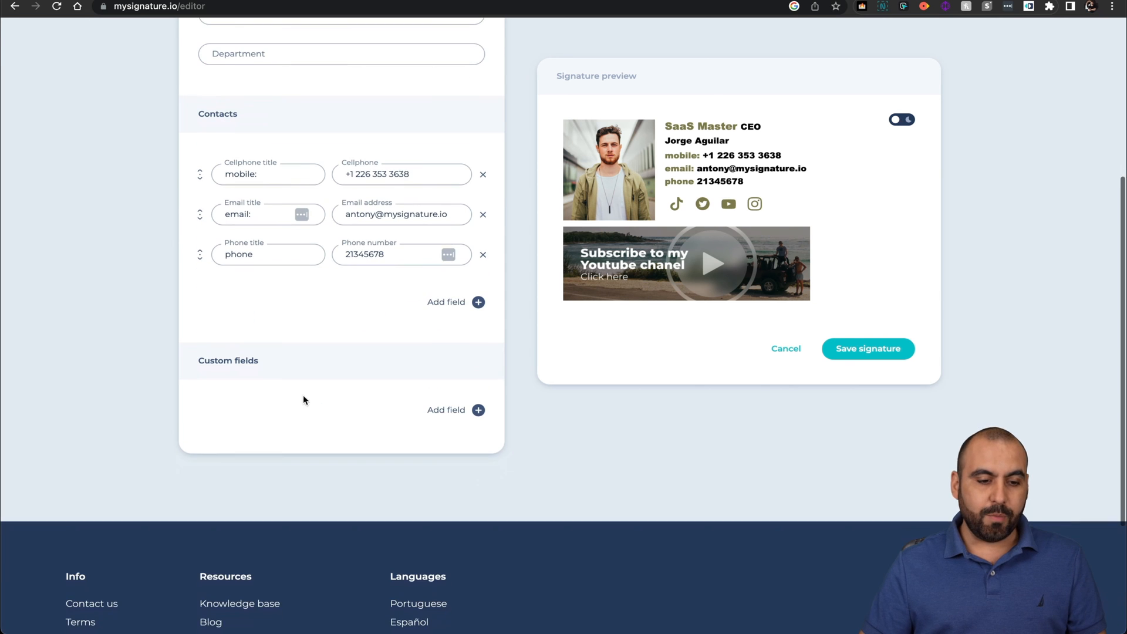
left_click(477, 410)
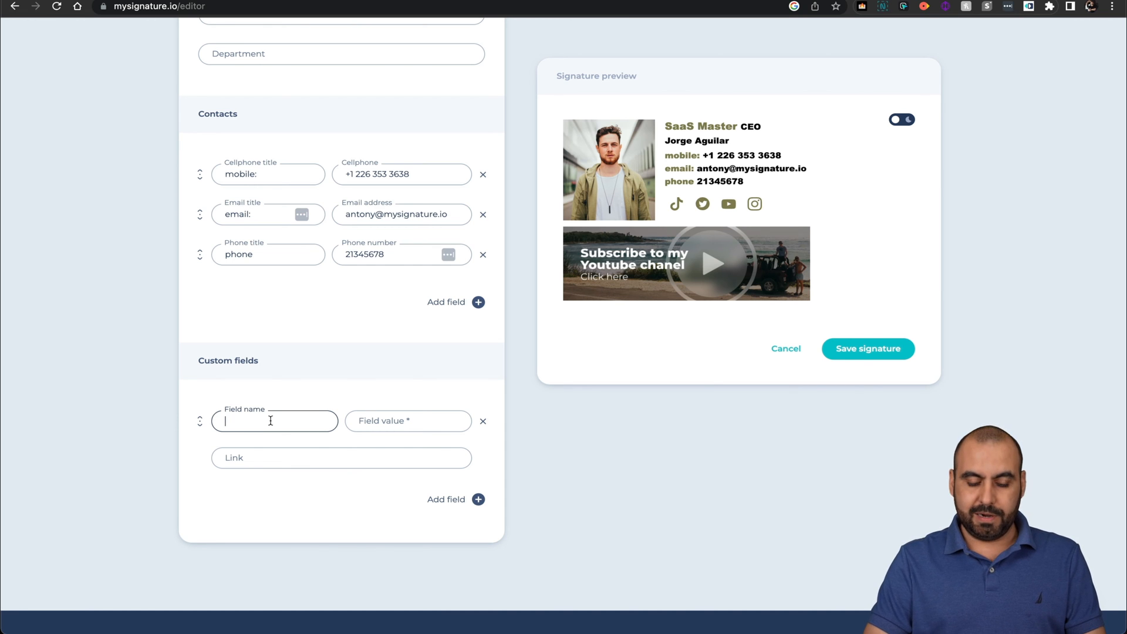
type("APP")
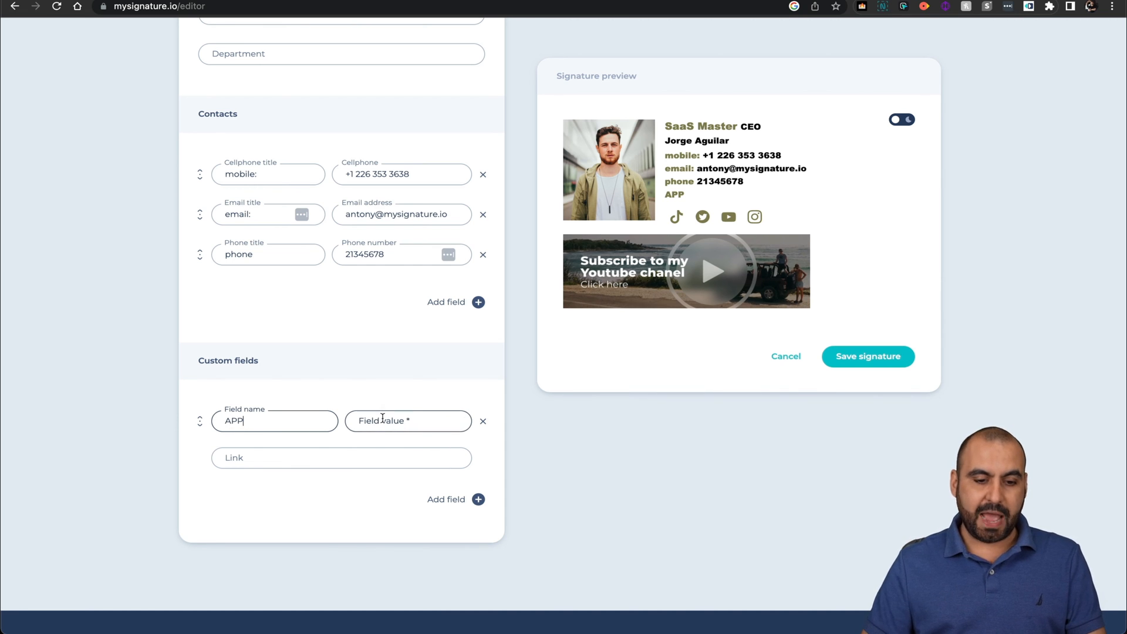
left_click(407, 420)
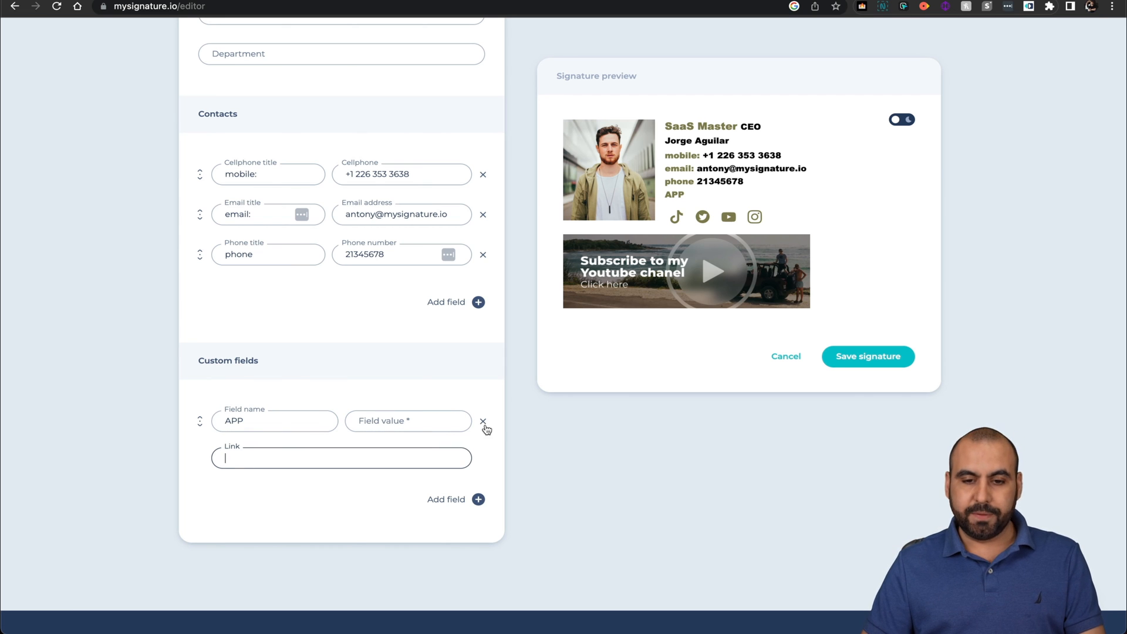
left_click(483, 422)
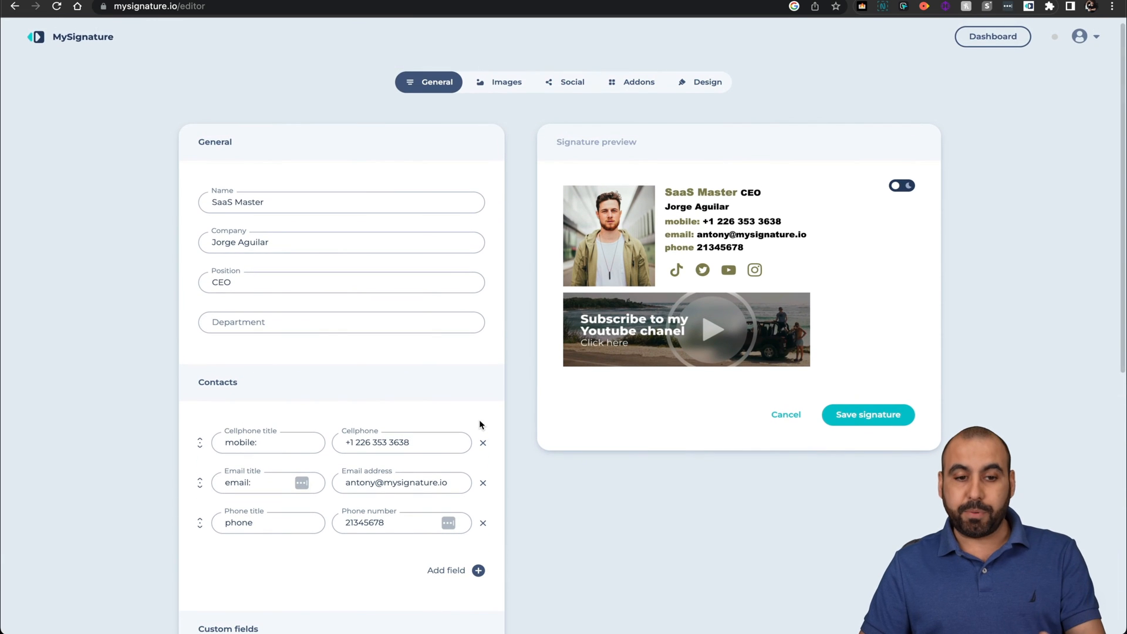
Step: Set the profile photo width to 128 px in the Images tab and open the banner gallery
left_click(506, 81)
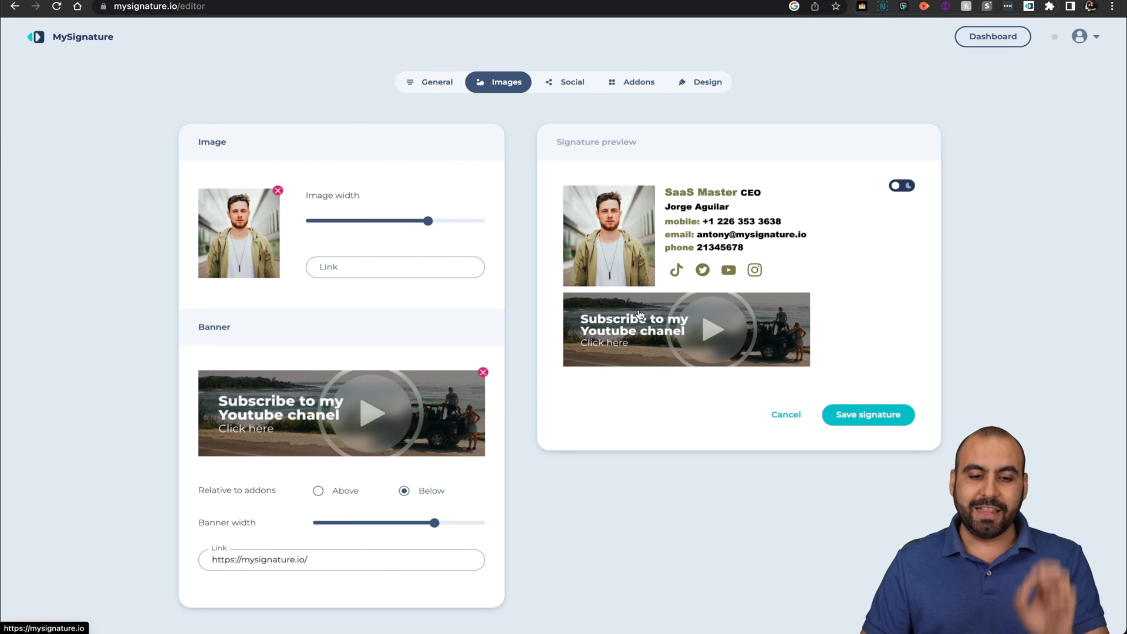
left_click(429, 81)
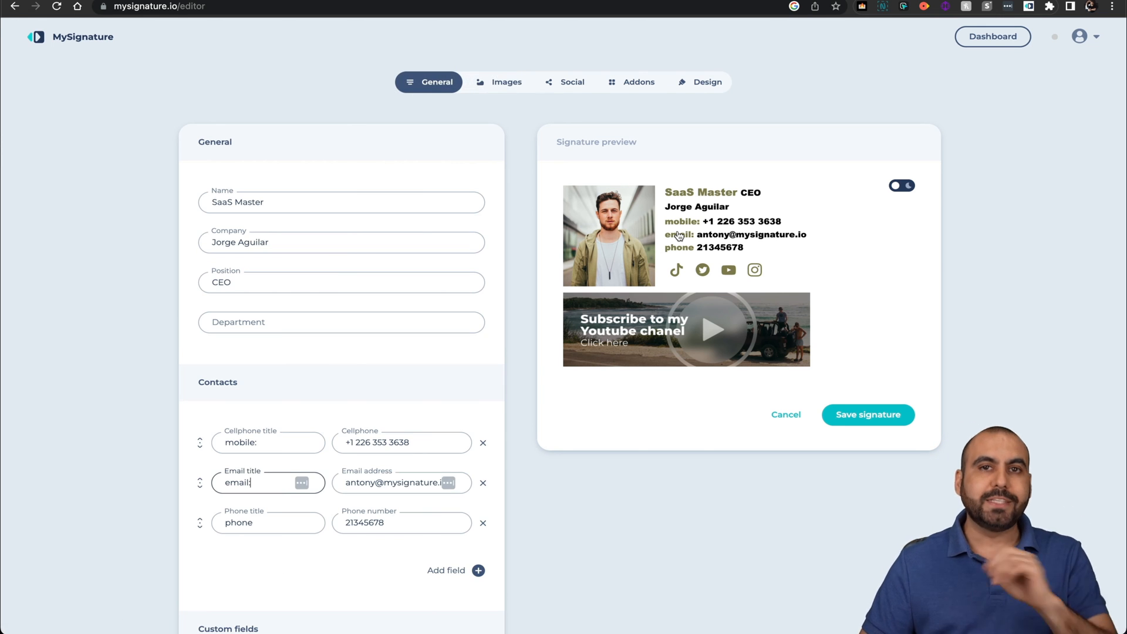
left_click(506, 81)
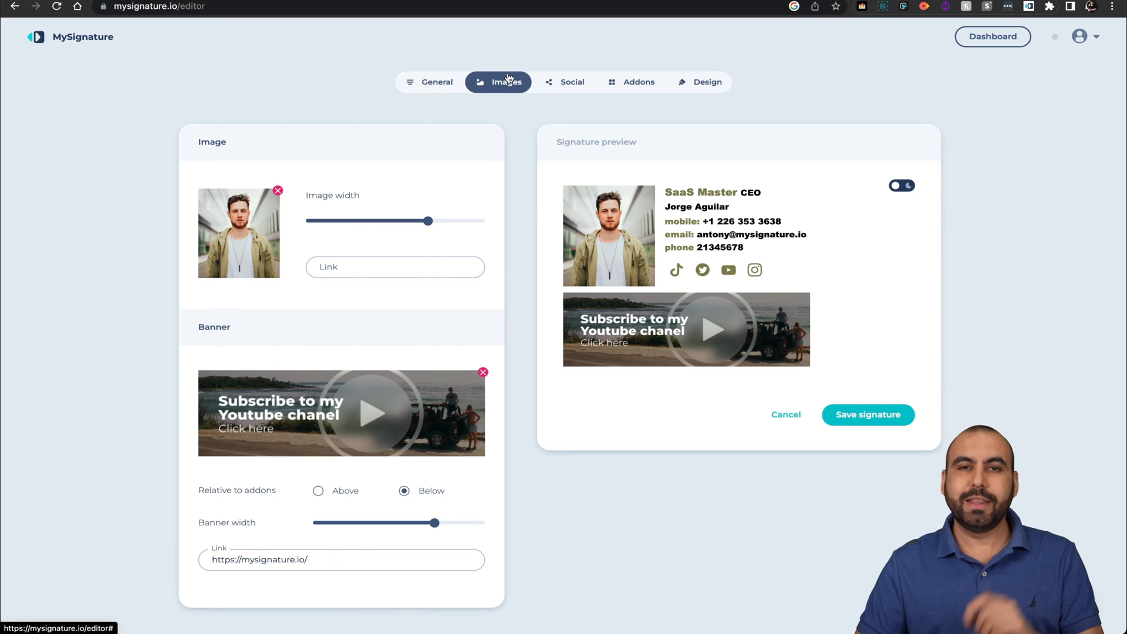
mouse_move(515, 116)
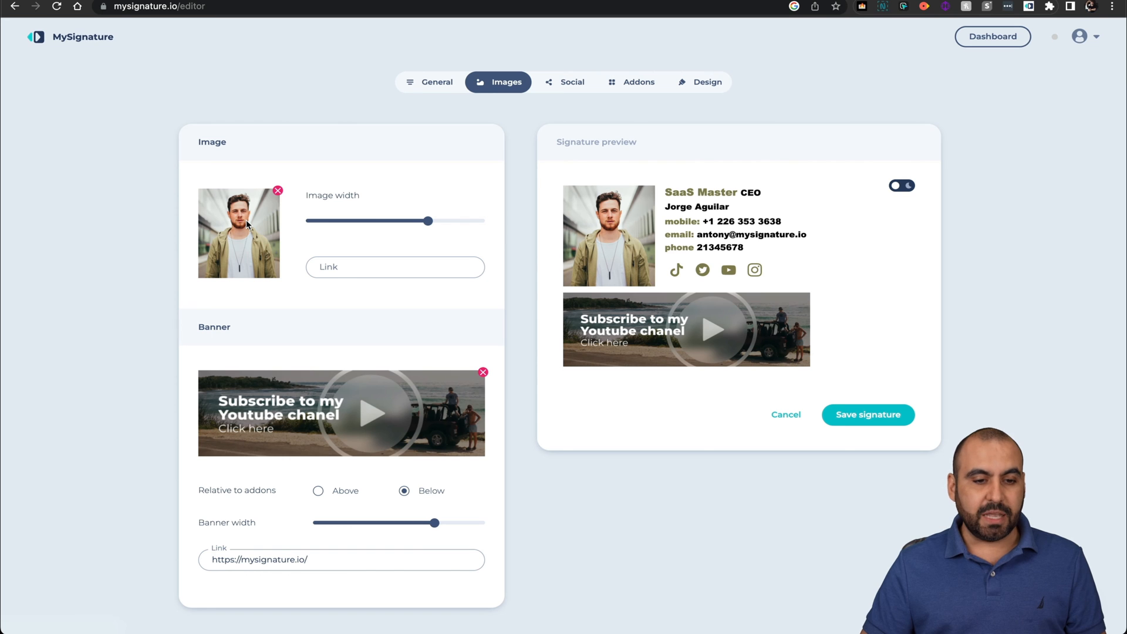
left_click_drag(428, 220, 330, 221)
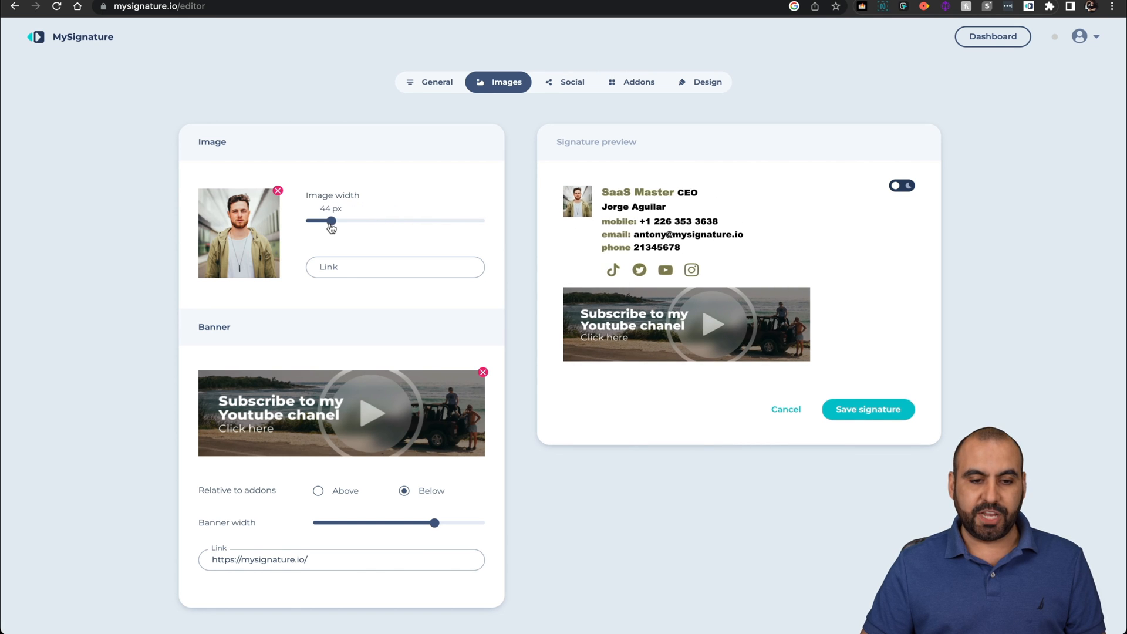
left_click_drag(330, 220, 414, 221)
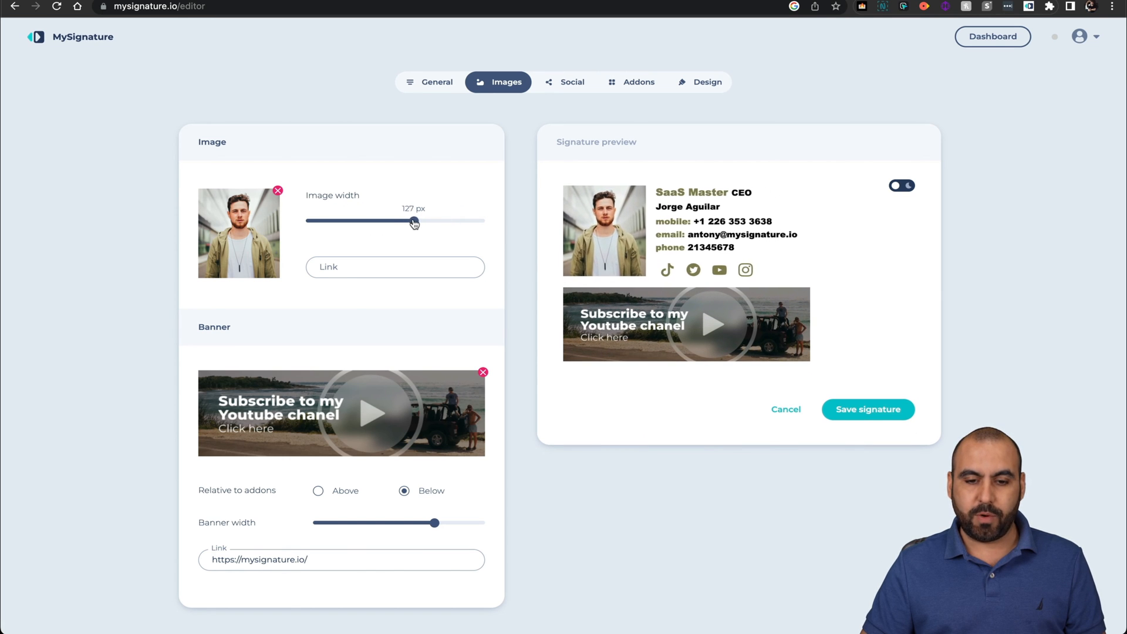
left_click_drag(413, 221, 414, 221)
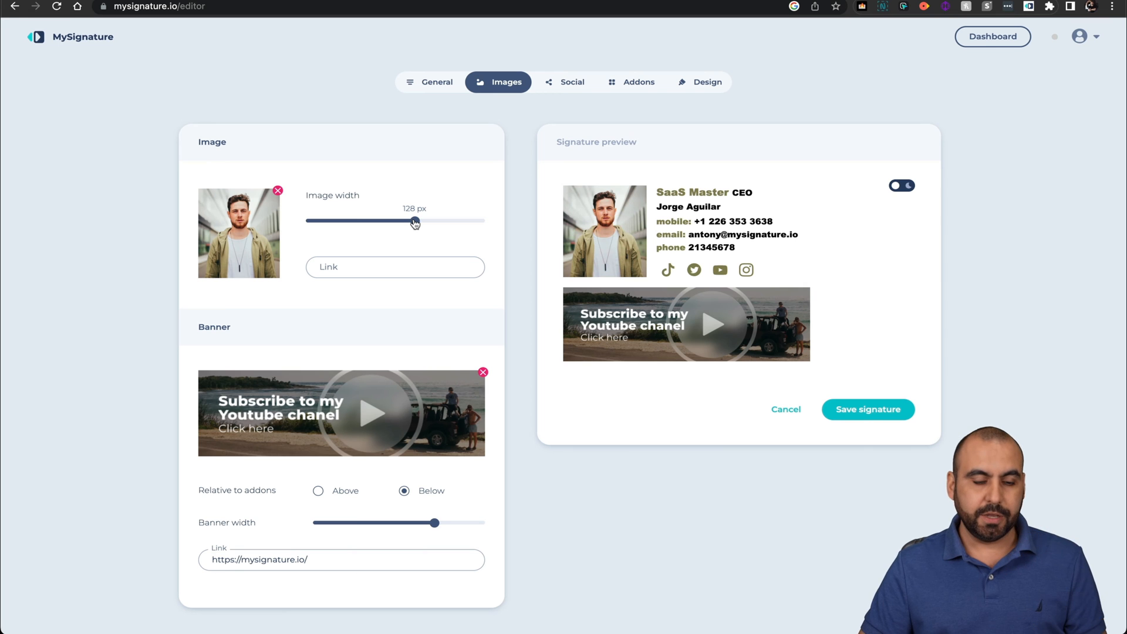
scroll("down", 3)
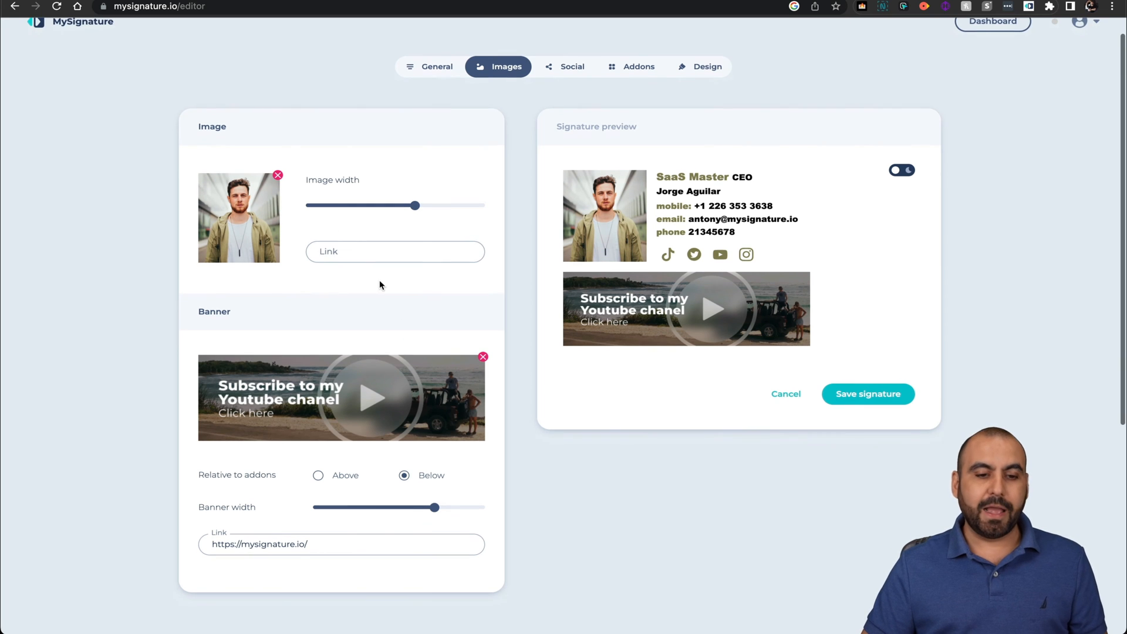
left_click(395, 250)
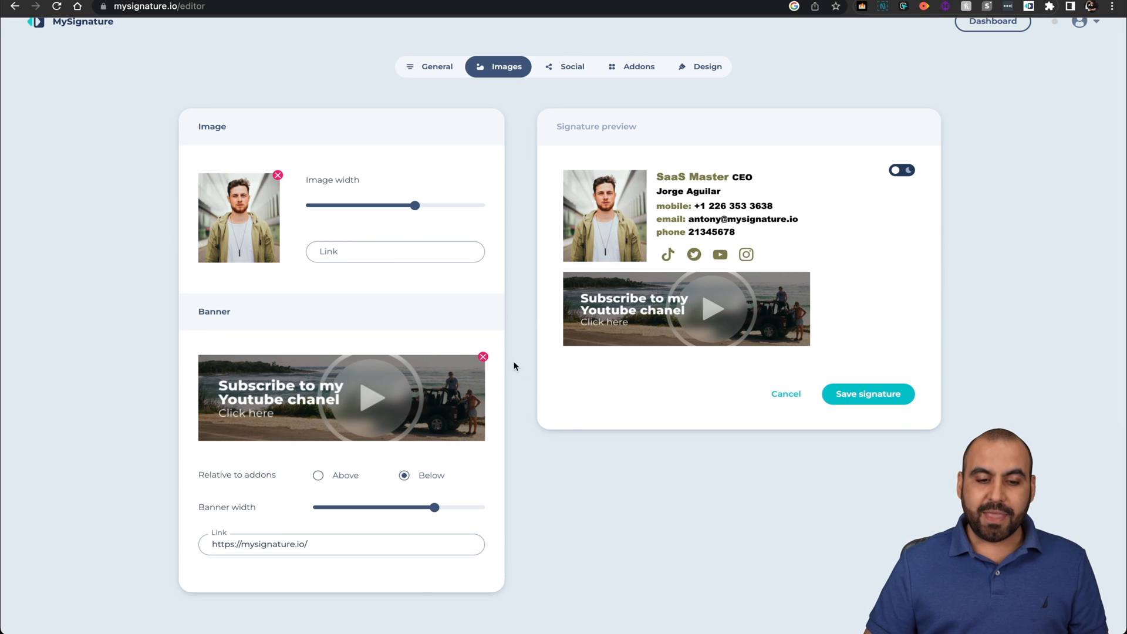
mouse_move(415, 377)
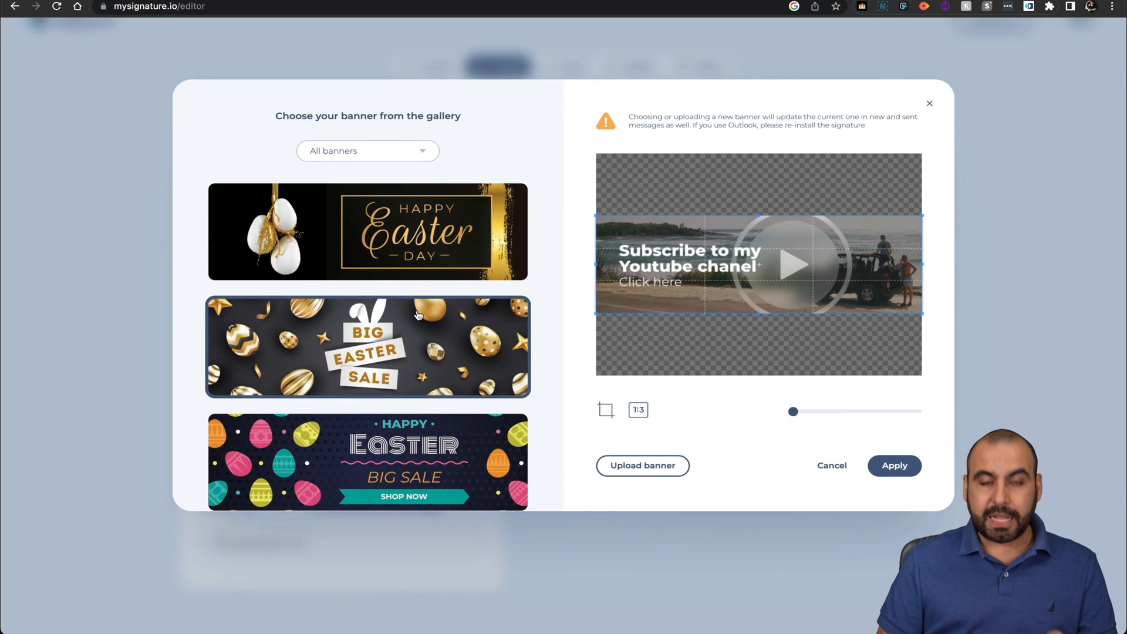
Step: Filter banners to Mother's Day and apply the pink Happy Mother's Day banner
left_click(368, 150)
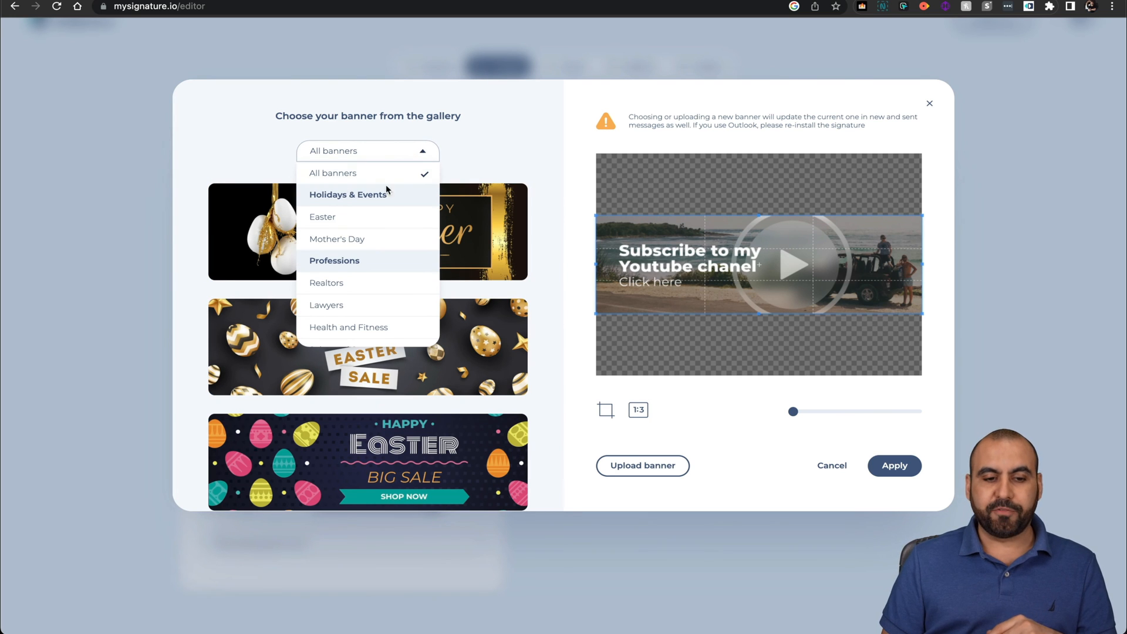
left_click(322, 216)
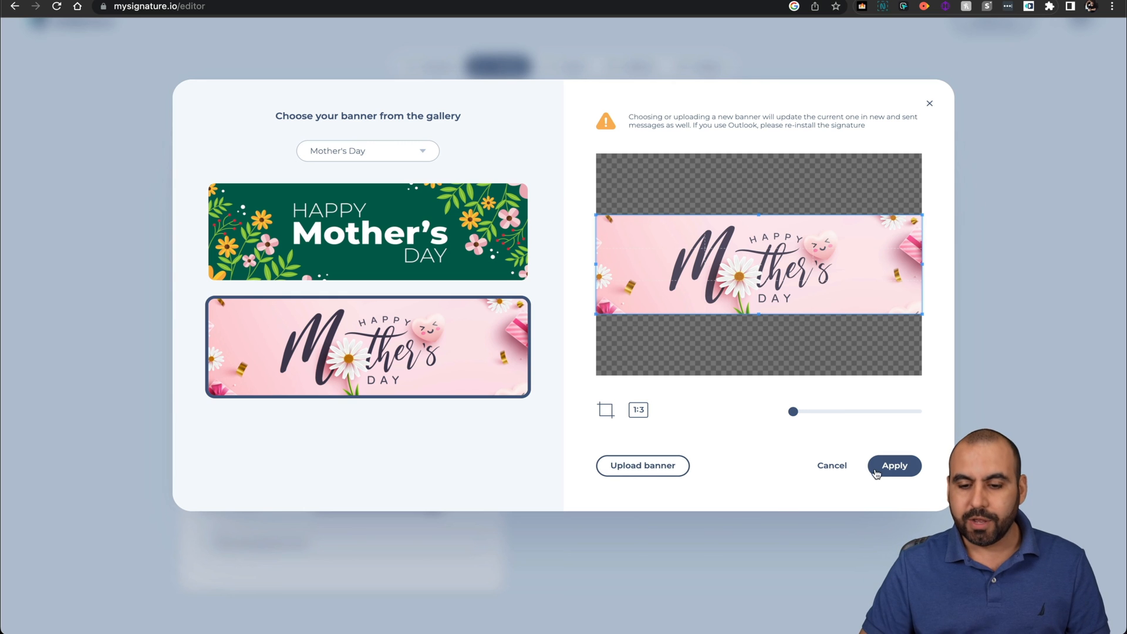
left_click(894, 465)
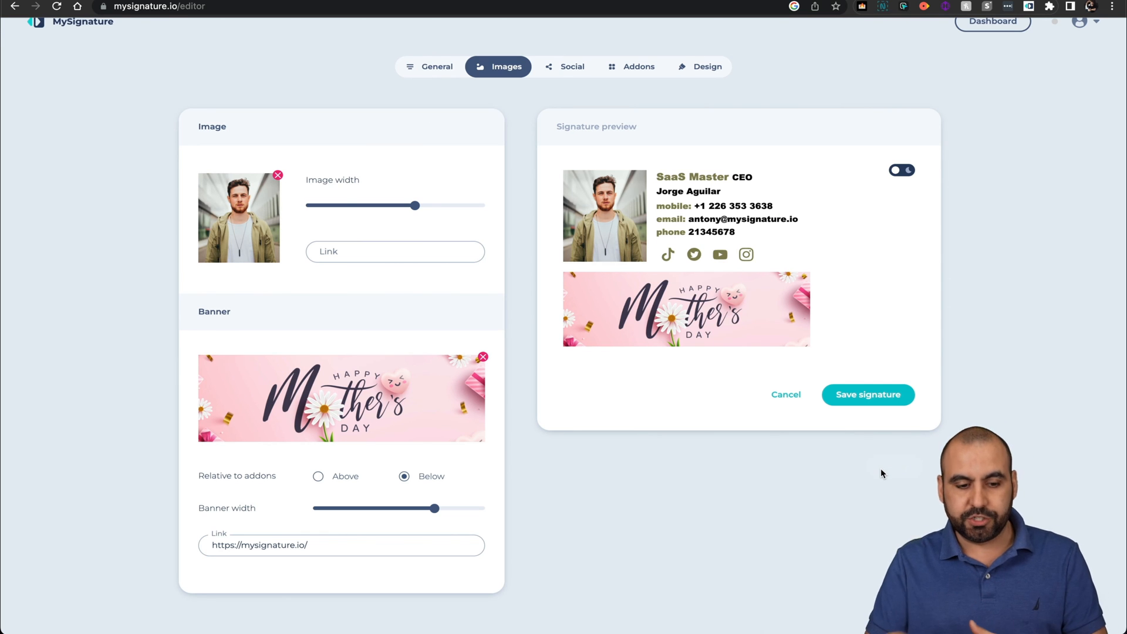
mouse_move(838, 462)
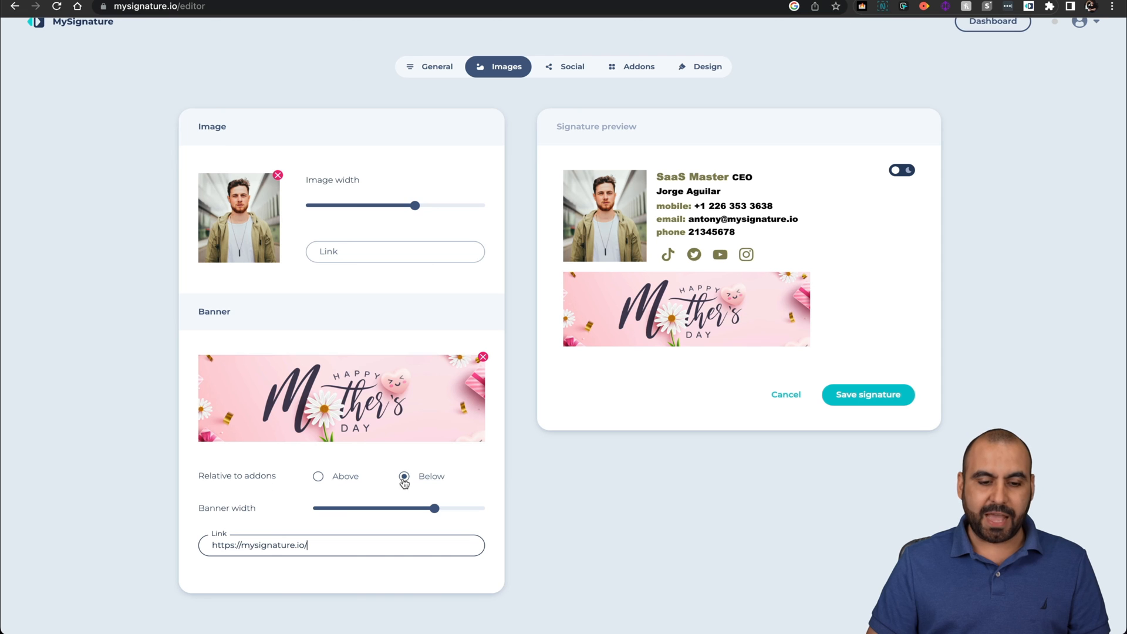
Step: Keep the banner below the addons and bring its width back to nearly full size
left_click(317, 476)
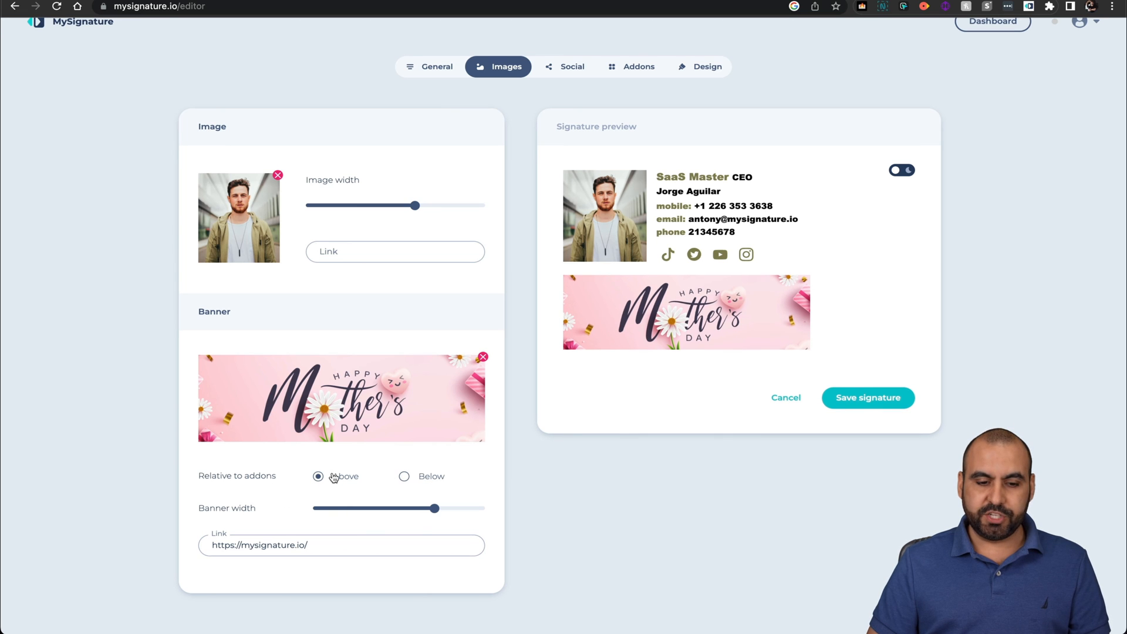
left_click(404, 477)
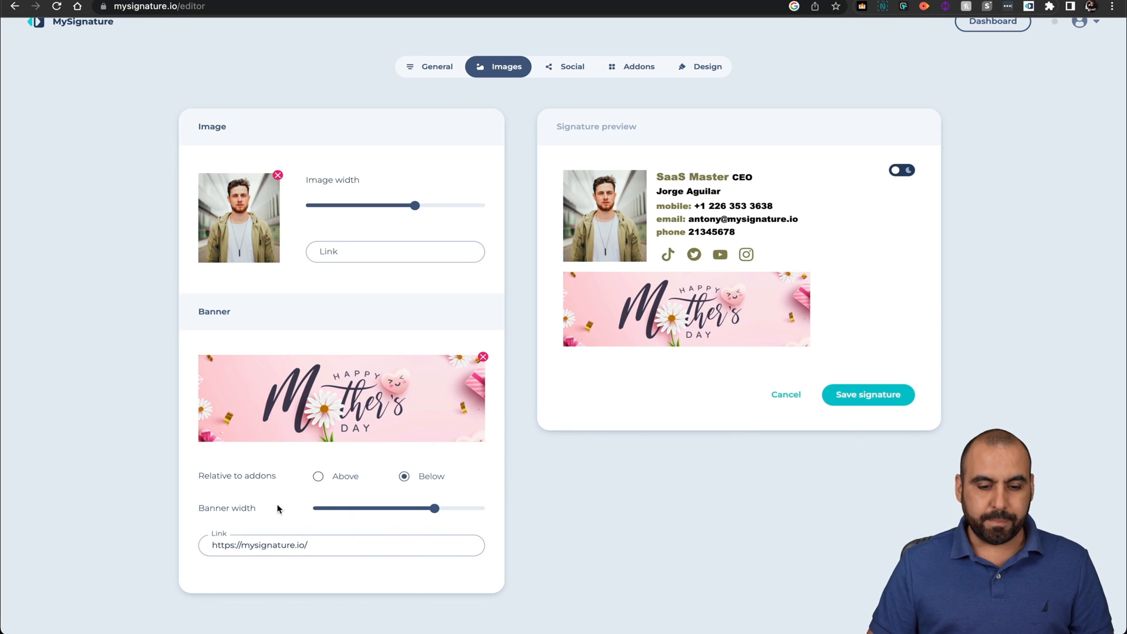
left_click_drag(431, 508, 403, 508)
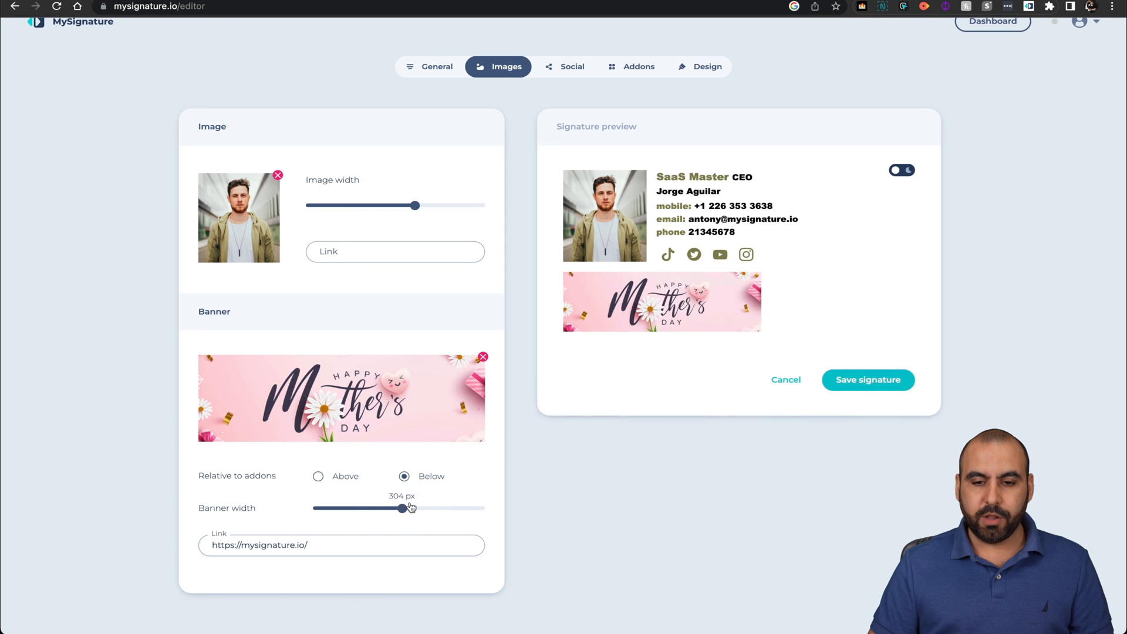
left_click_drag(403, 508, 430, 508)
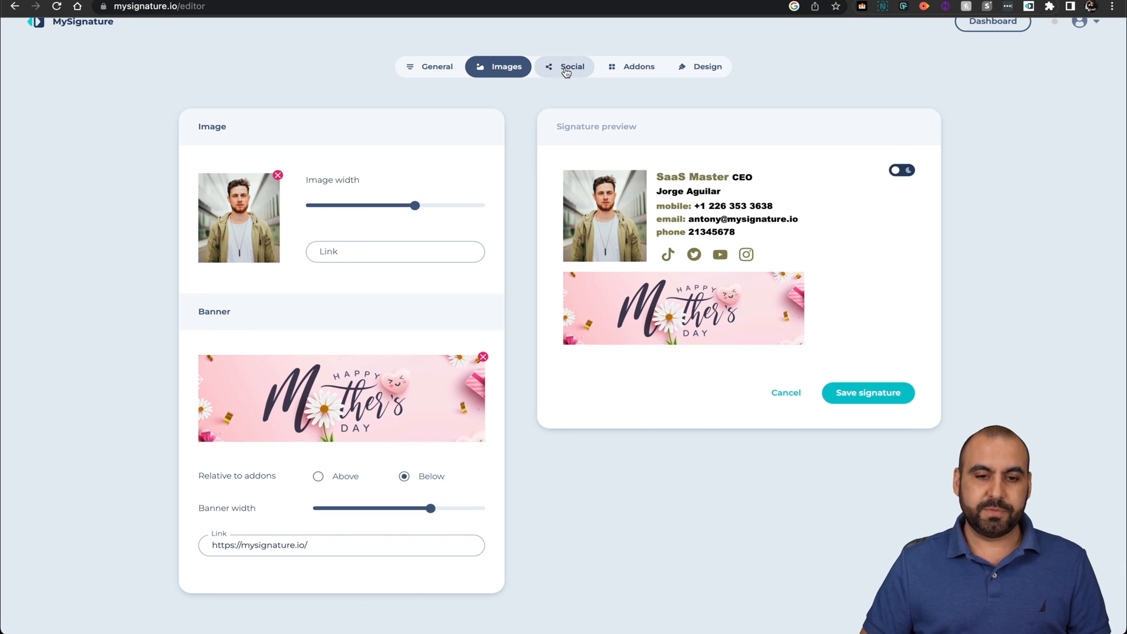
Step: Remove the empty Facebook entry from the social icons
left_click(571, 66)
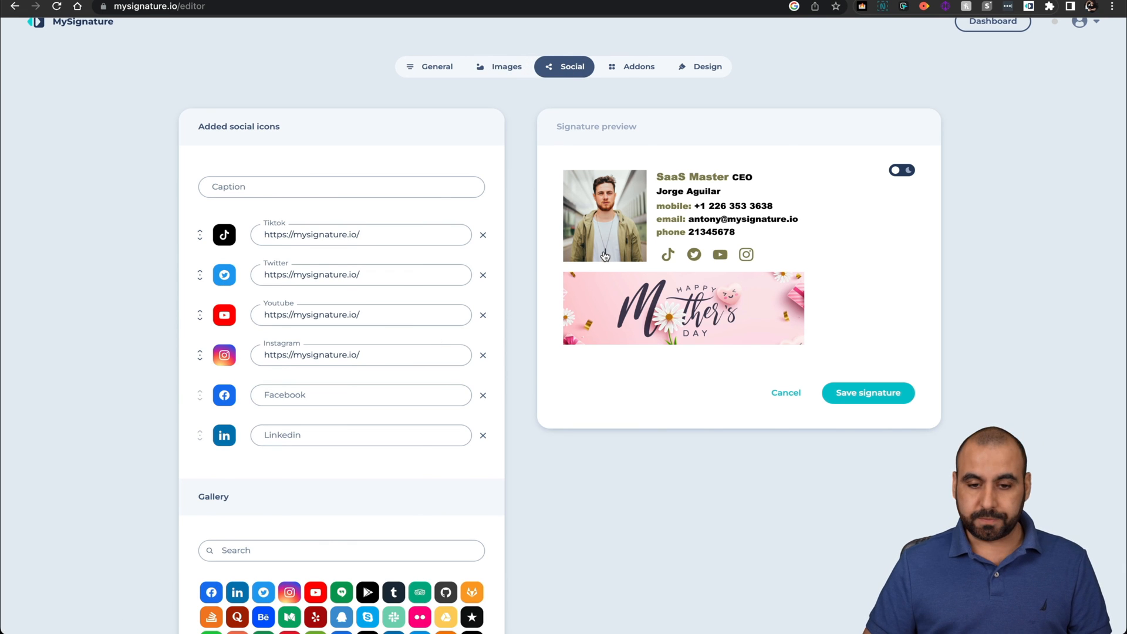
mouse_move(746, 256)
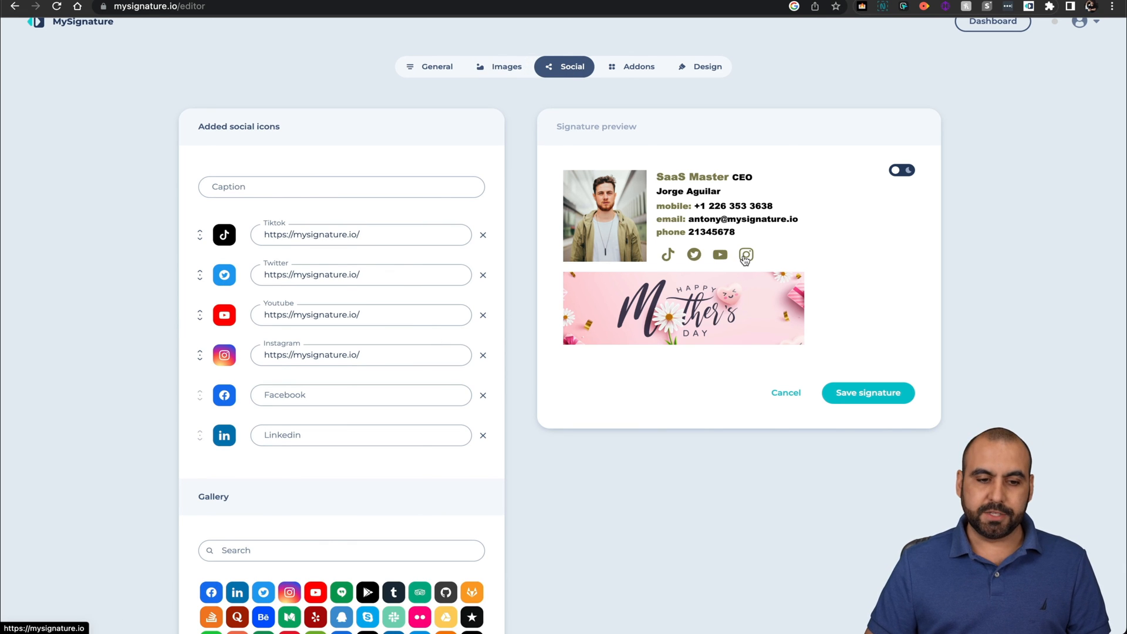
left_click(360, 395)
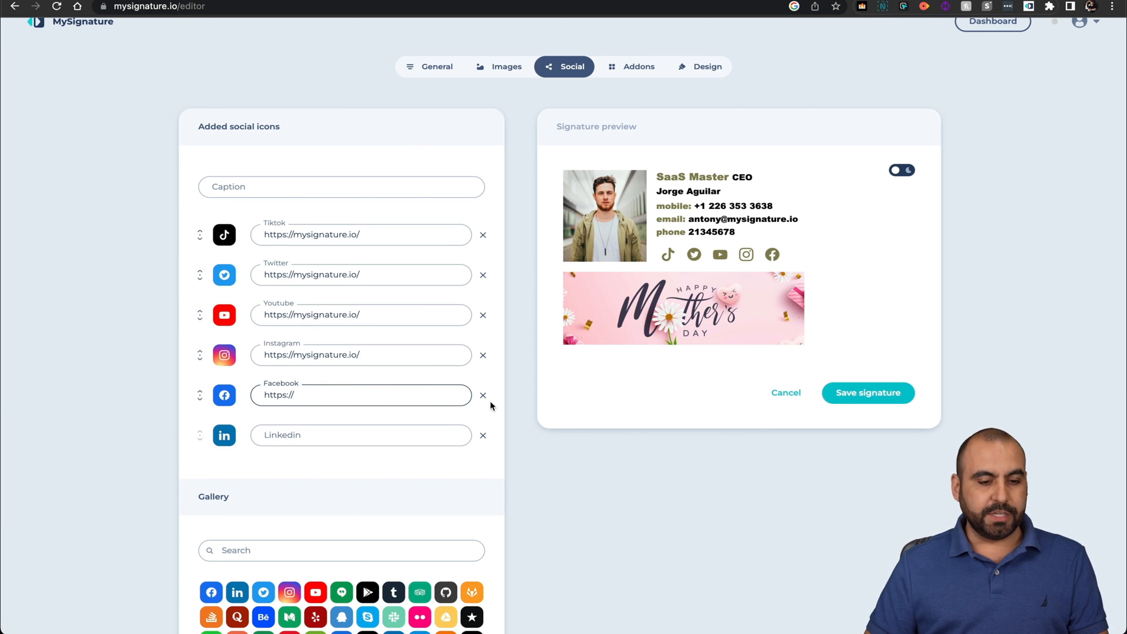
left_click(483, 395)
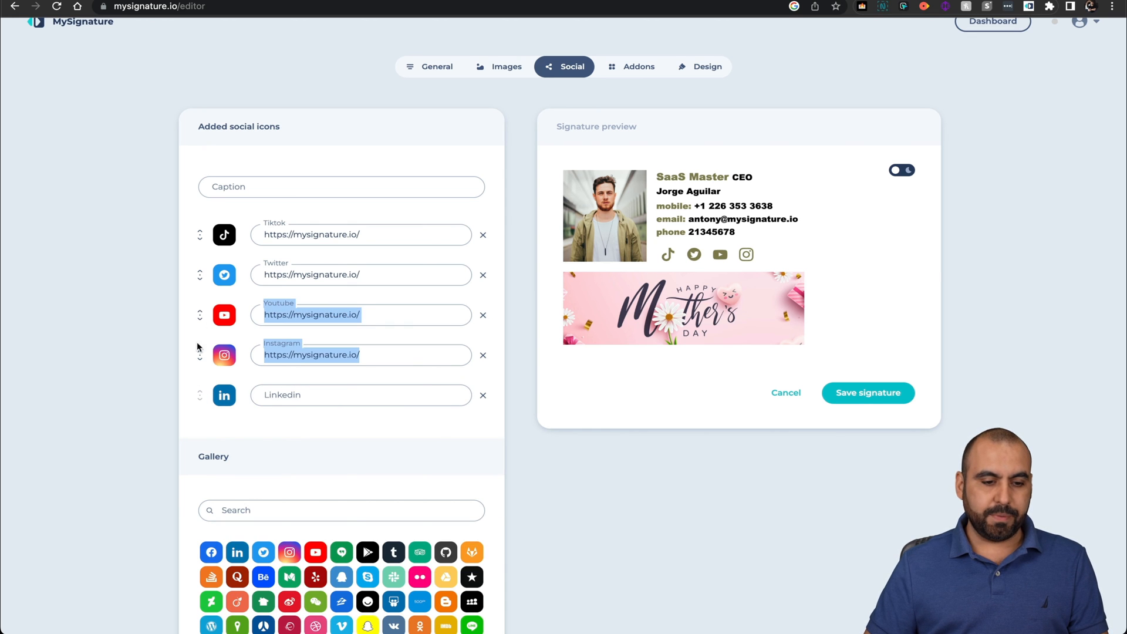
Step: Move Instagram to the top of the social icons, ahead of TikTok, Twitter and YouTube
left_click_drag(199, 355, 199, 315)
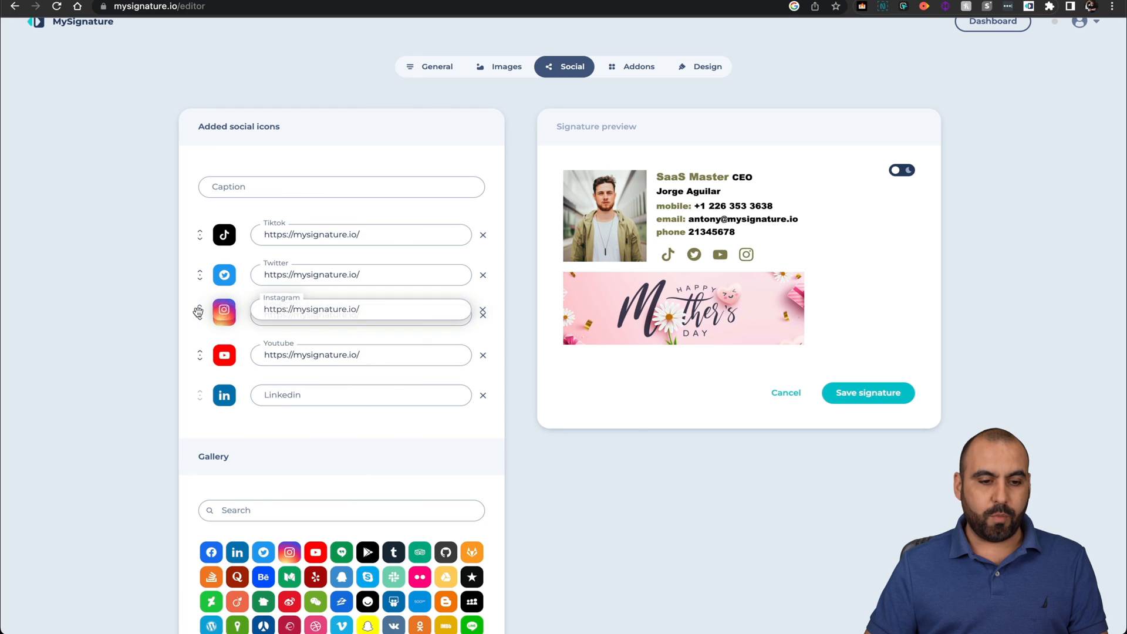
left_click_drag(224, 310, 224, 235)
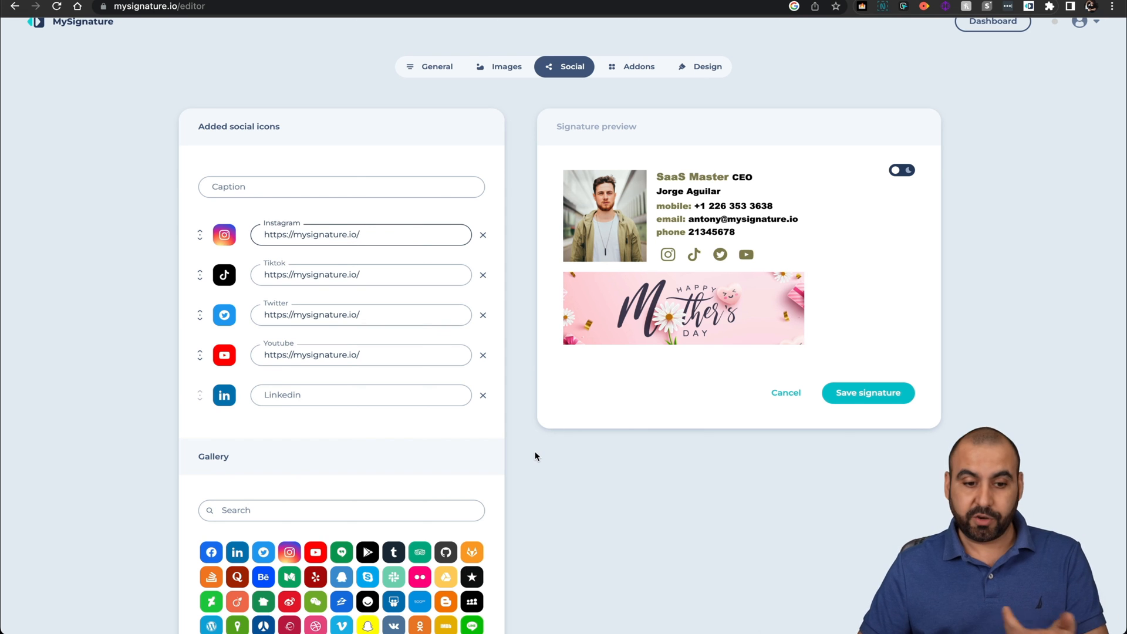
scroll("down", 3)
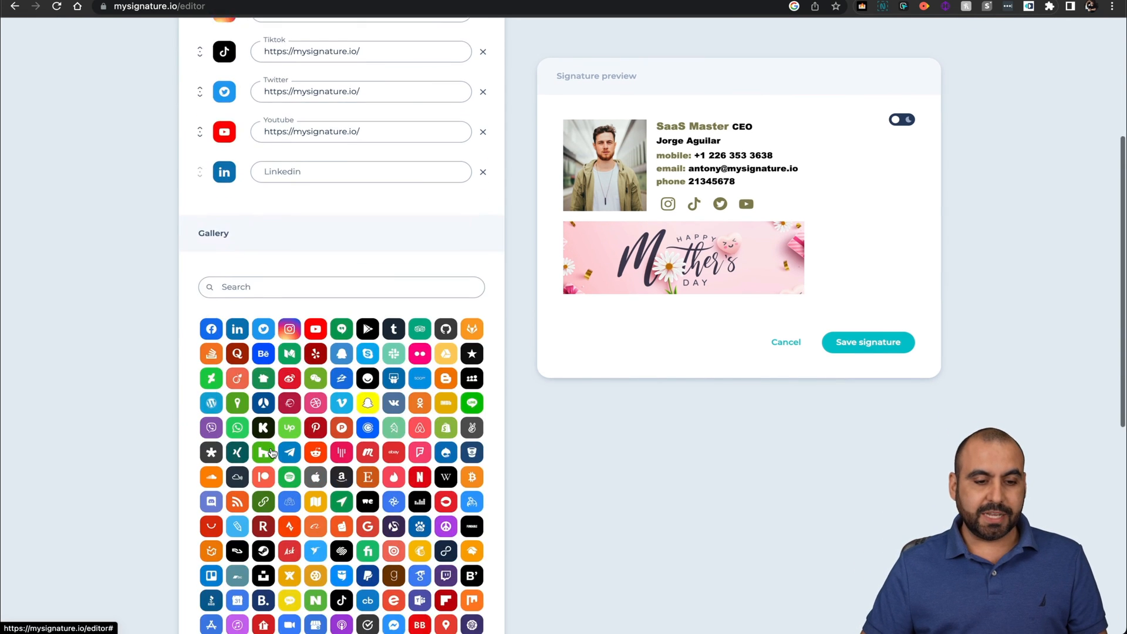
scroll("down", 3)
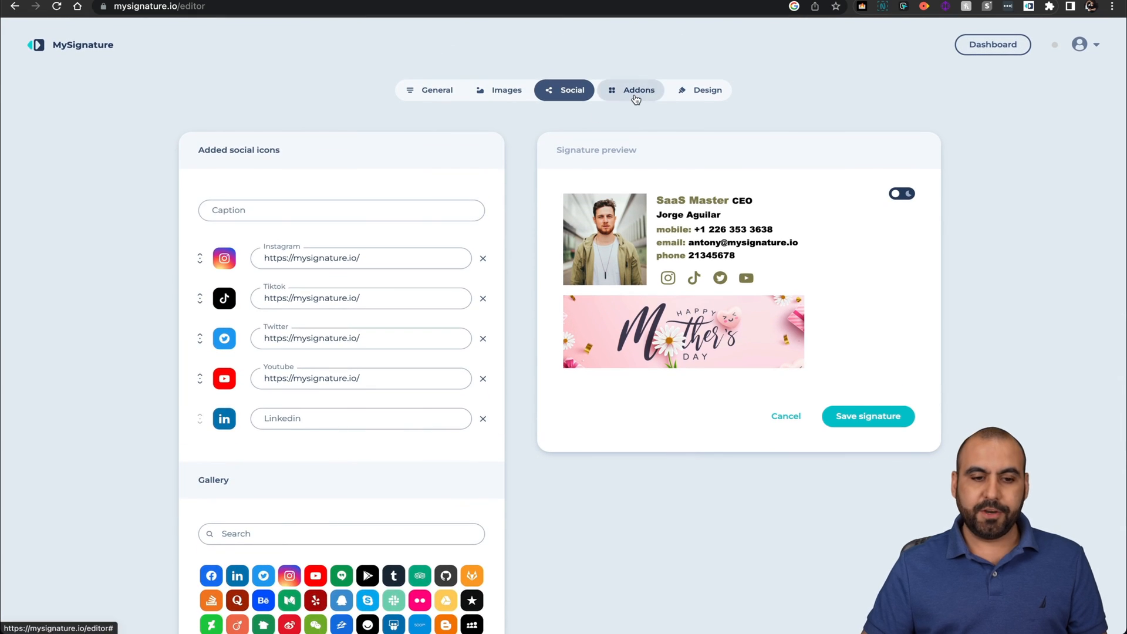
Step: Add a trial Sign off addon, try Sincerely and Regards, then remove it
left_click(637, 90)
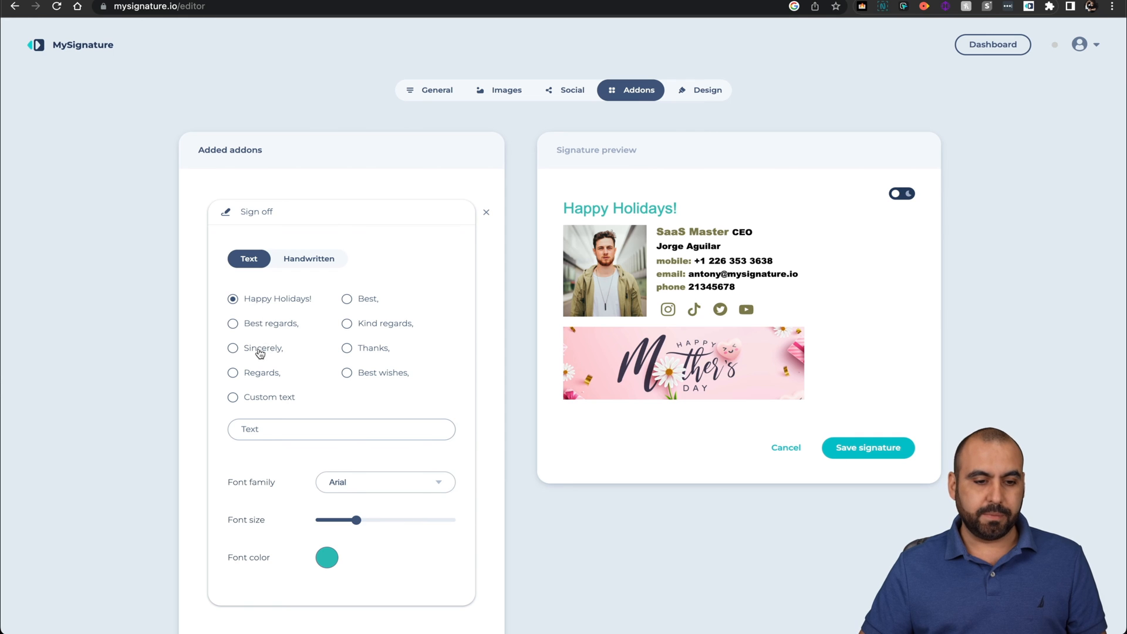
left_click(233, 348)
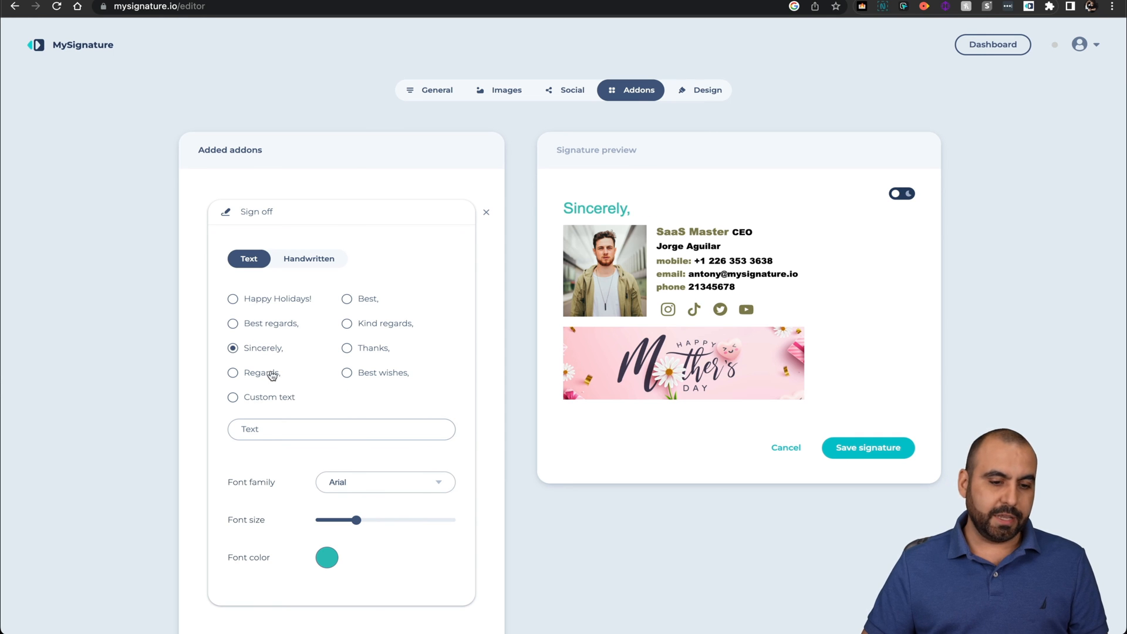
left_click(233, 397)
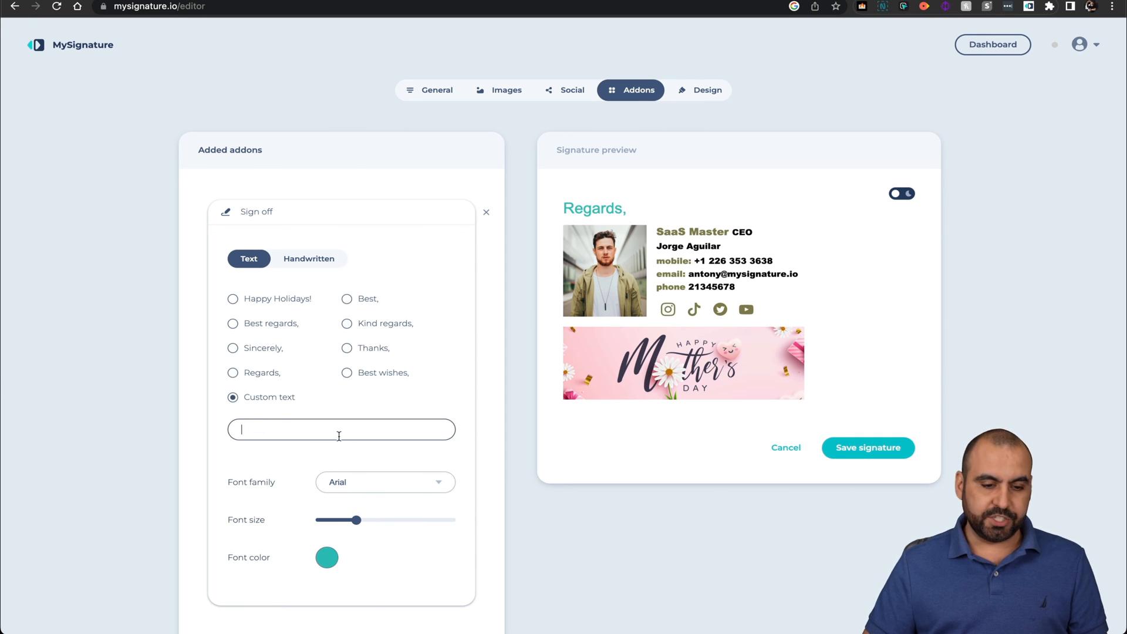
mouse_move(392, 499)
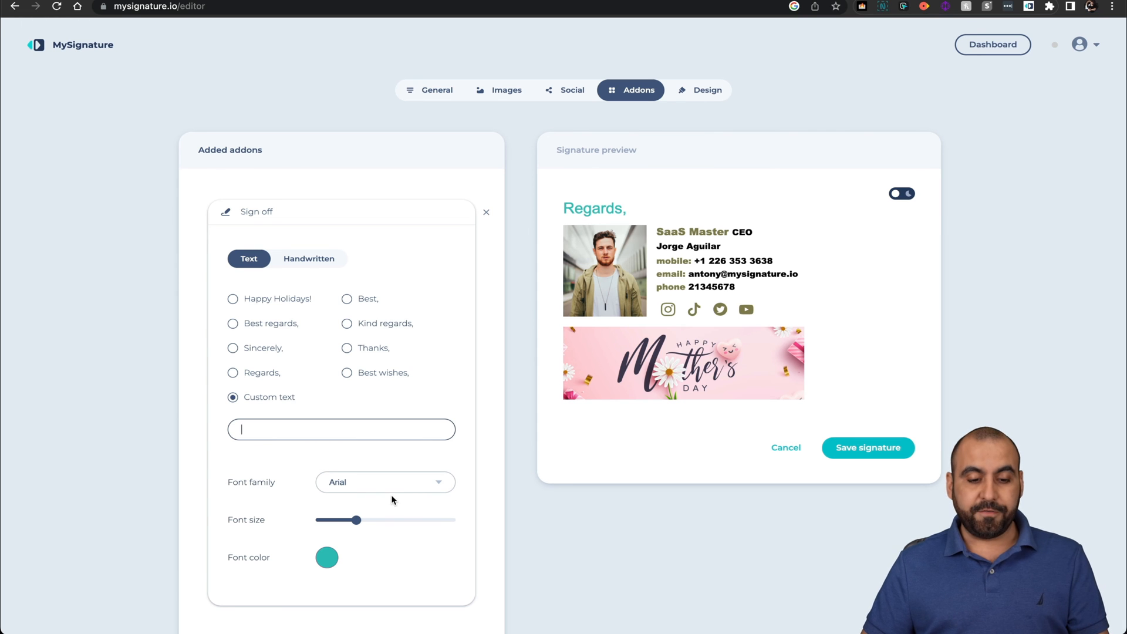
left_click(384, 481)
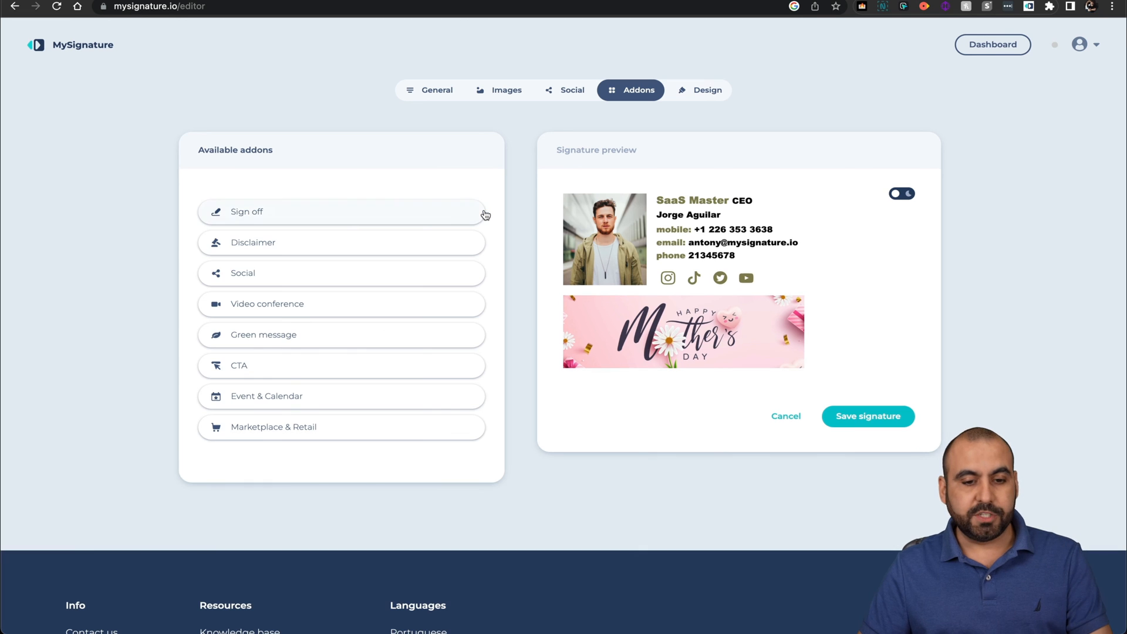
left_click(253, 243)
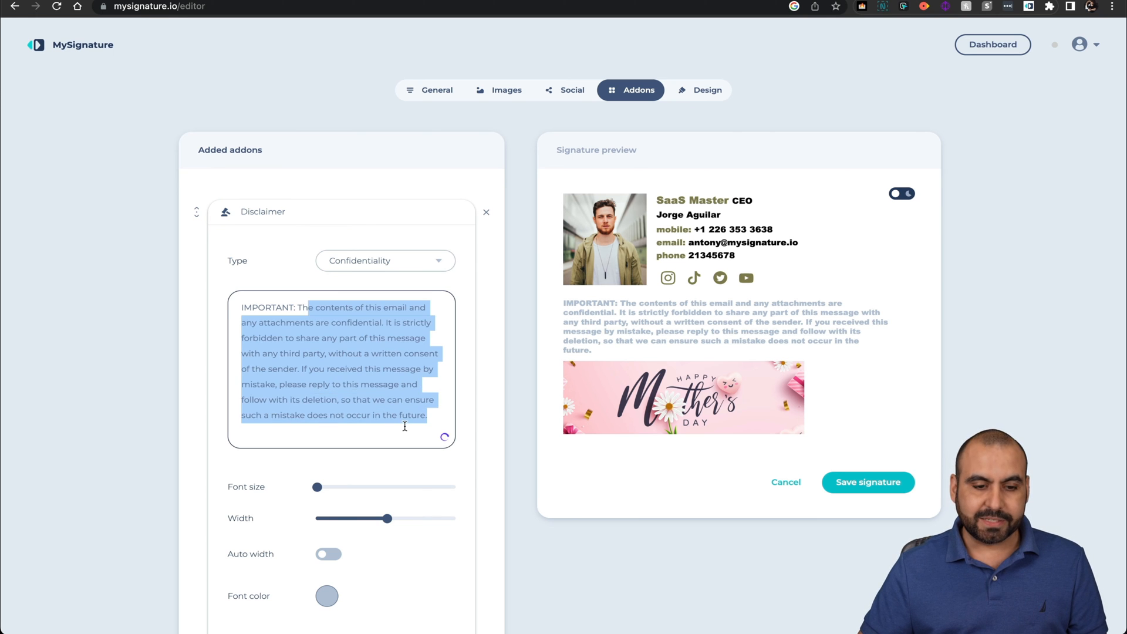
left_click(385, 260)
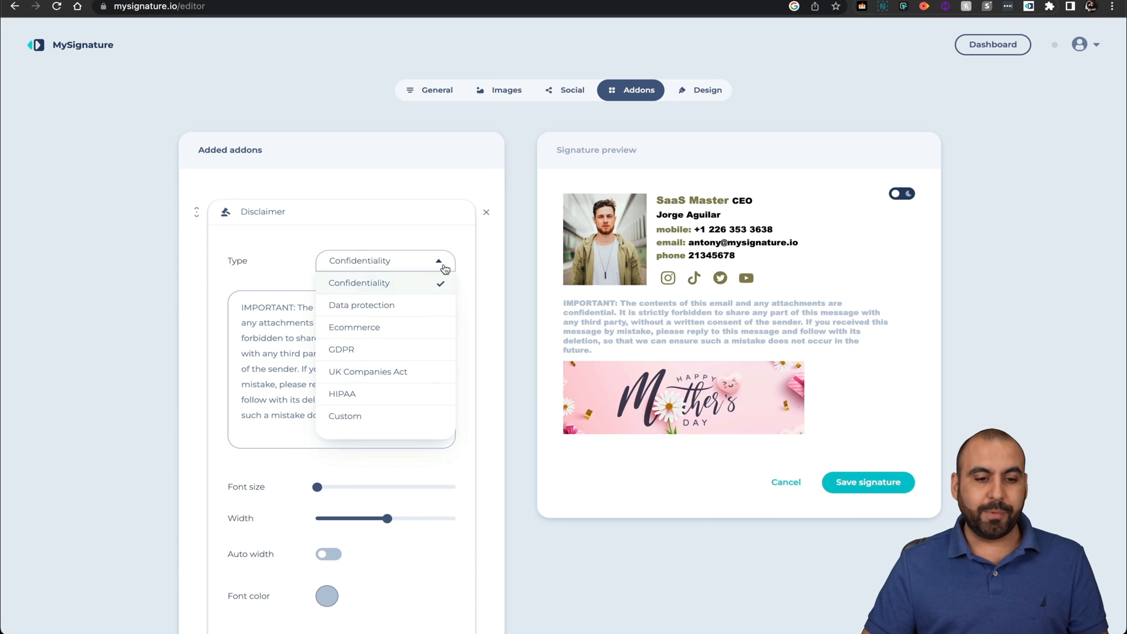
left_click(486, 212)
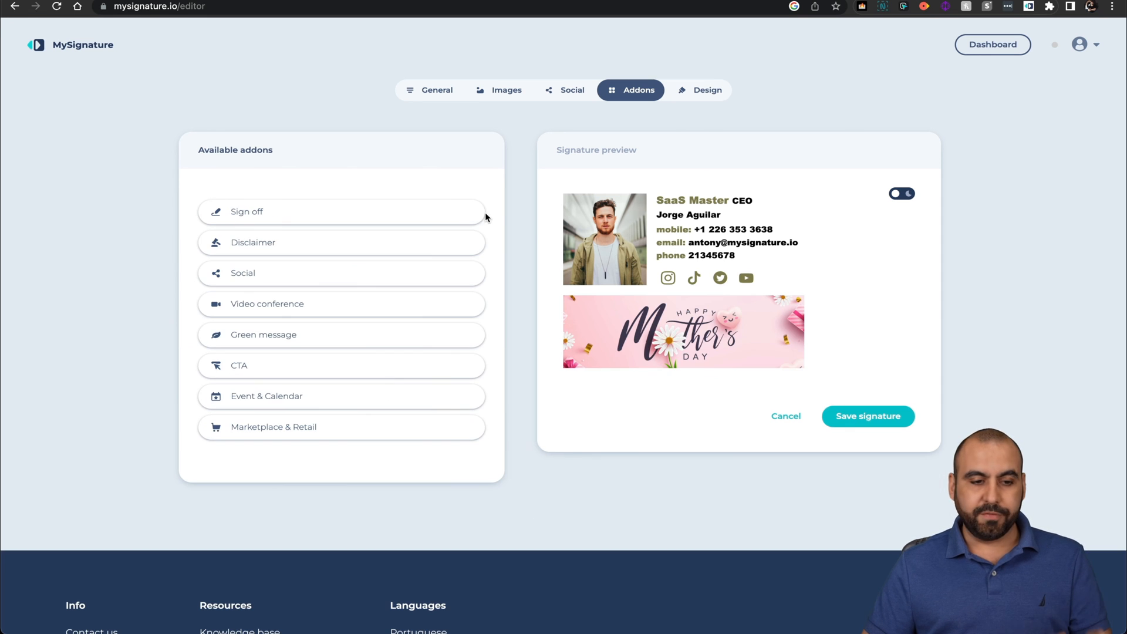
mouse_move(296, 242)
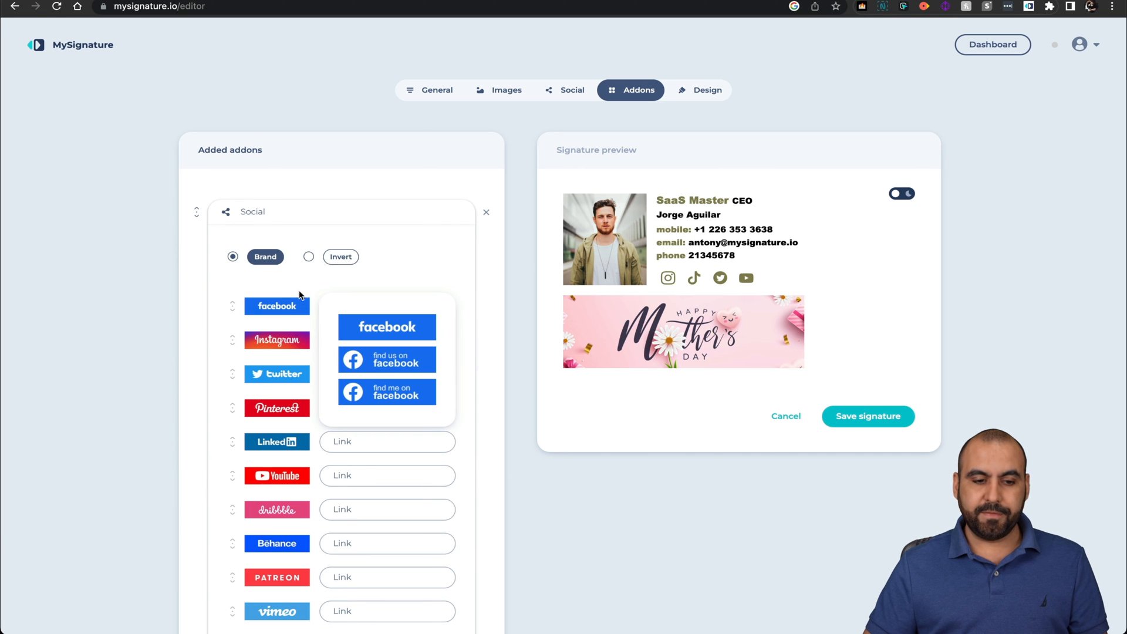
mouse_move(272, 314)
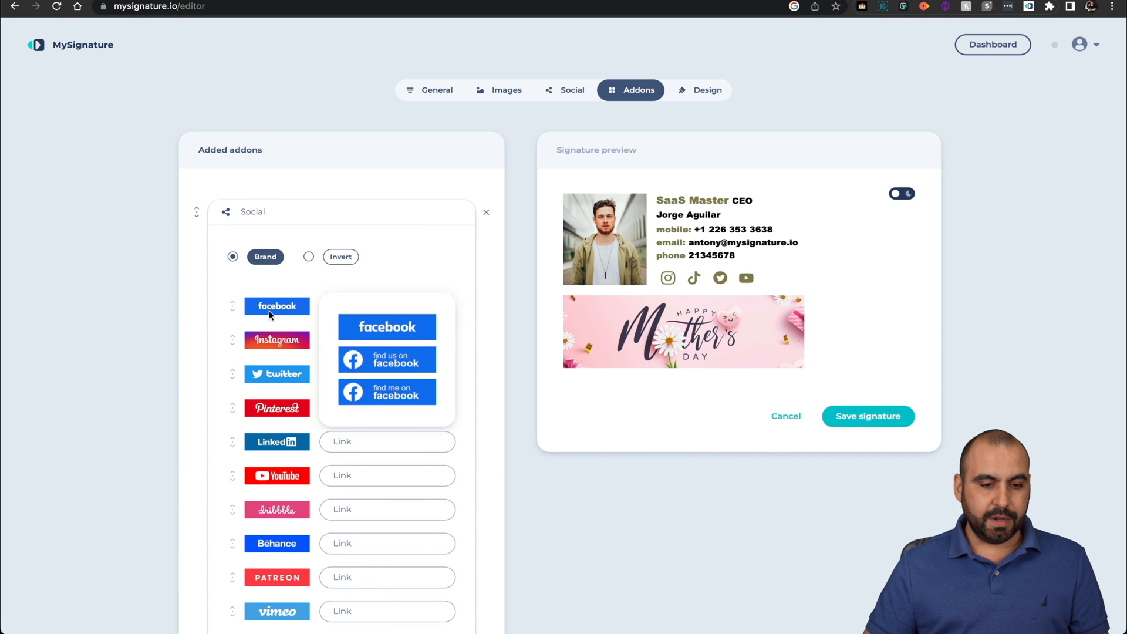
Step: Add social buttons with the 'find me on facebook' badge, inverted, trying rounded and circular shapes
type("ht")
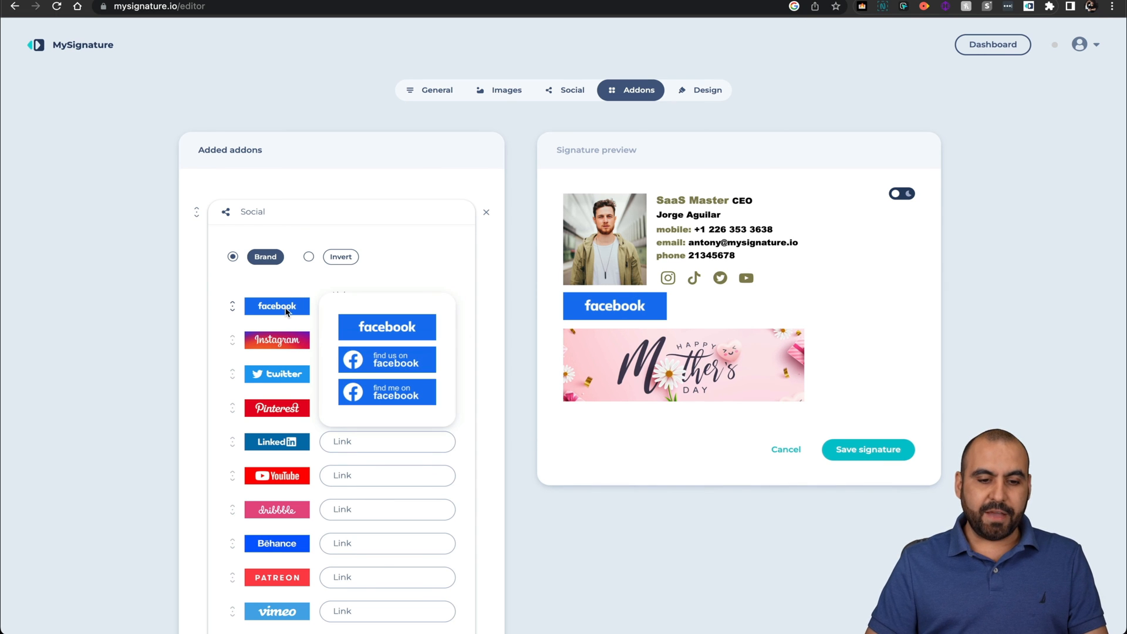
left_click(387, 359)
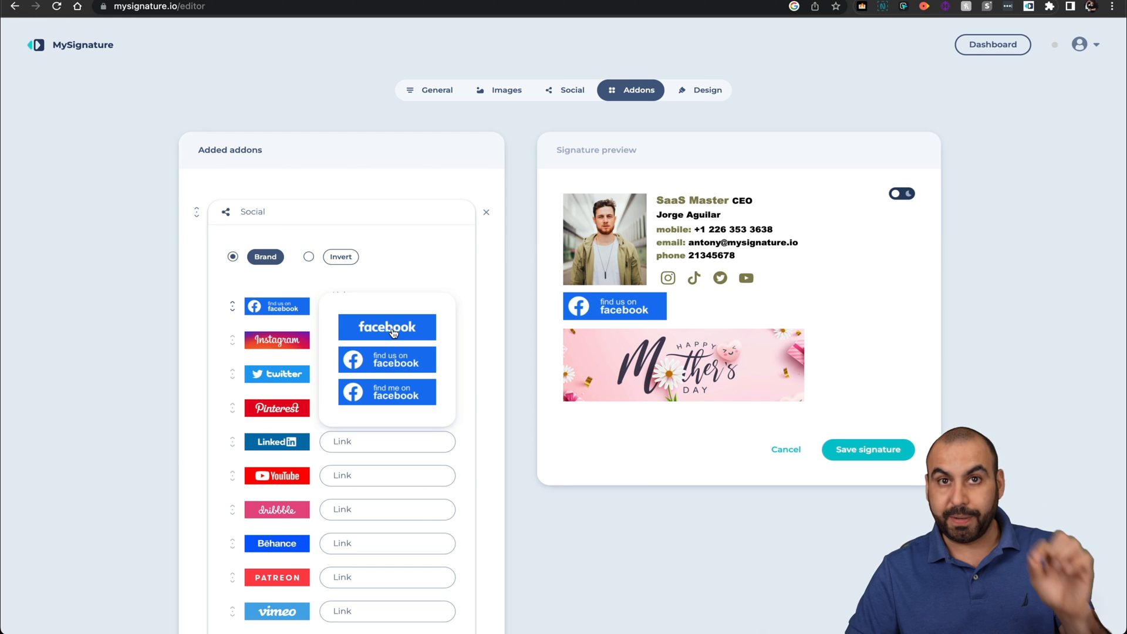
left_click(387, 391)
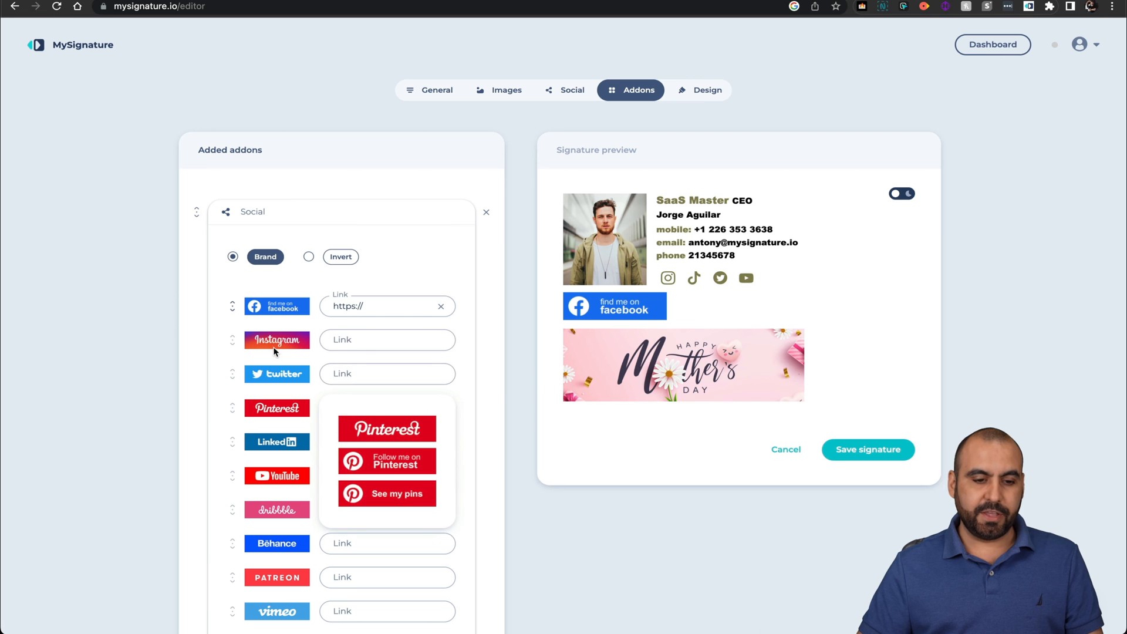
mouse_move(276, 339)
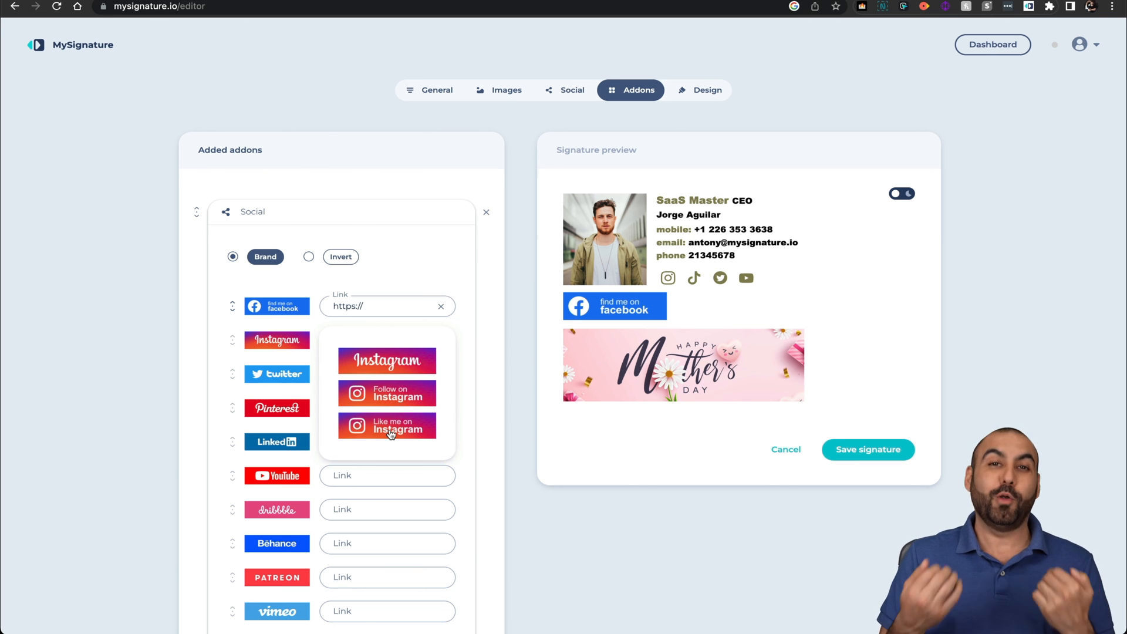
left_click(276, 475)
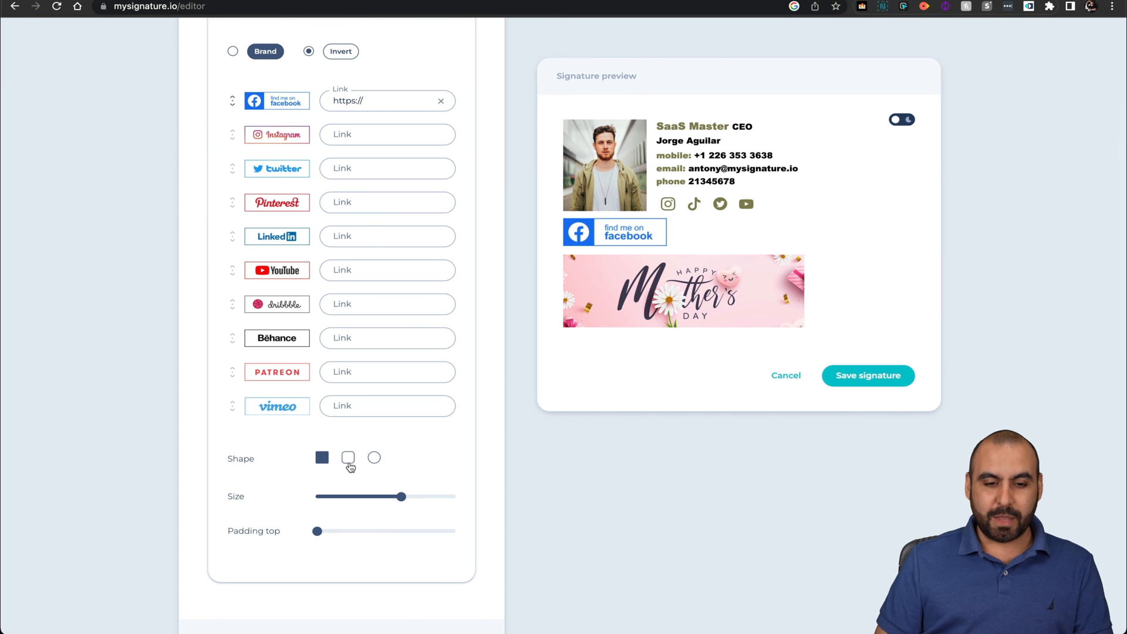
left_click(348, 458)
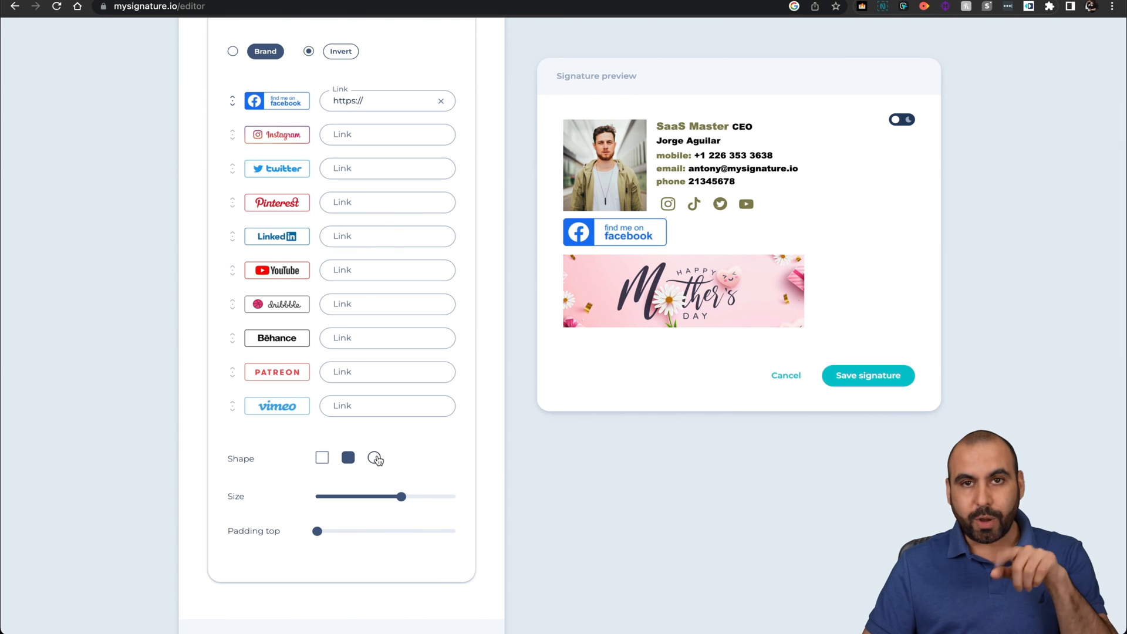
left_click(374, 458)
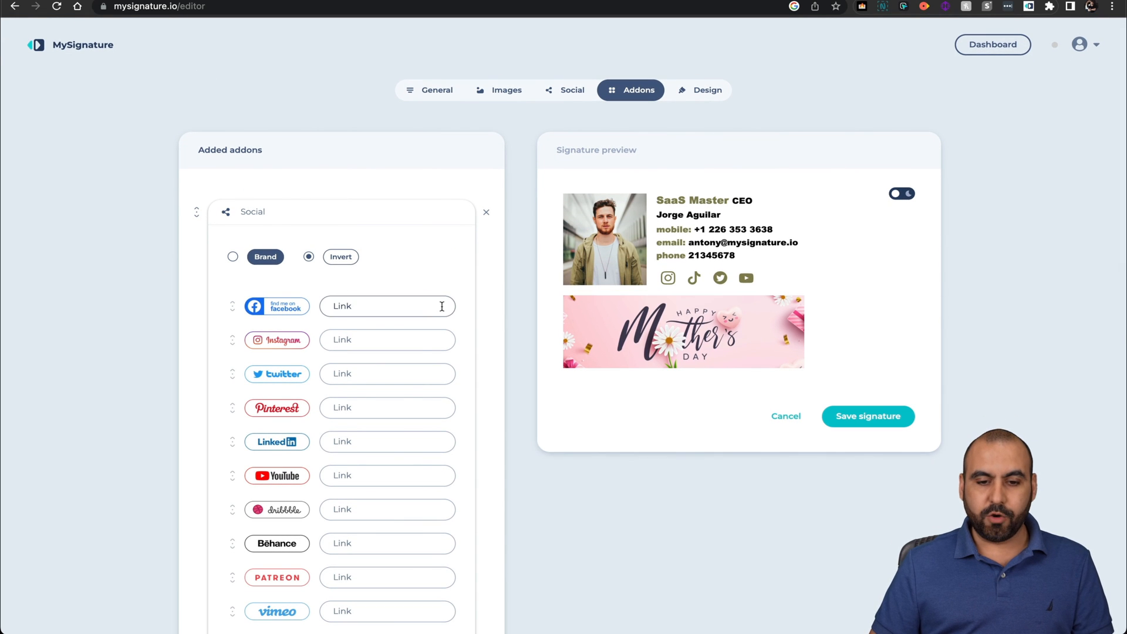
left_click(487, 212)
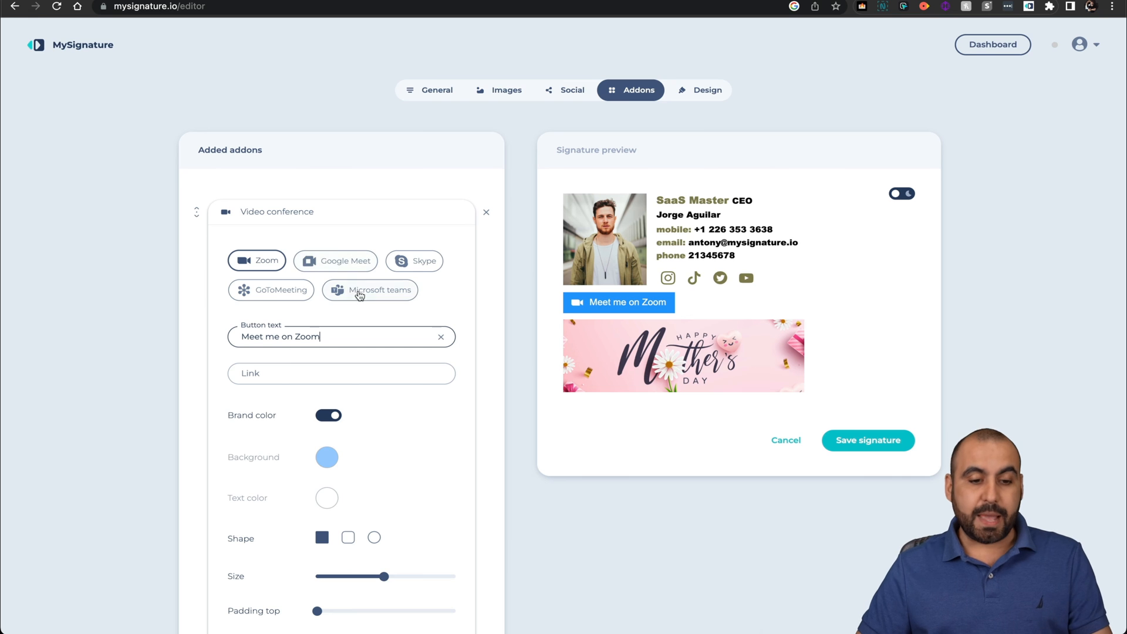
scroll("down", 3)
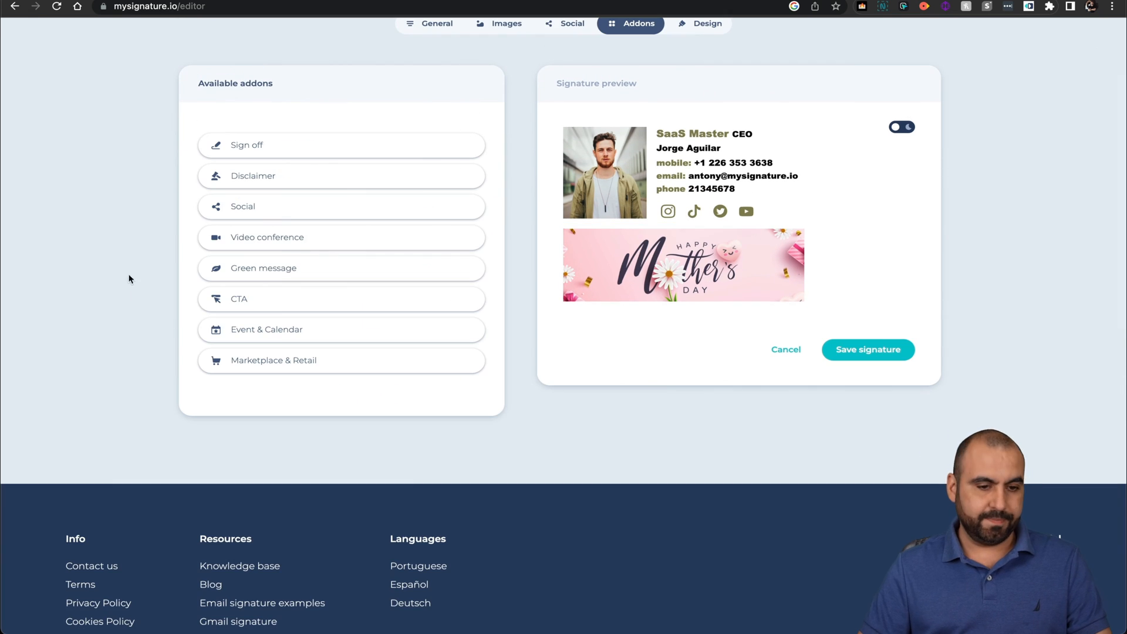
left_click(263, 268)
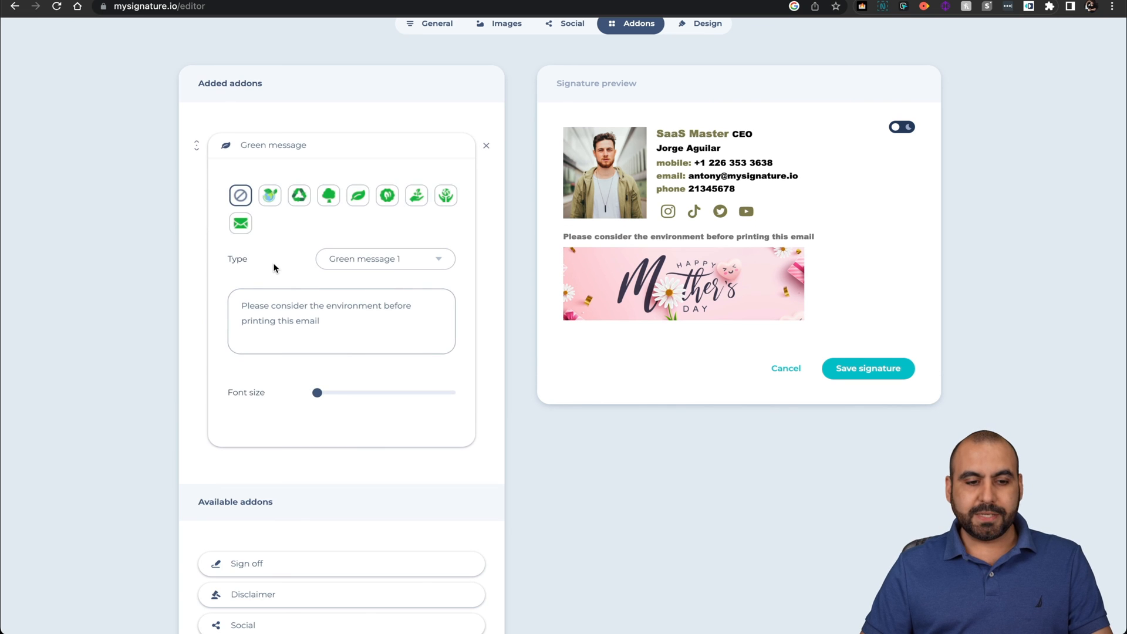
left_click(298, 195)
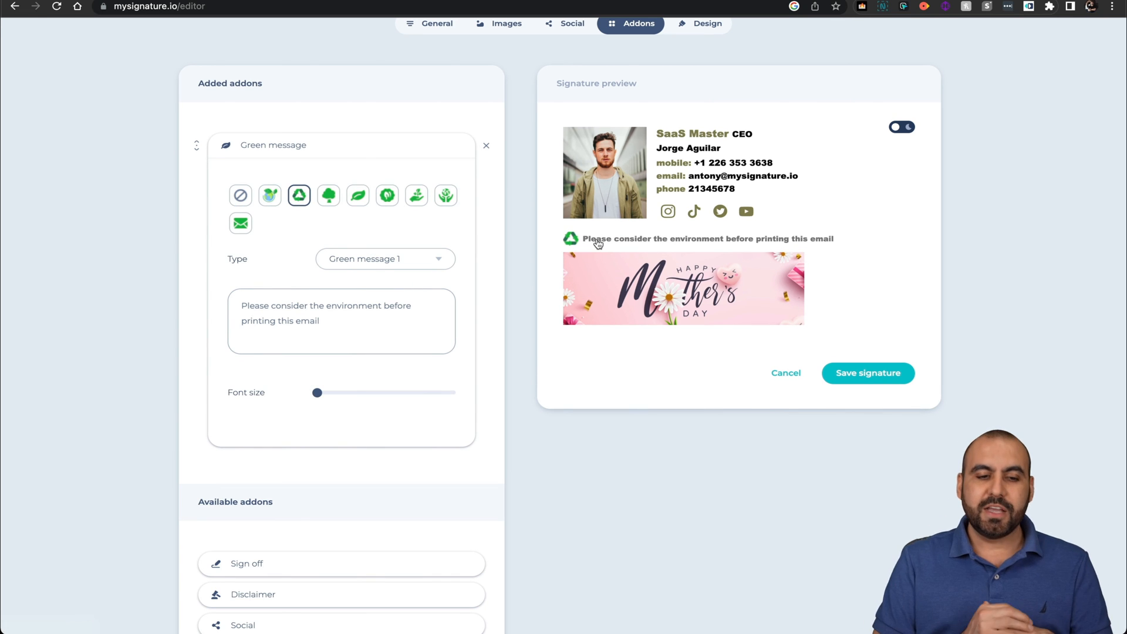
mouse_move(587, 141)
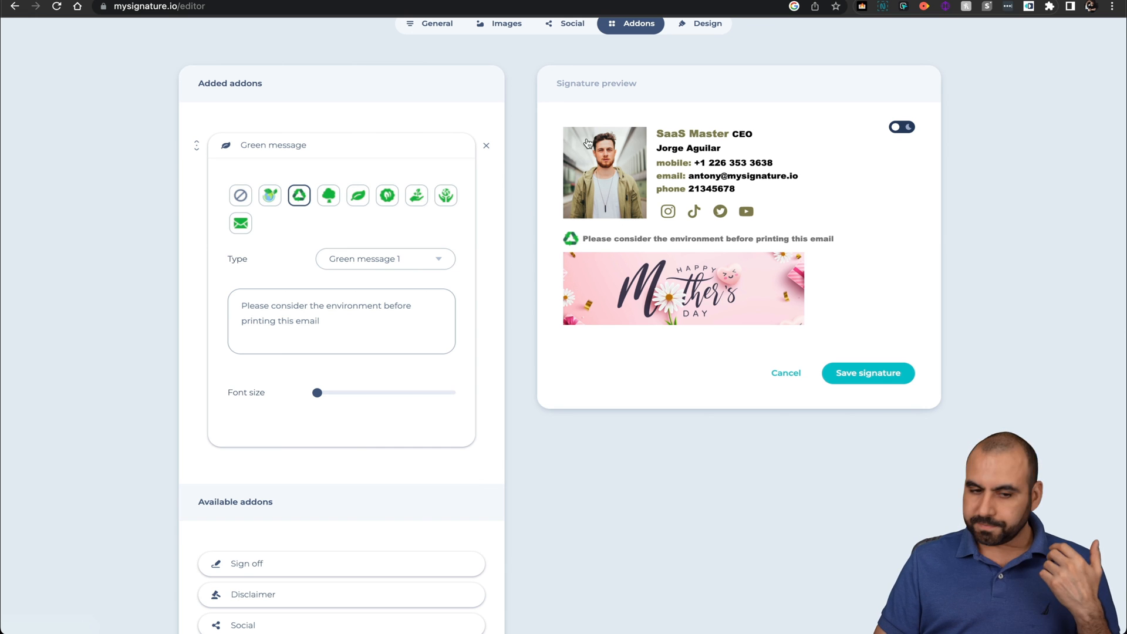
mouse_move(489, 147)
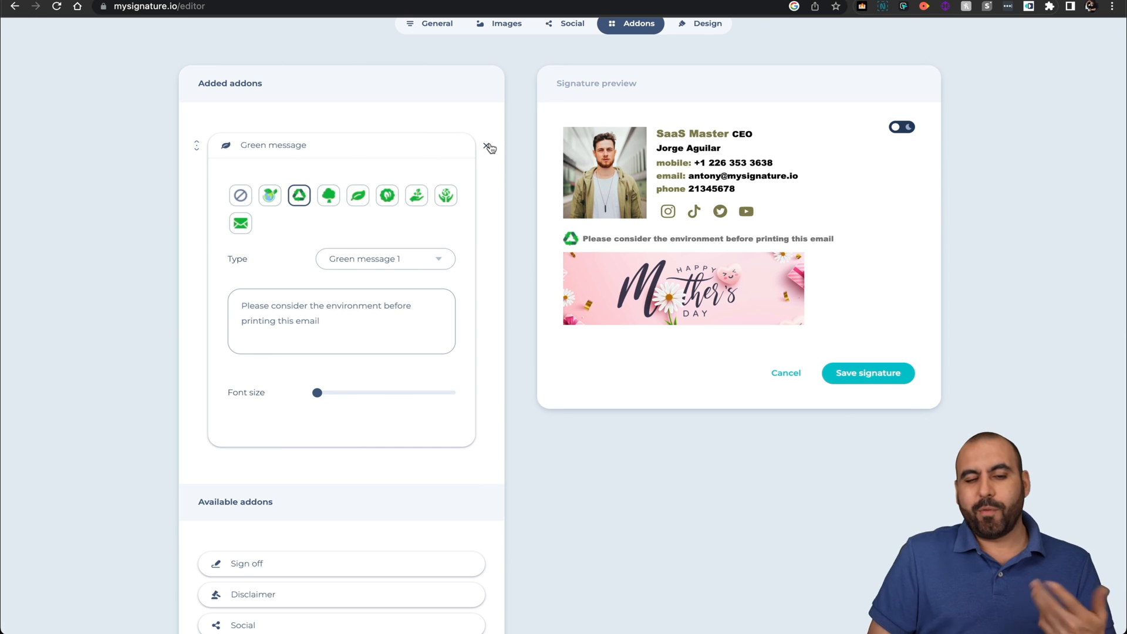
left_click(489, 147)
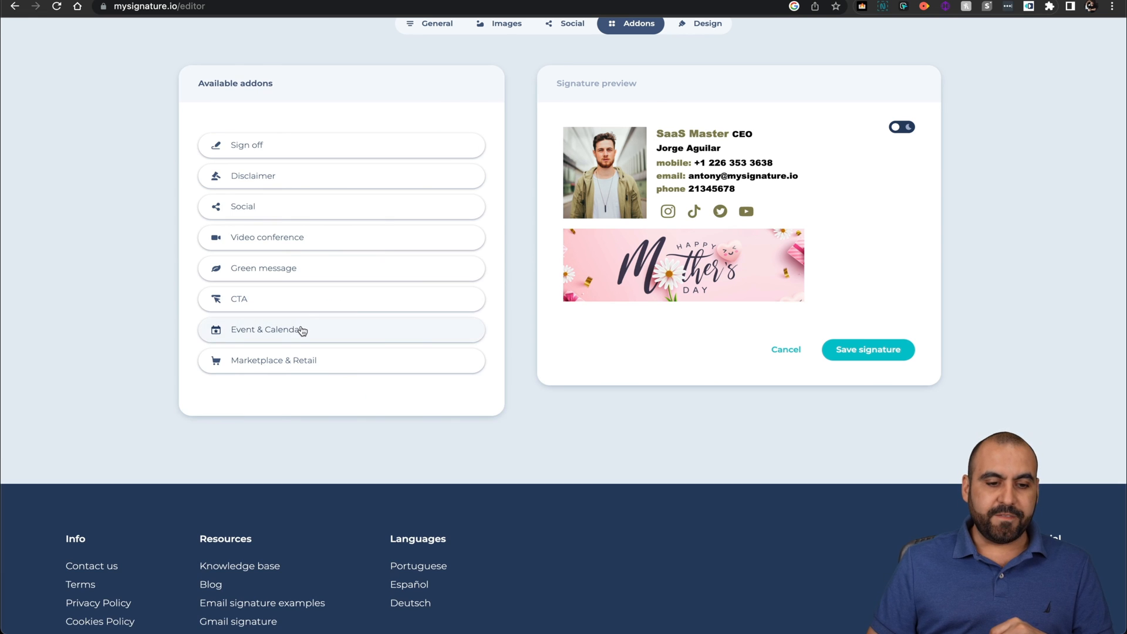
left_click(269, 330)
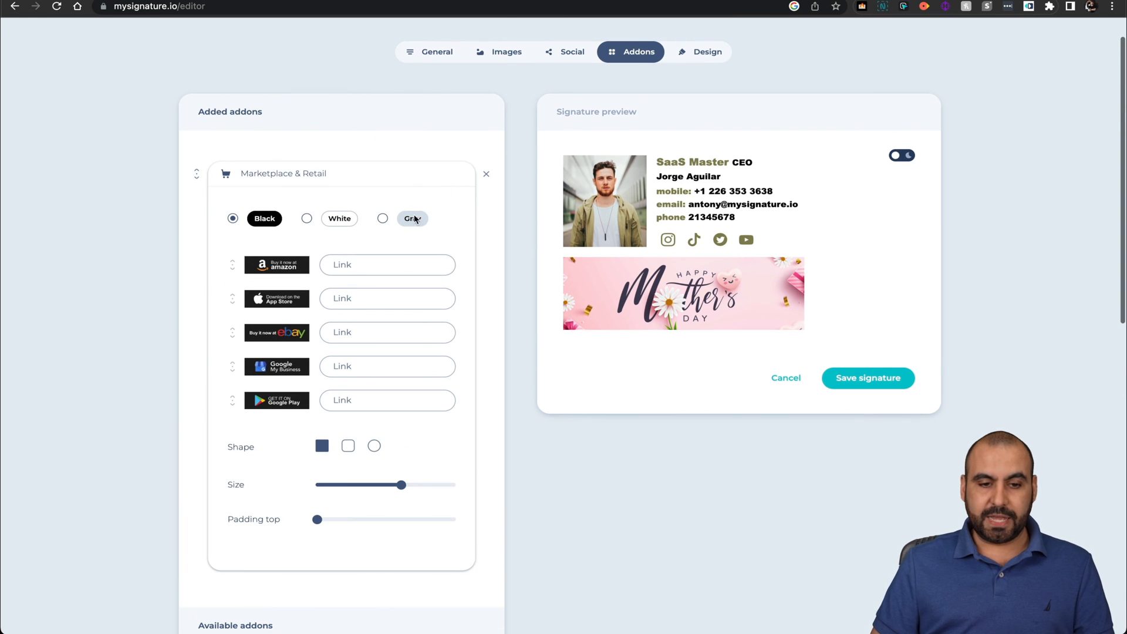
type("ht")
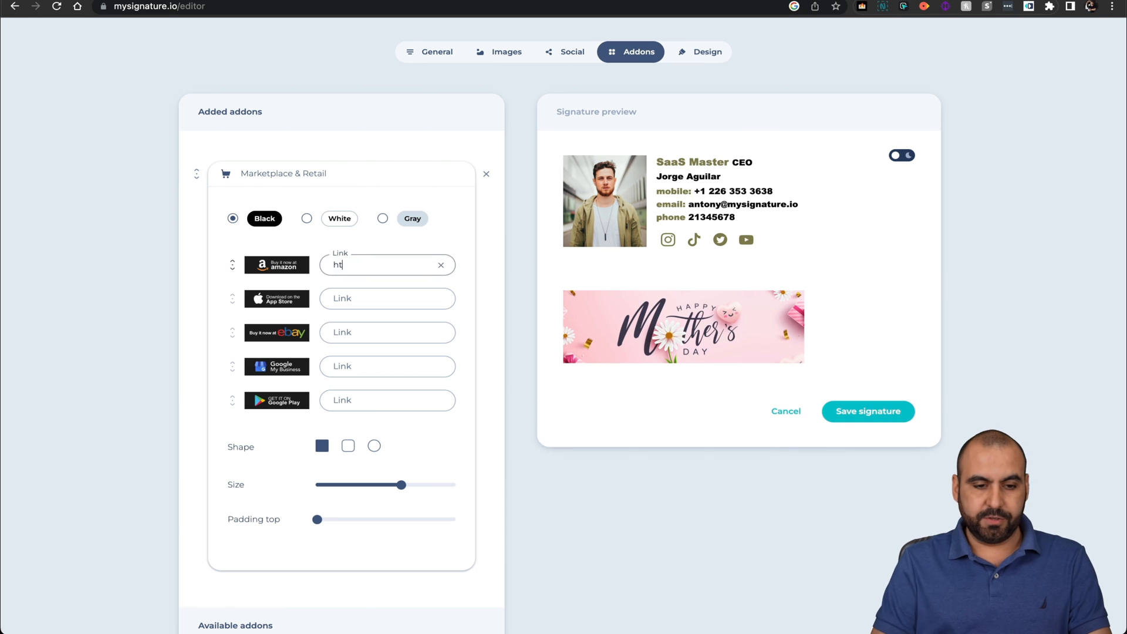
type("ewrfse")
left_click(388, 332)
type("sdf")
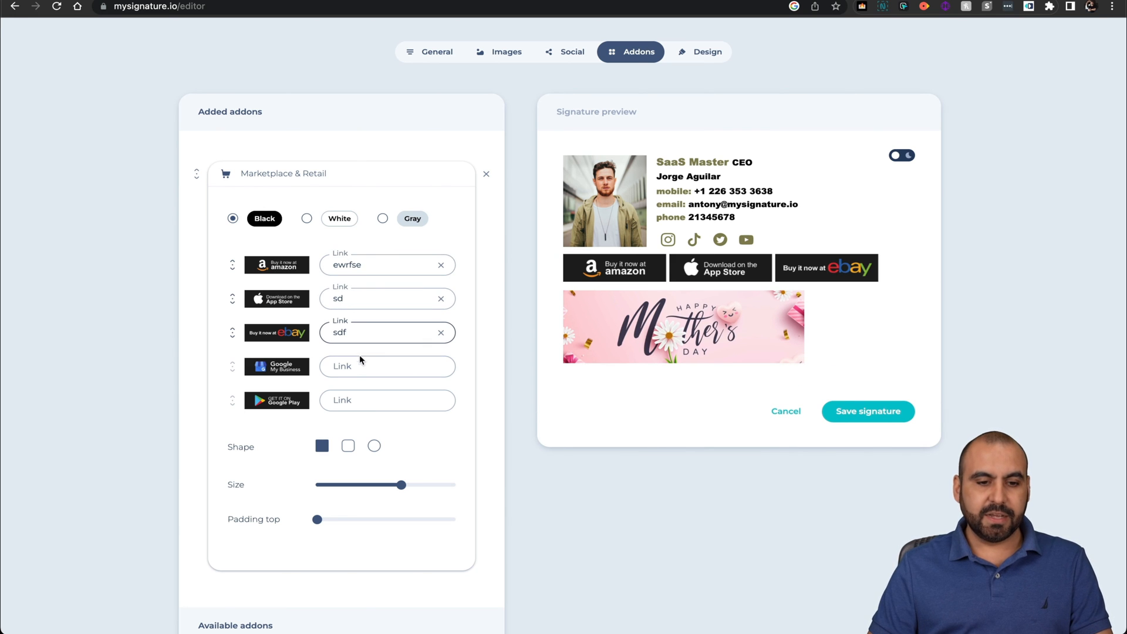
left_click(306, 218)
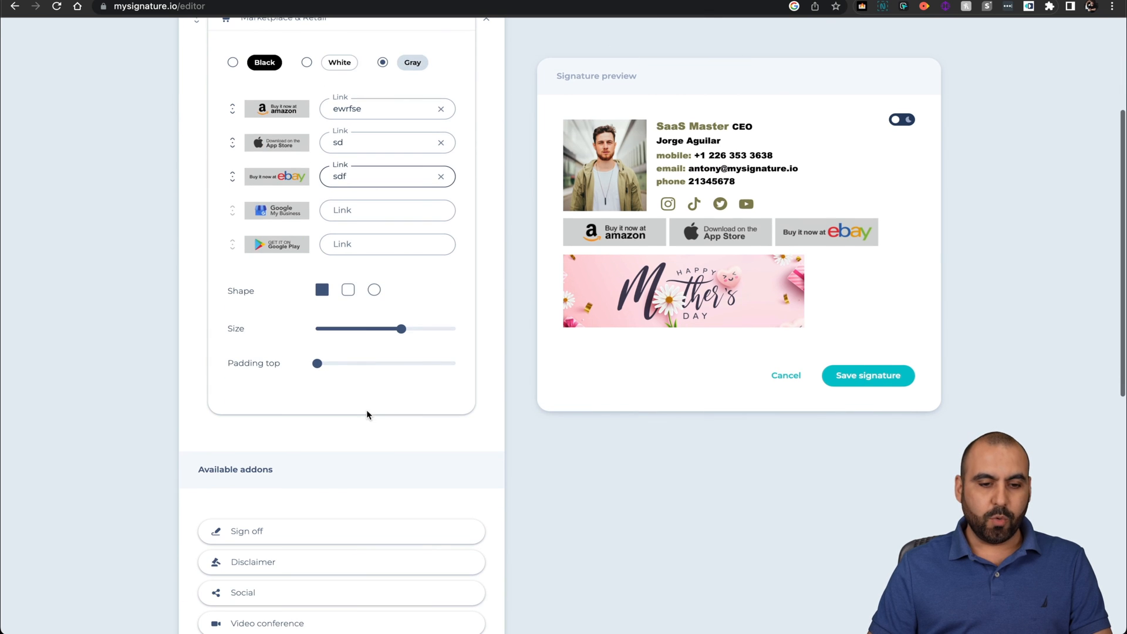
left_click(347, 290)
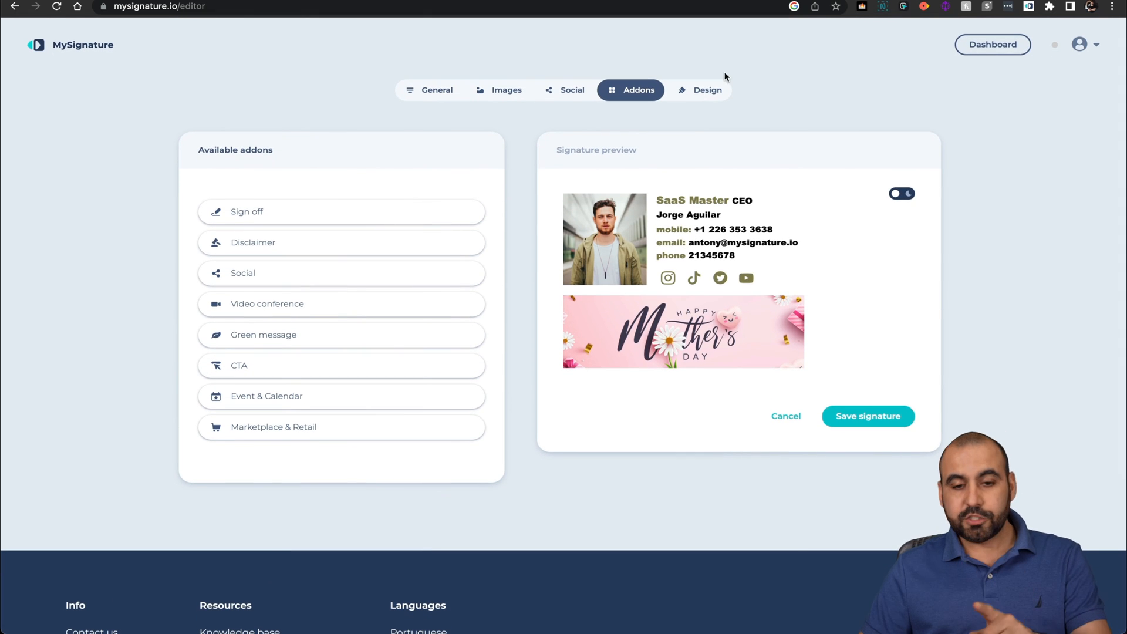
mouse_move(670, 108)
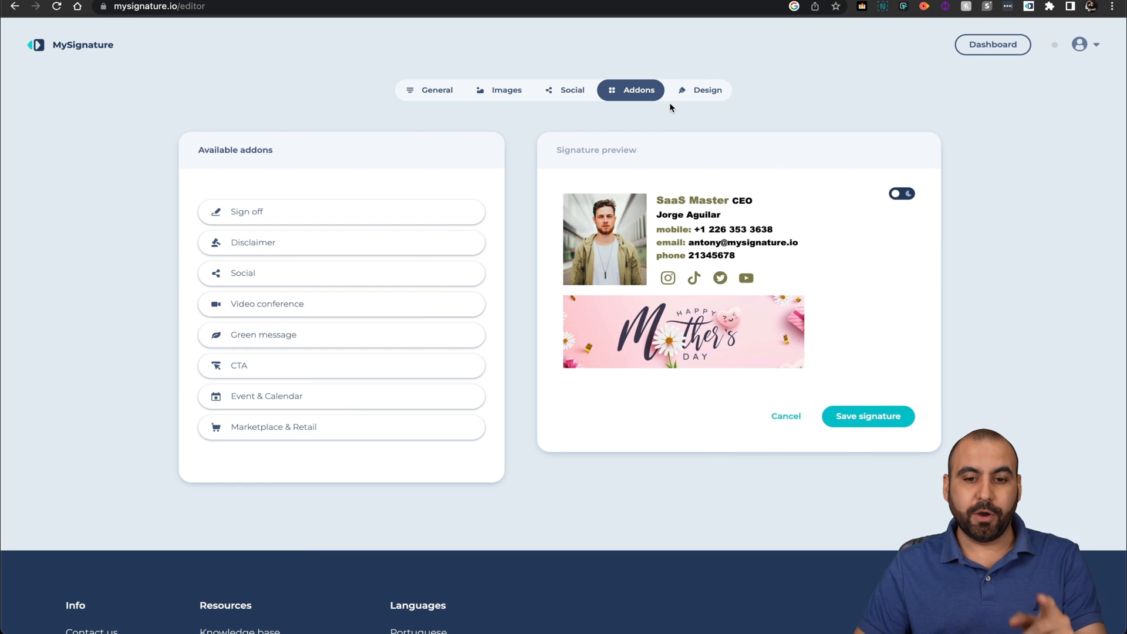
Step: Switch to the signature's Design settings
left_click(707, 90)
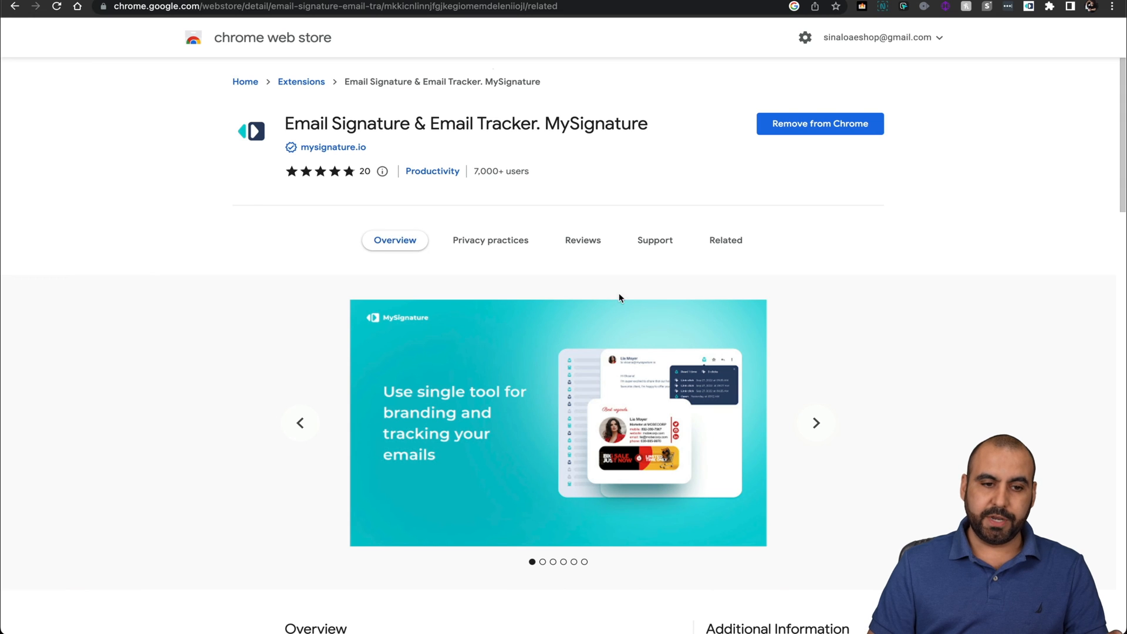
mouse_move(613, 302)
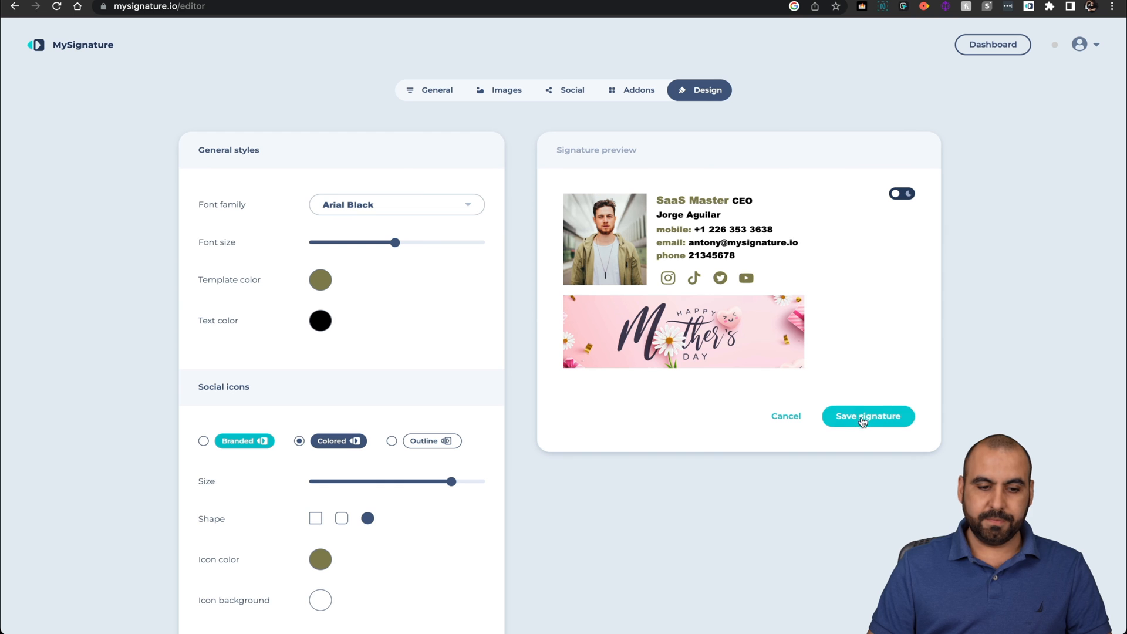
Step: Save the signature and view its HTML source code and Gmail installation instructions
left_click(868, 417)
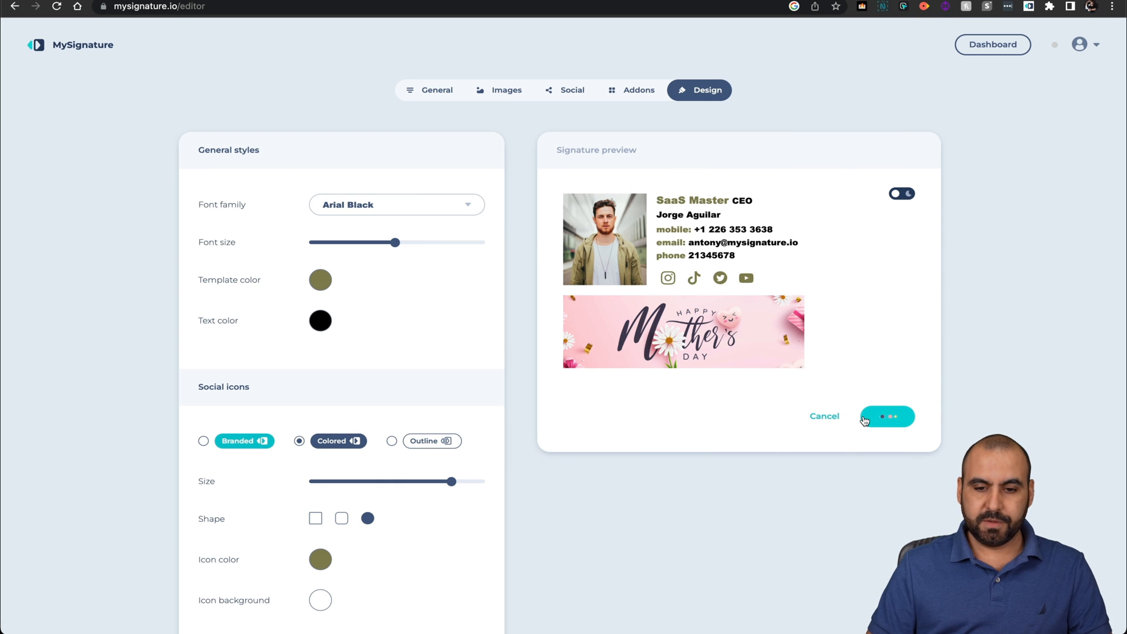
left_click(887, 416)
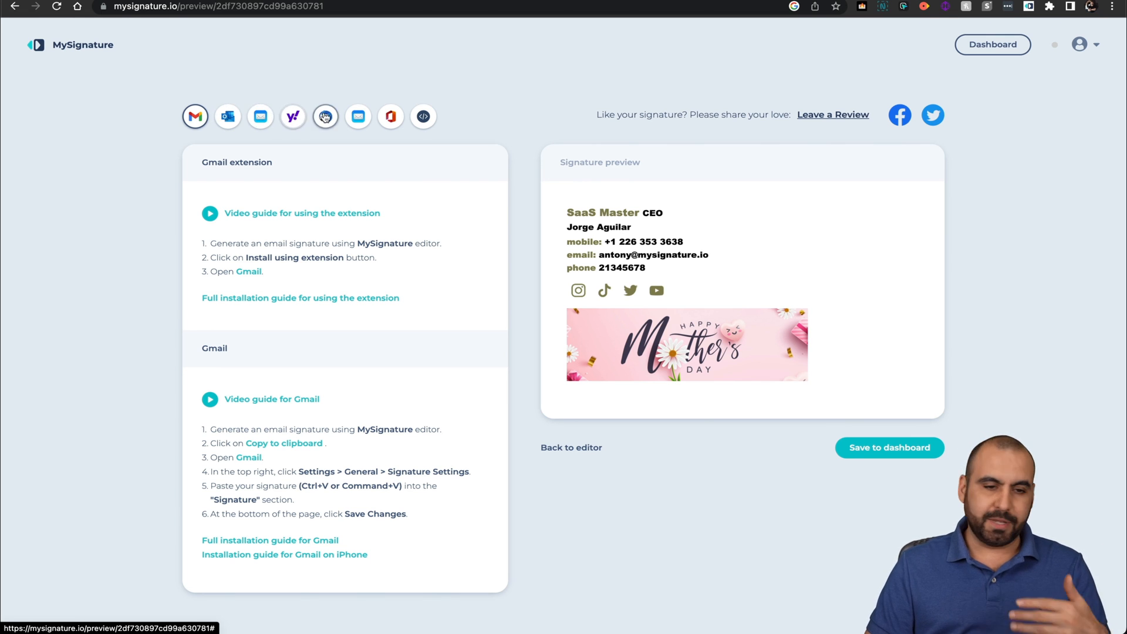
left_click(423, 117)
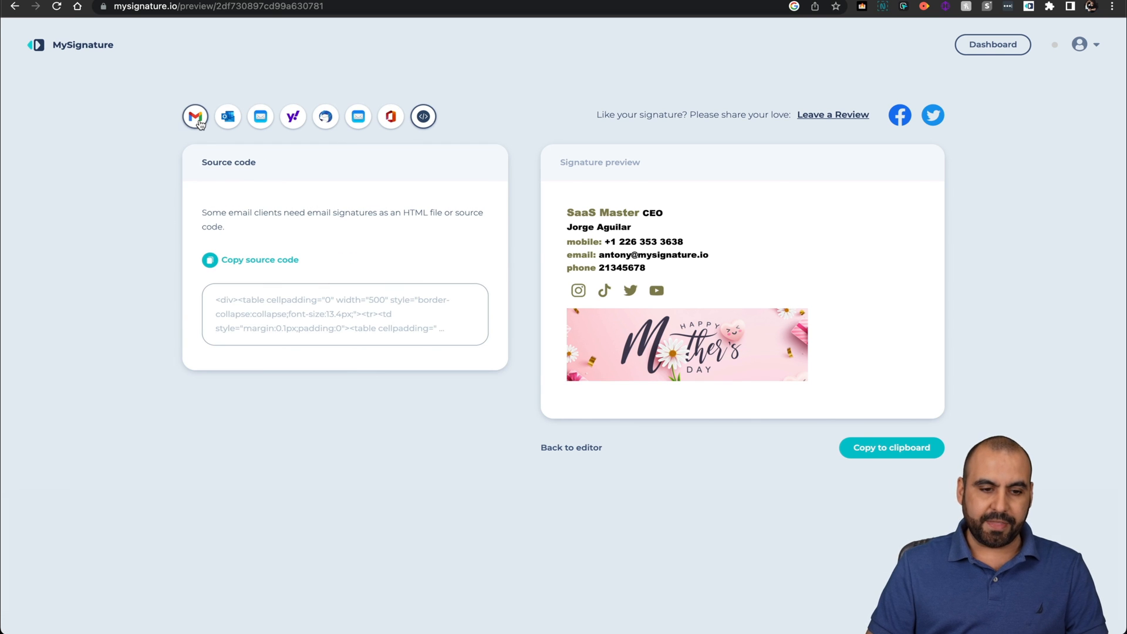
left_click(195, 116)
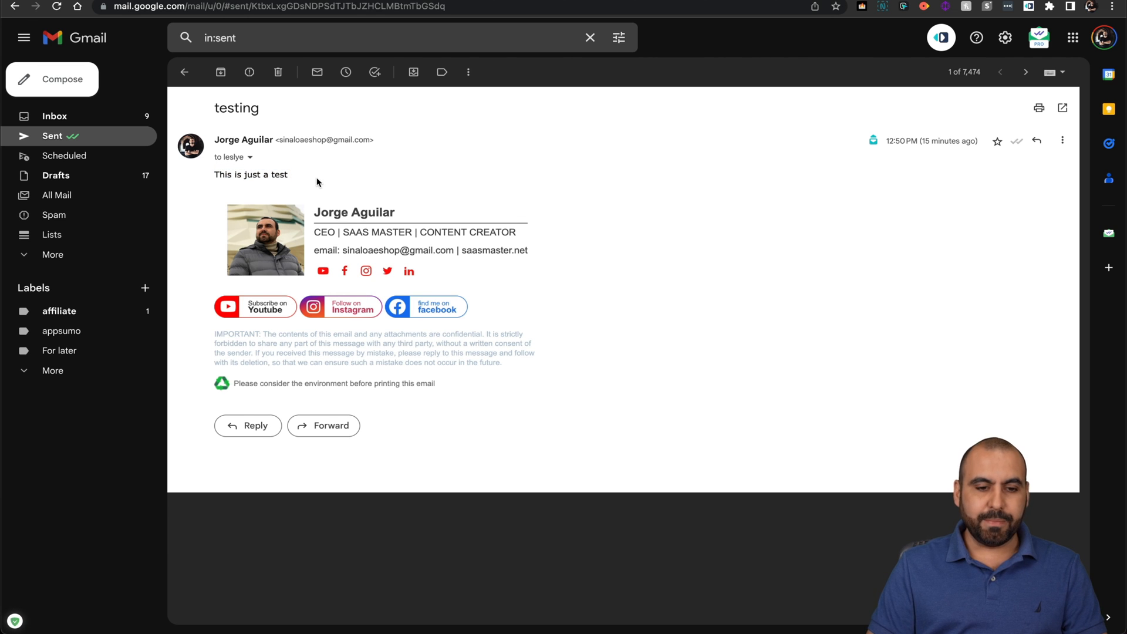
mouse_move(571, 348)
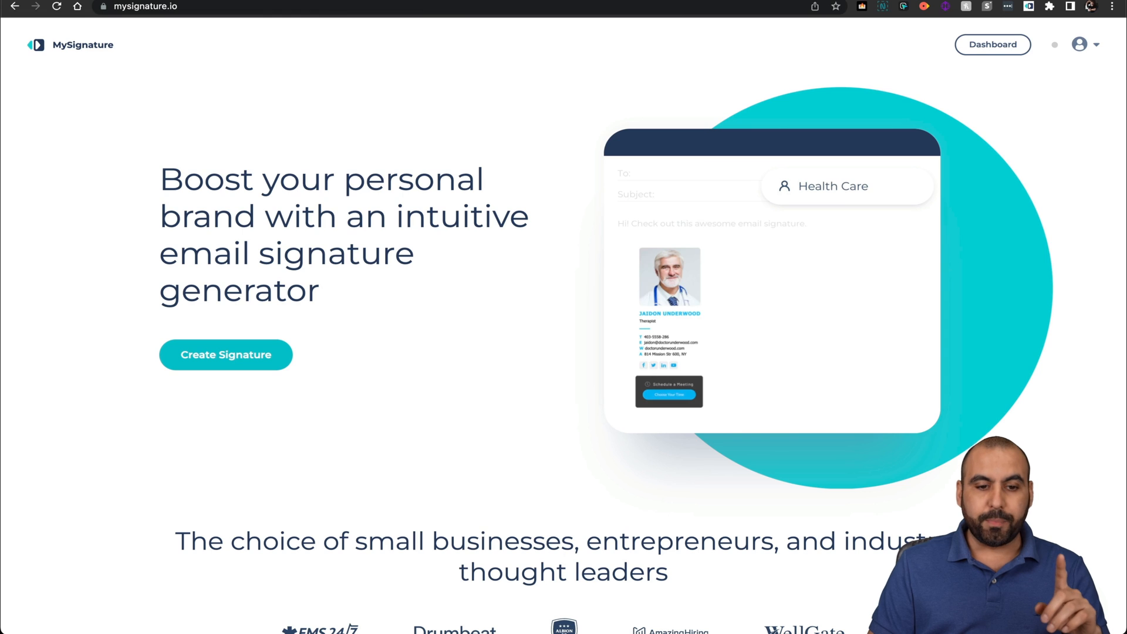
left_click(992, 44)
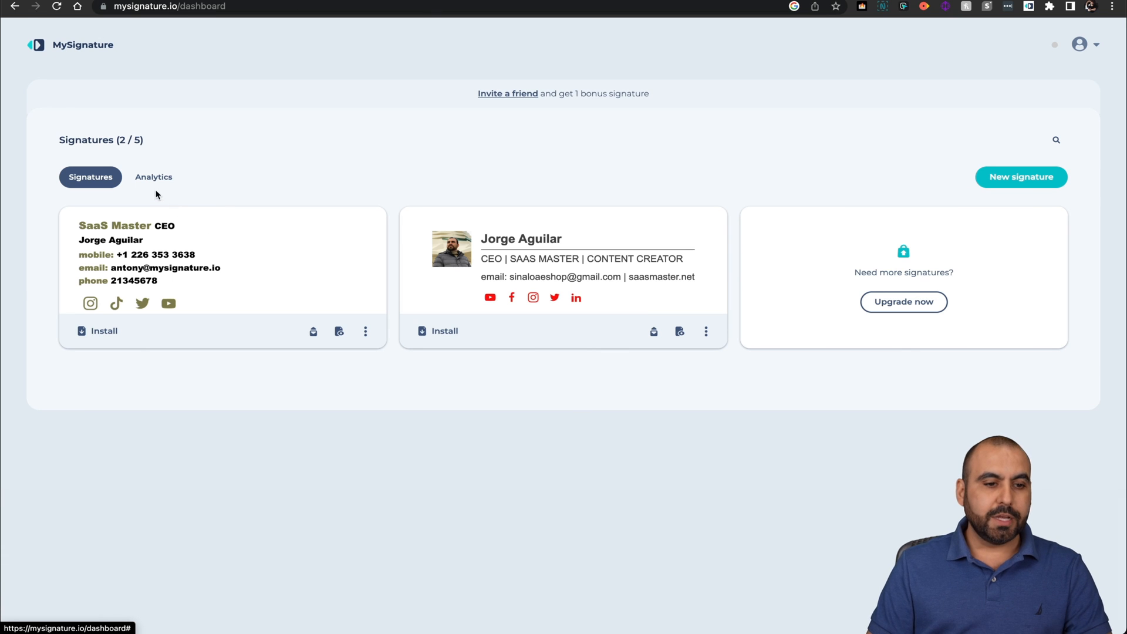
mouse_move(144, 286)
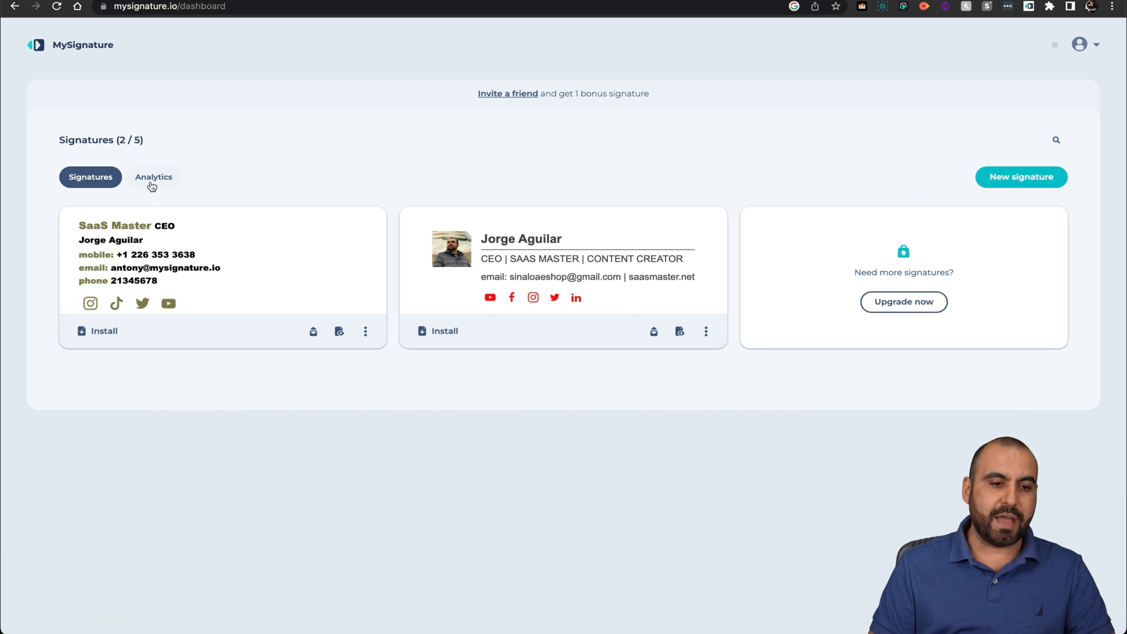
left_click(154, 177)
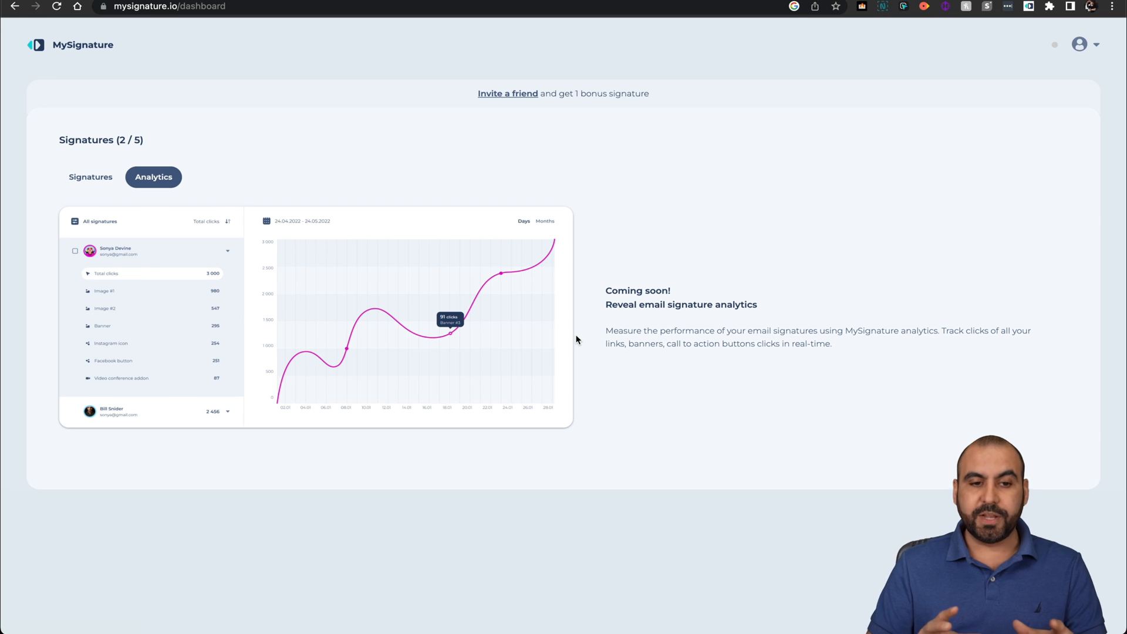
left_click(90, 177)
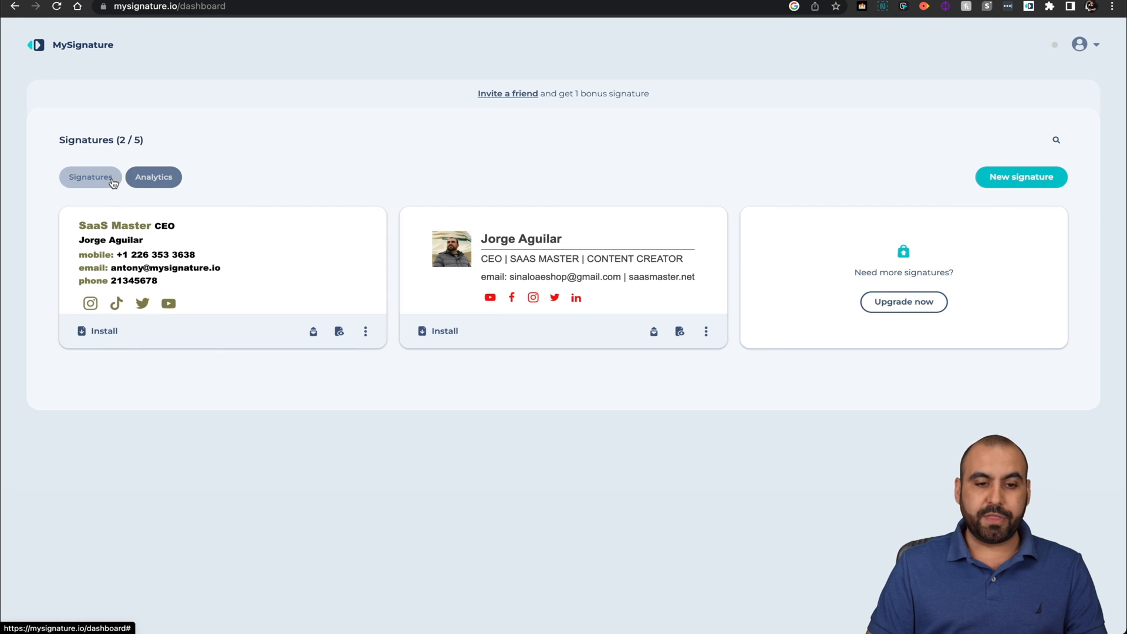
left_click(90, 177)
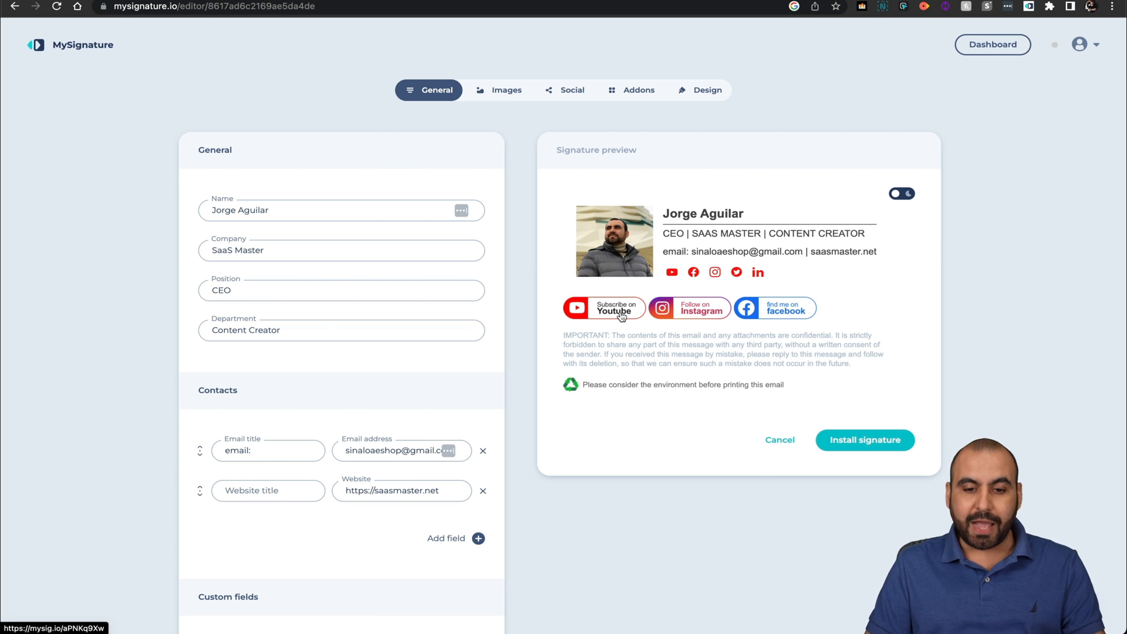
mouse_move(650, 324)
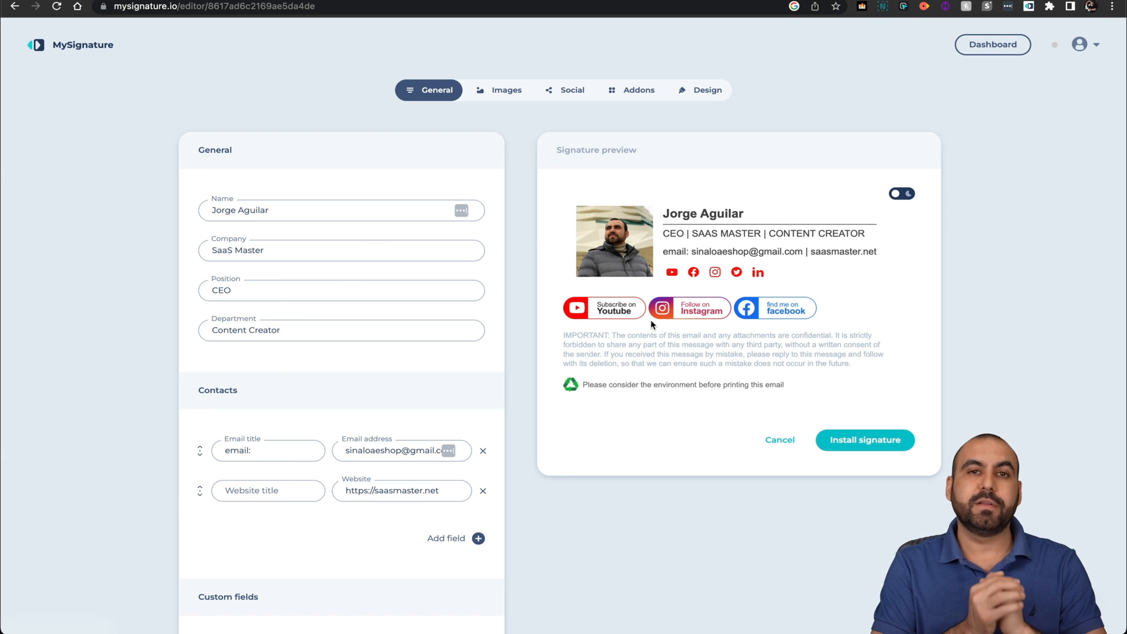